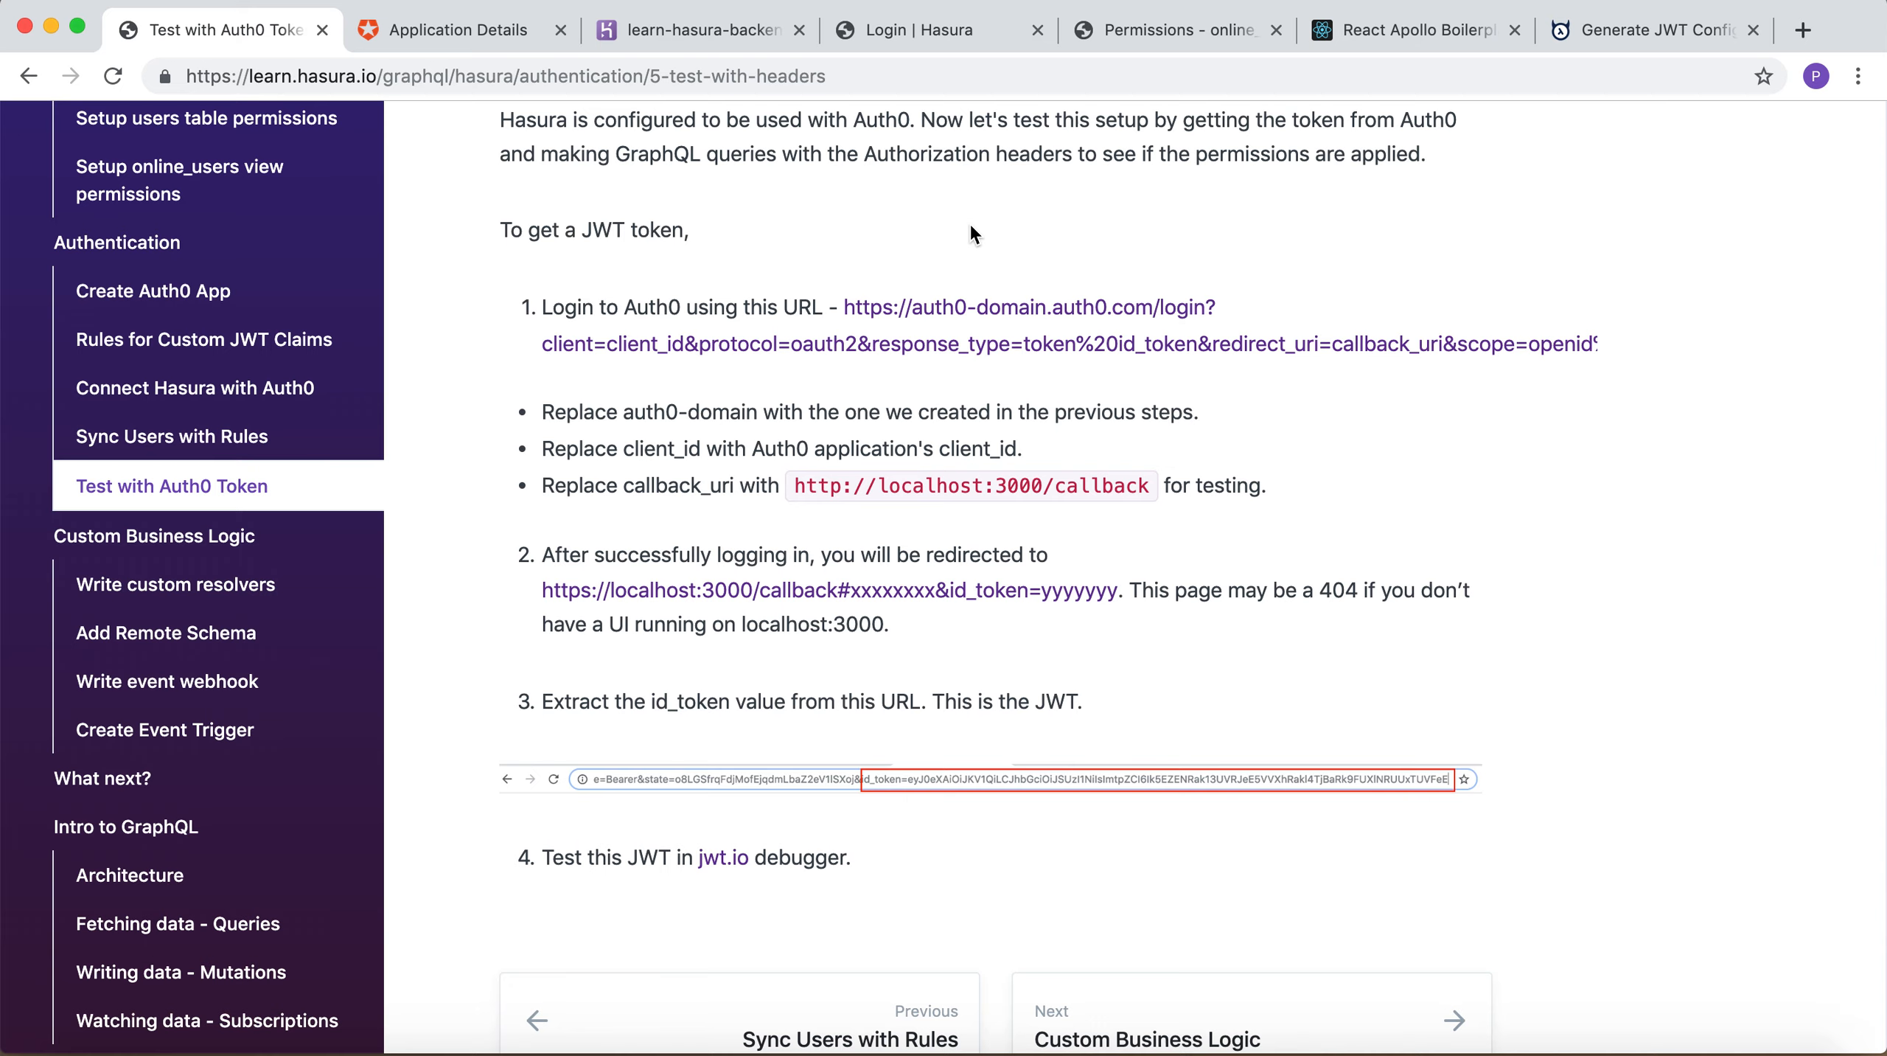
mouse_move(514, 48)
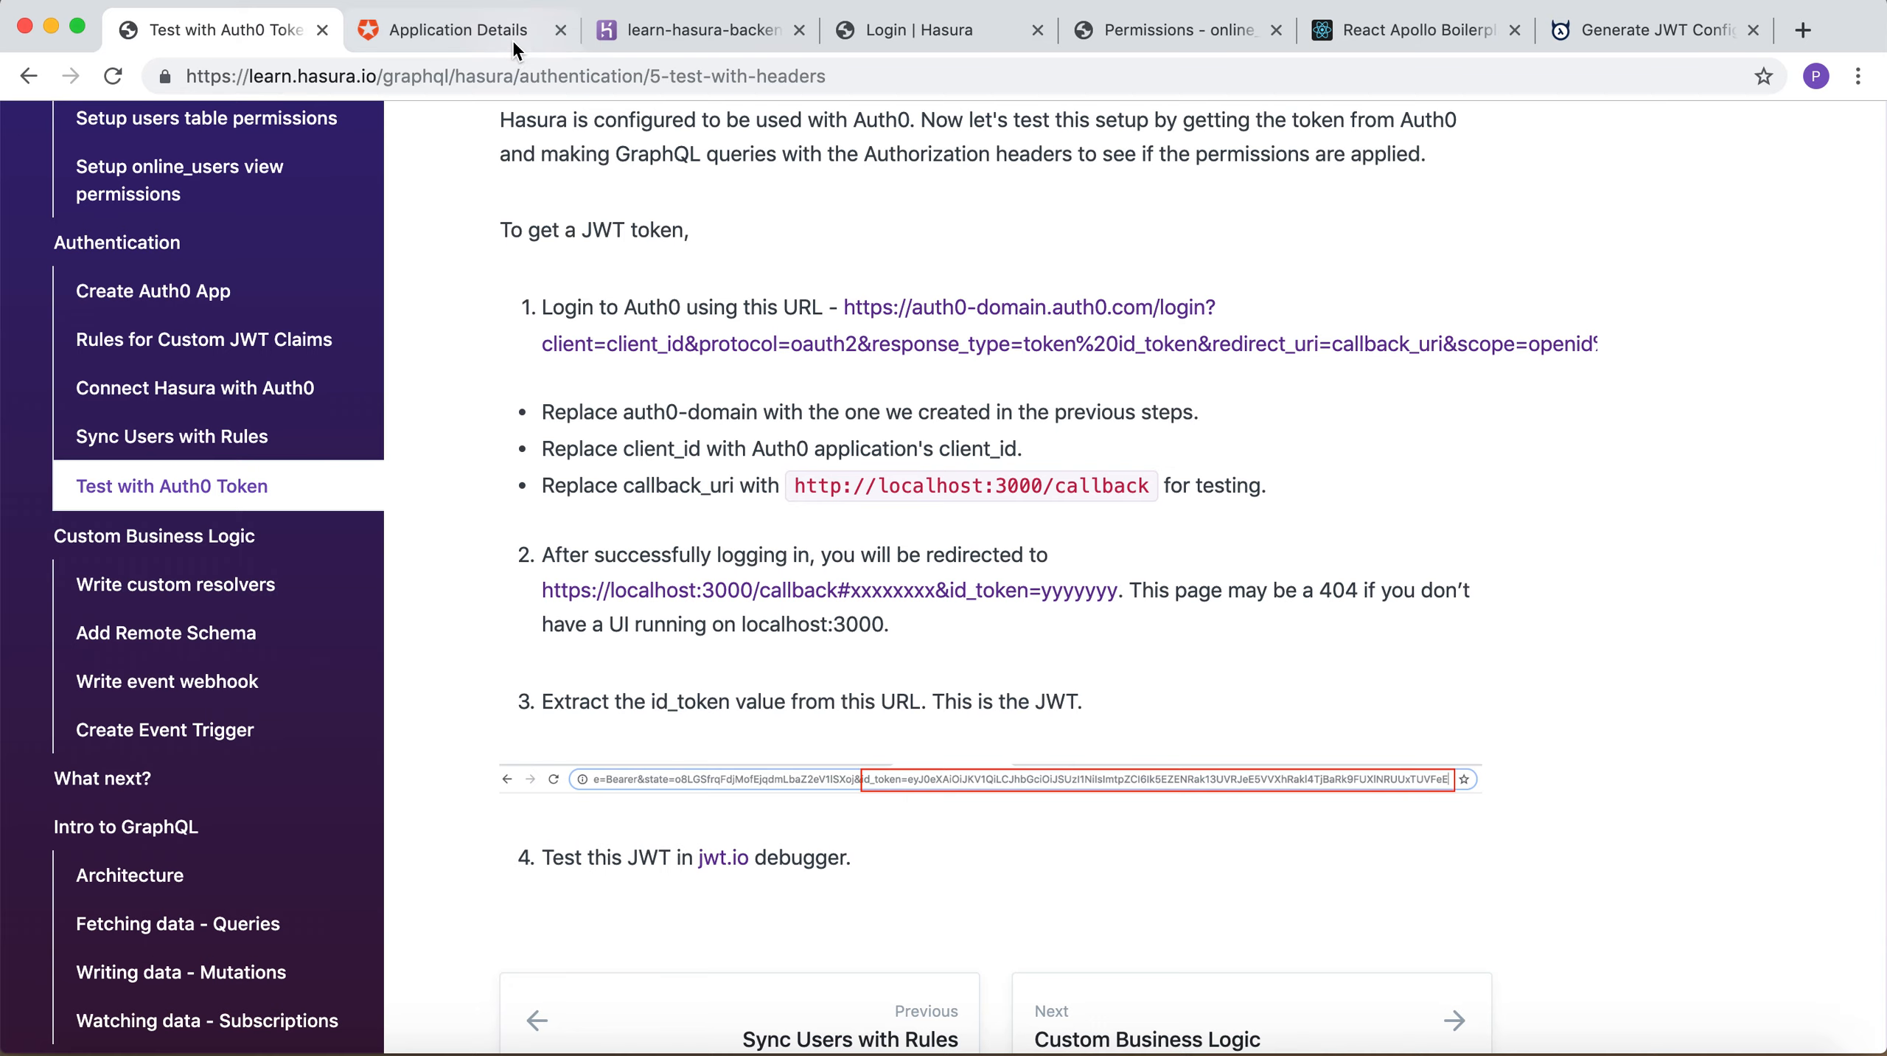
Switch OIDC Conformant off under todo-app's Advanced Settings > OAuth.
left_click(457, 29)
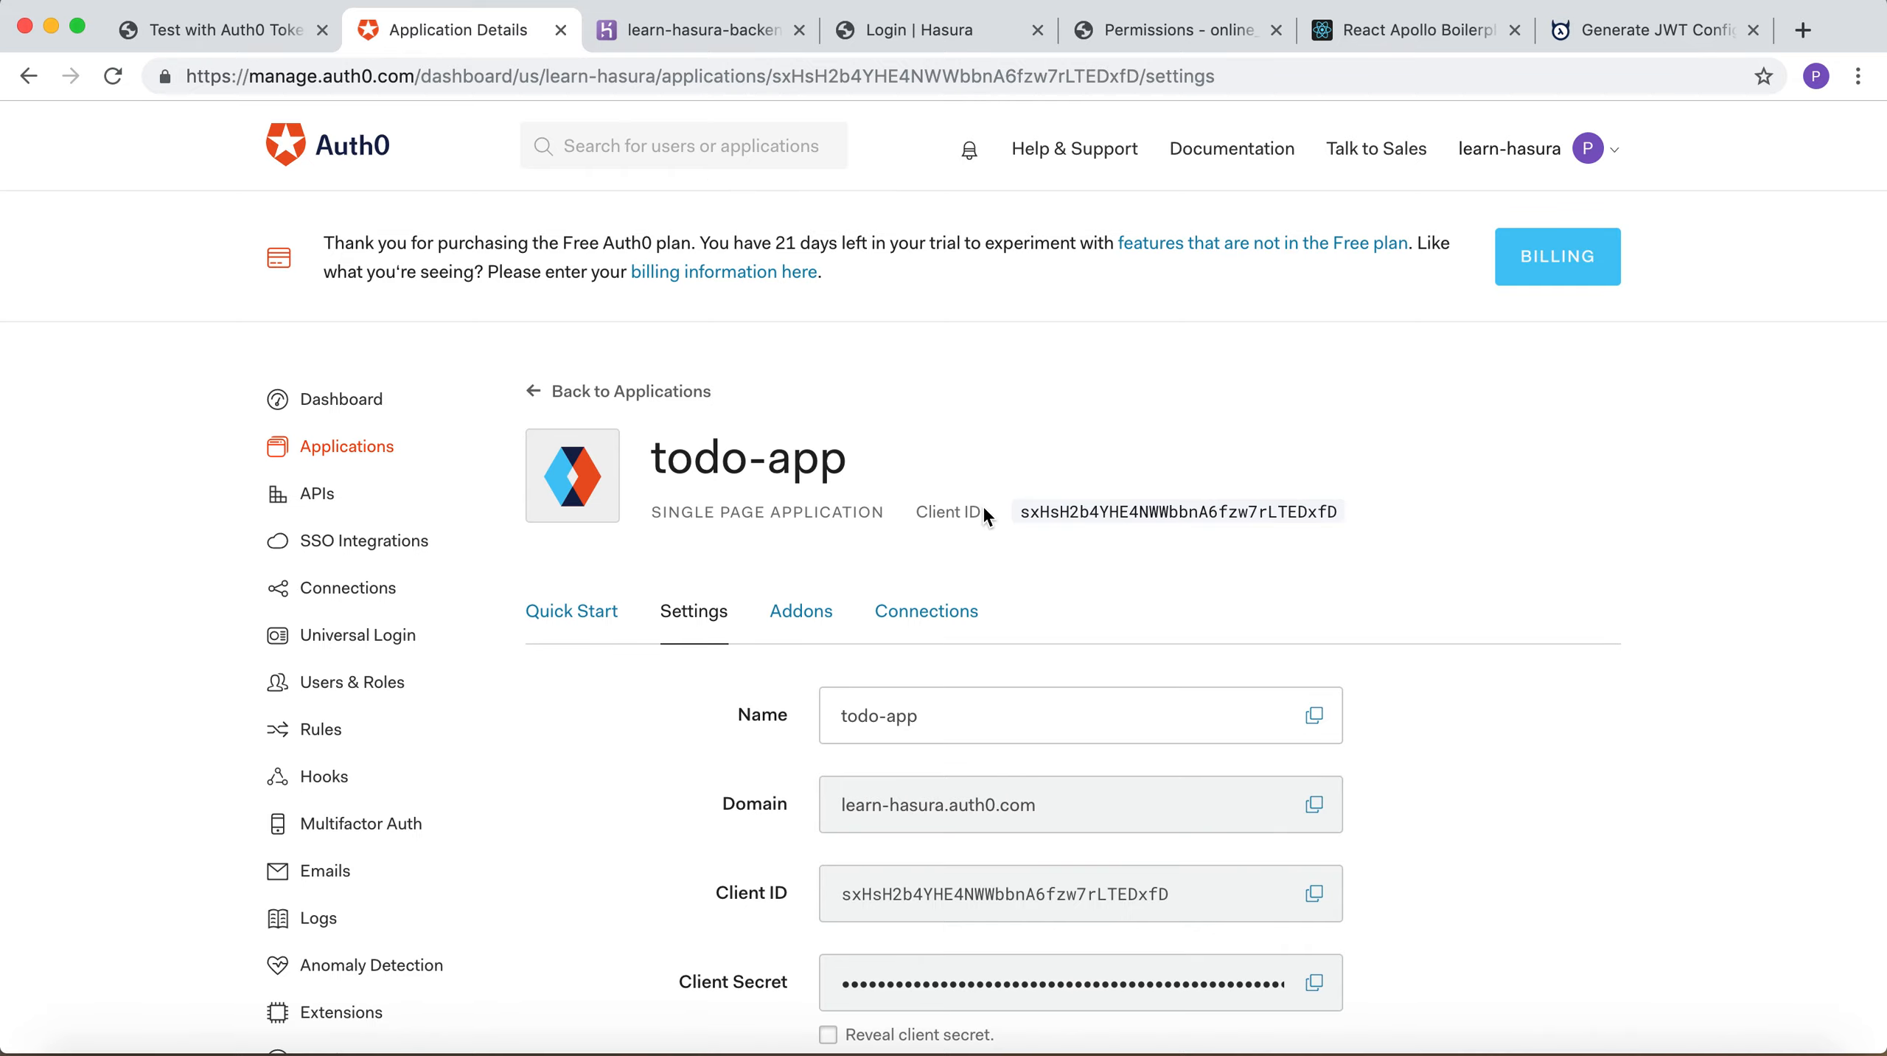
scroll("down", 3)
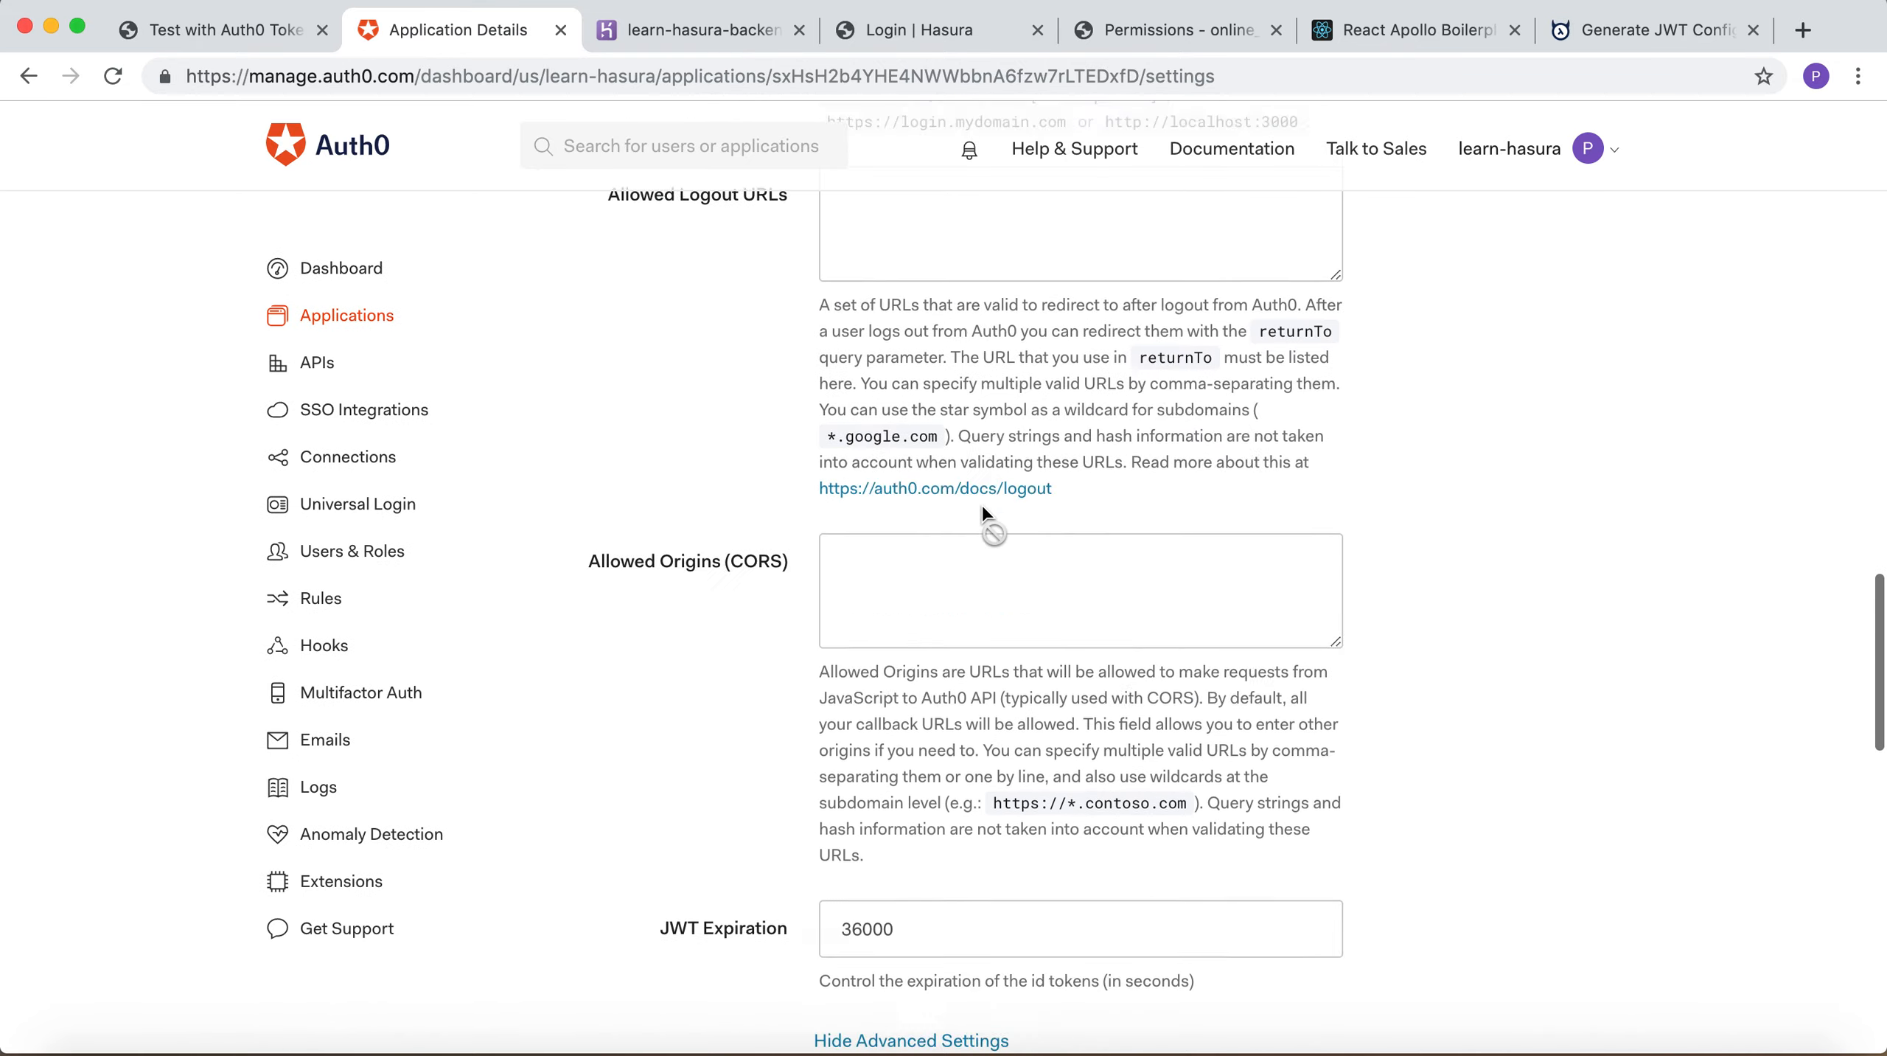
scroll("down", 3)
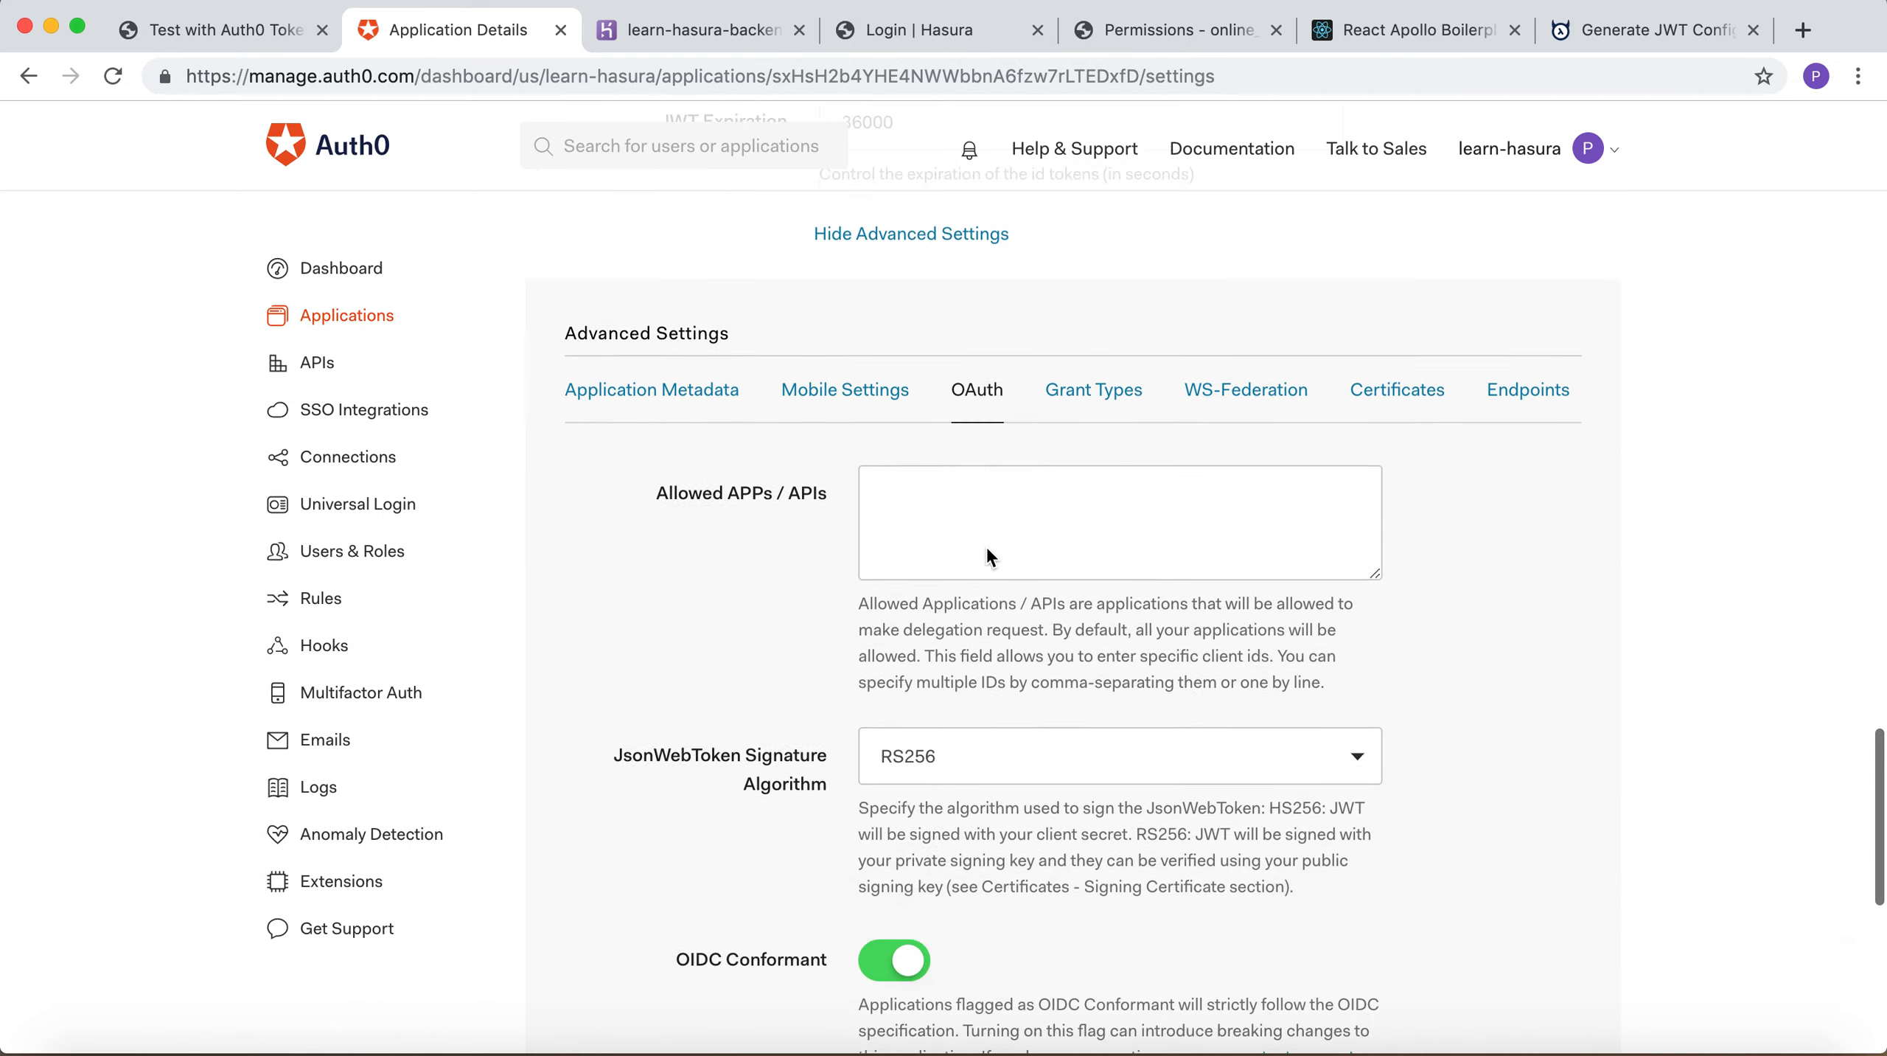
scroll("down", 3)
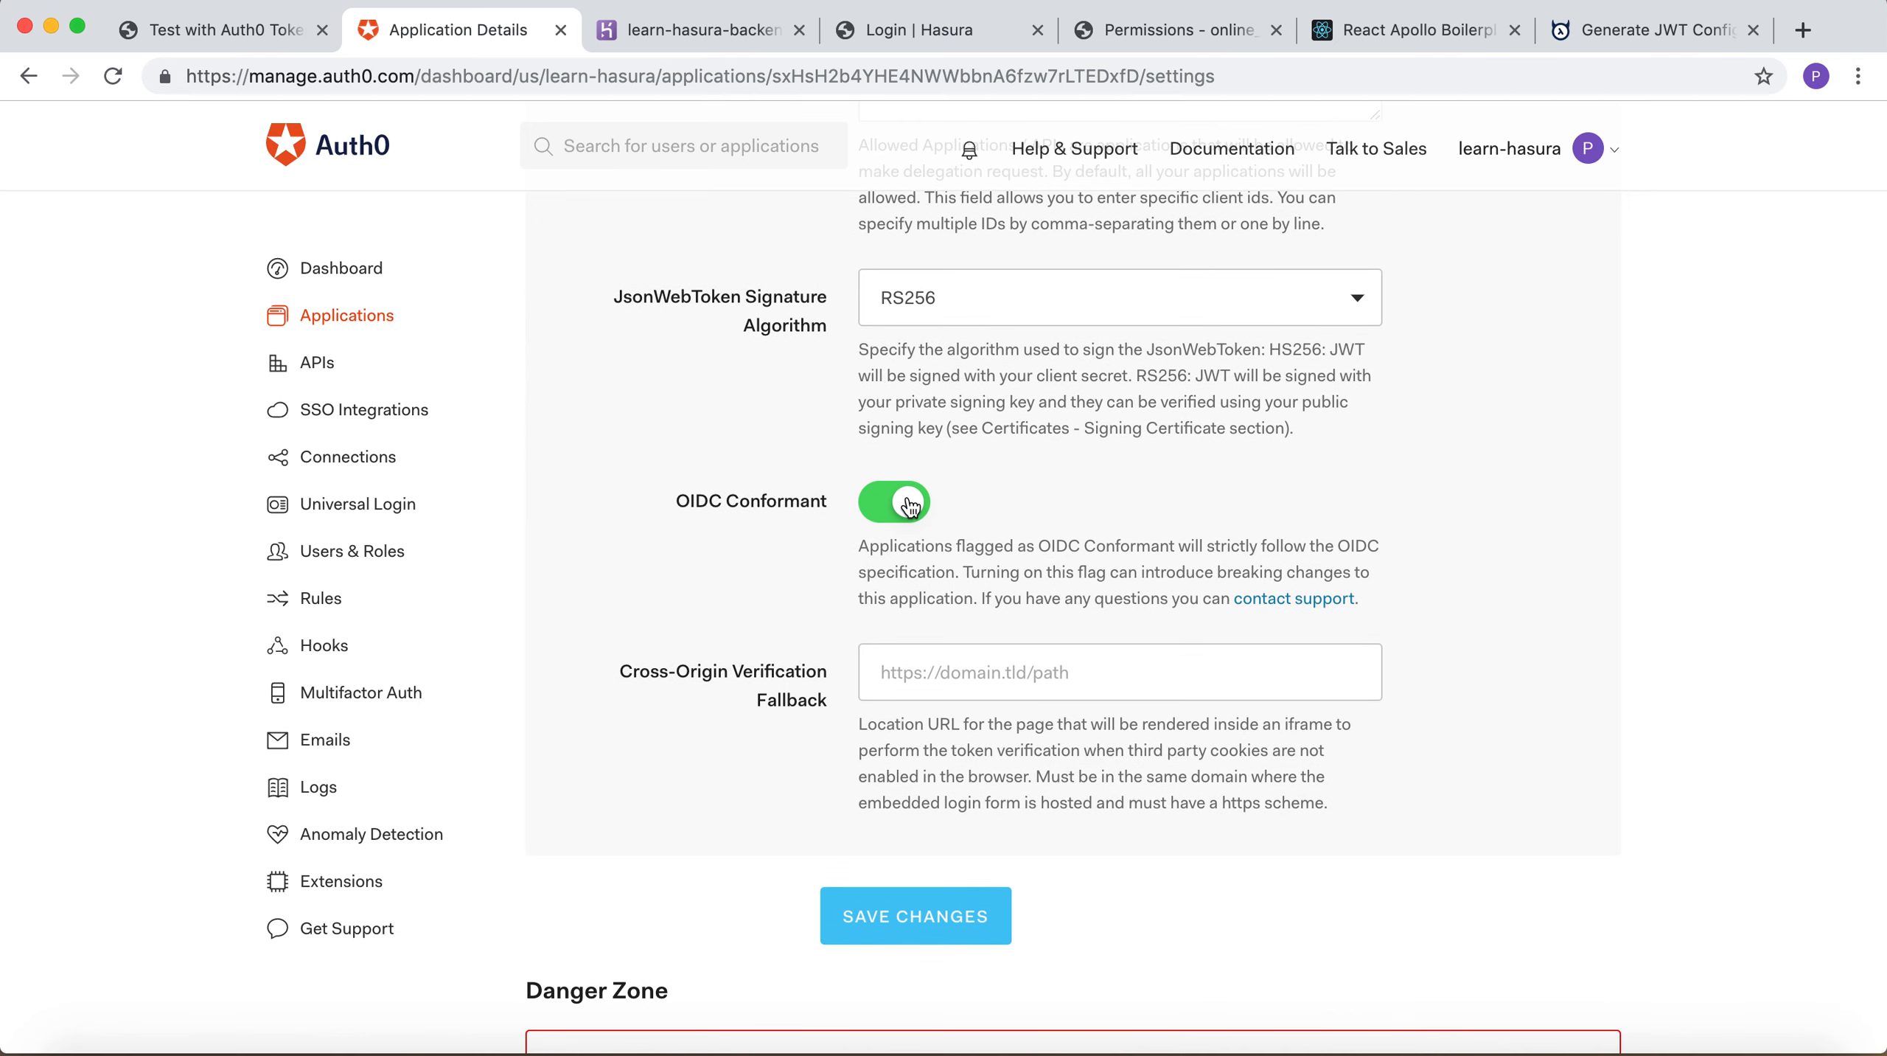
left_click(893, 501)
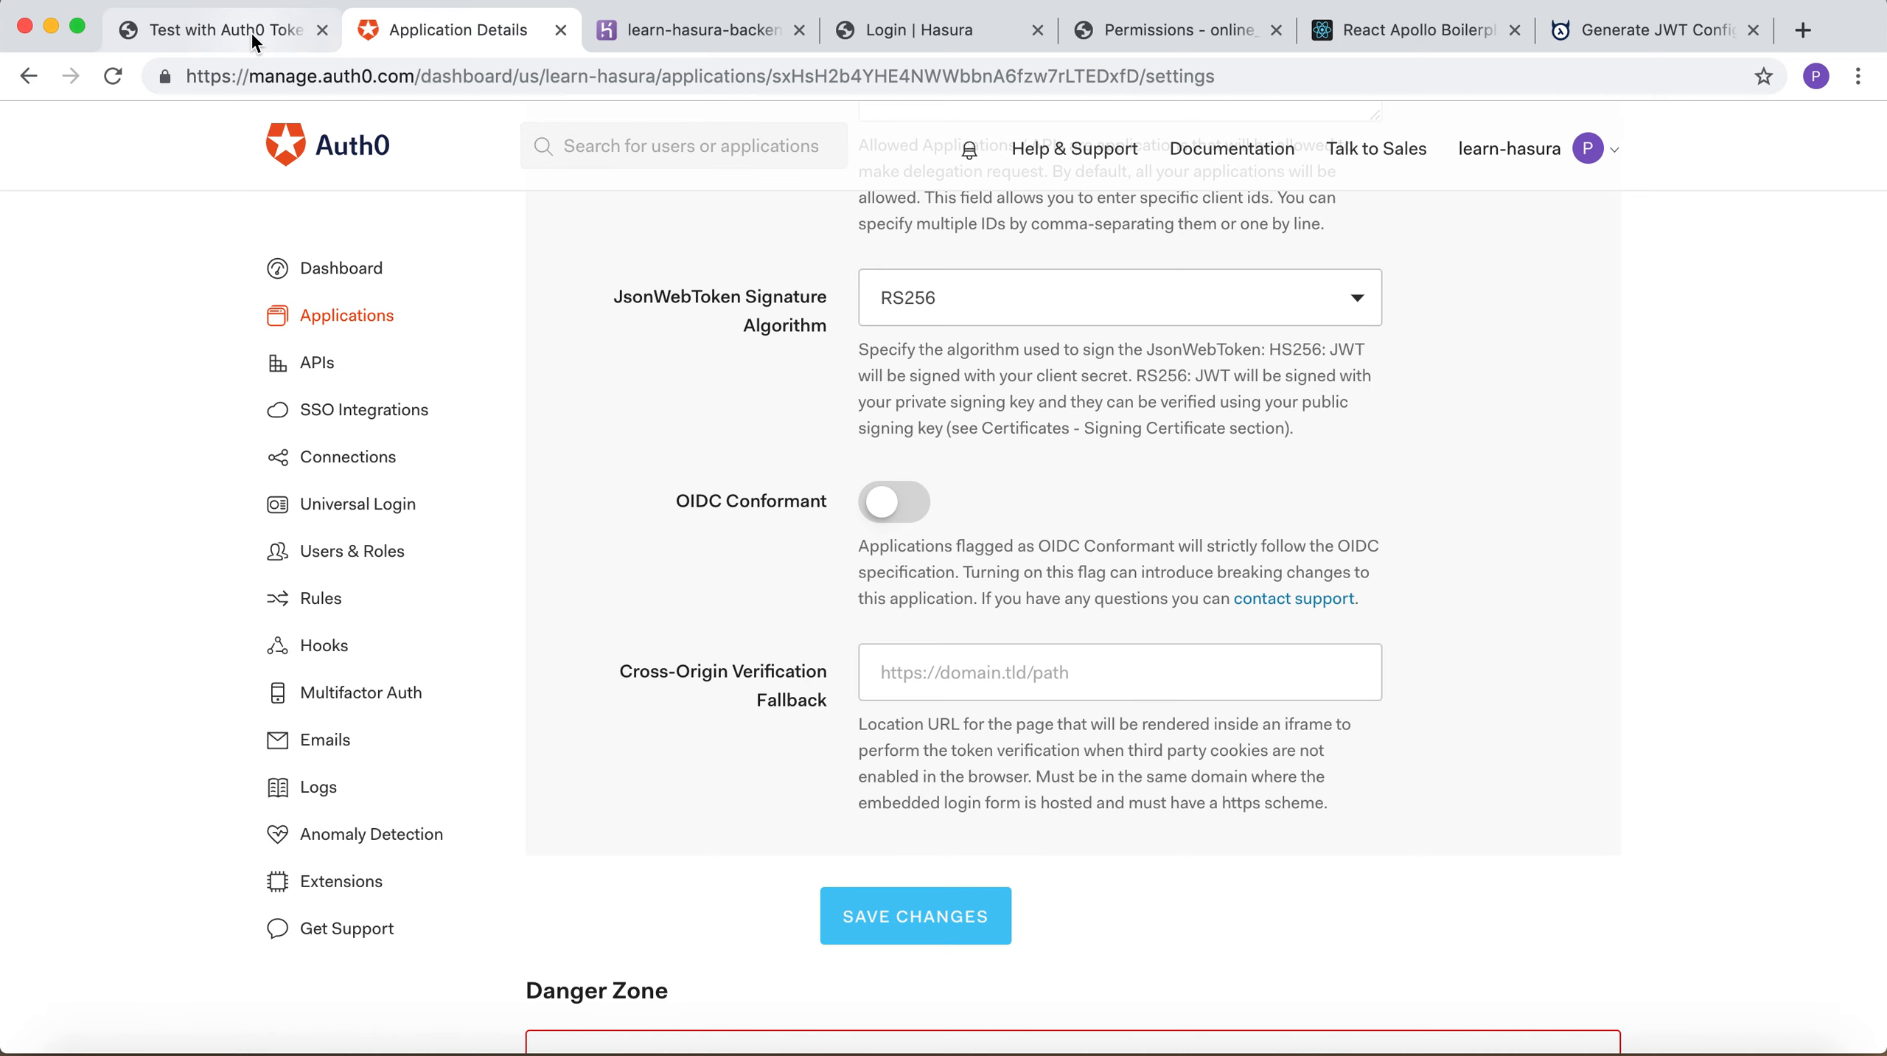
Fill the tutorial login URL with learn-hasura.auth0.com, the todo-app client ID and the localhost callback.
left_click(217, 30)
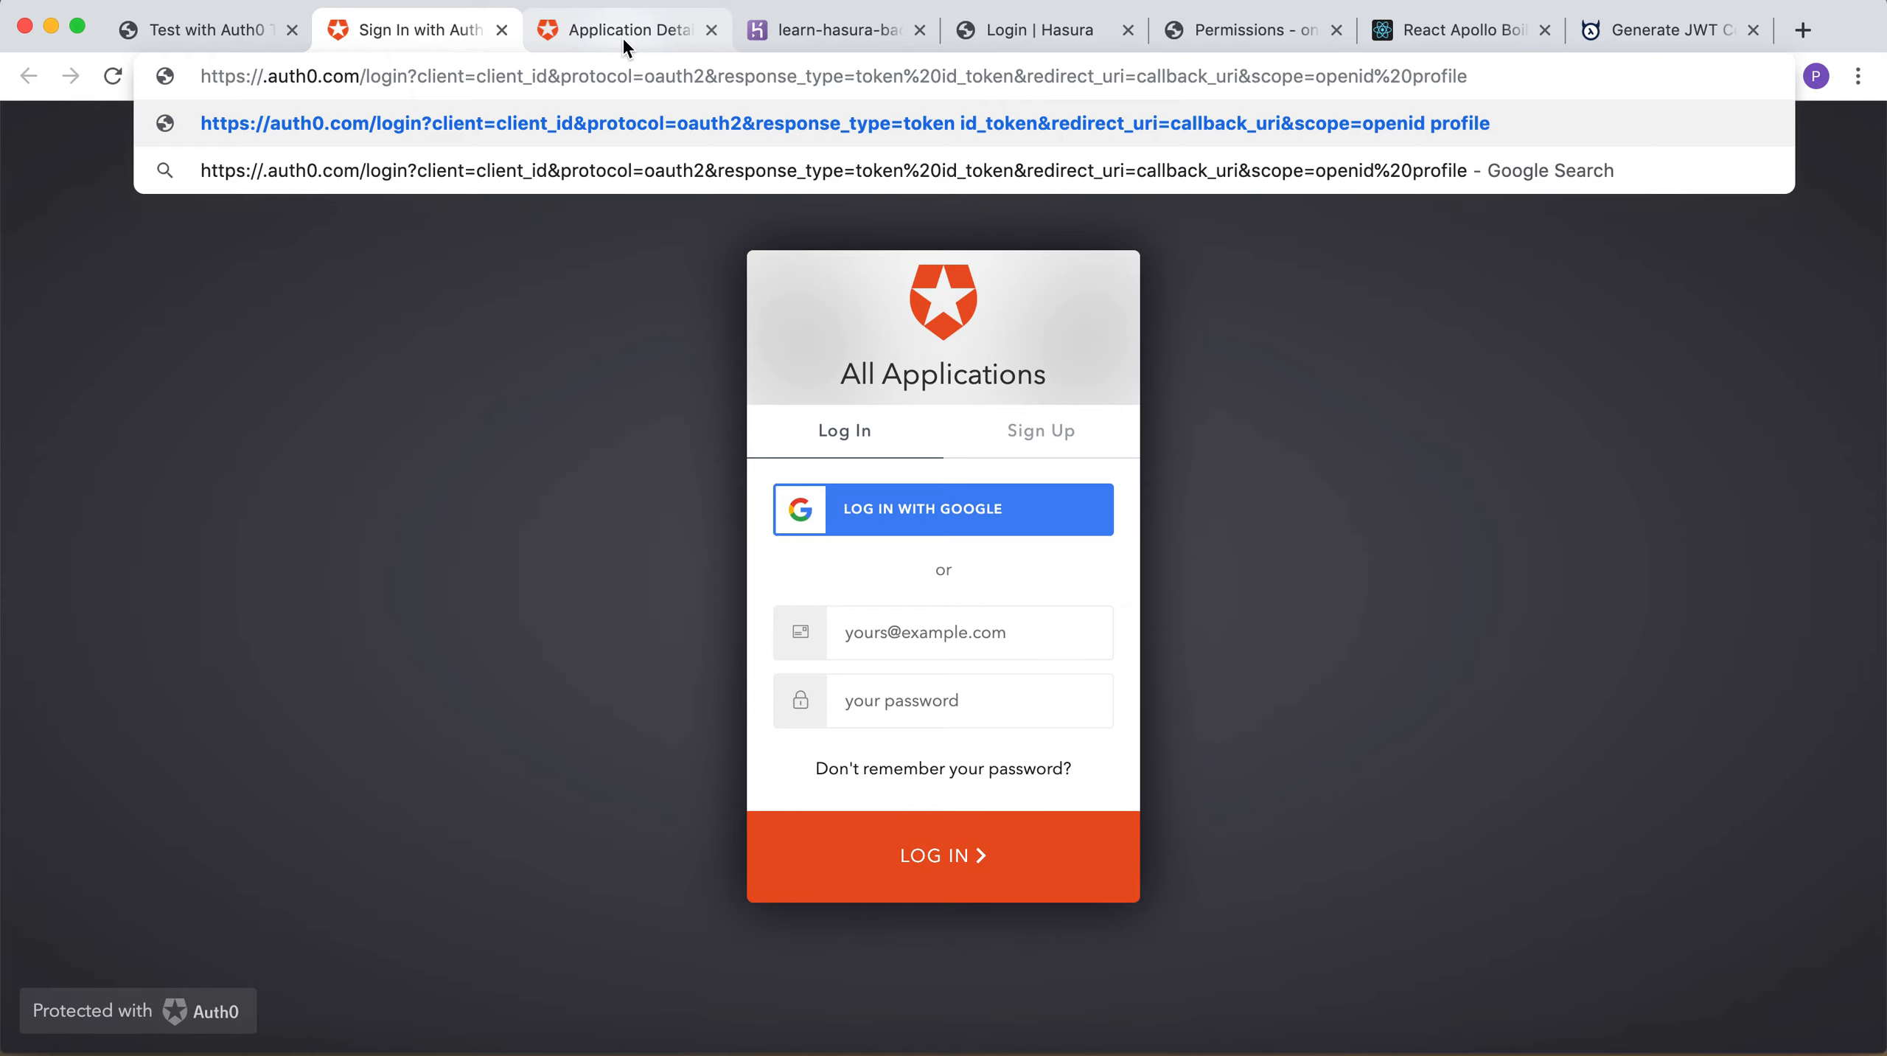
left_click(622, 30)
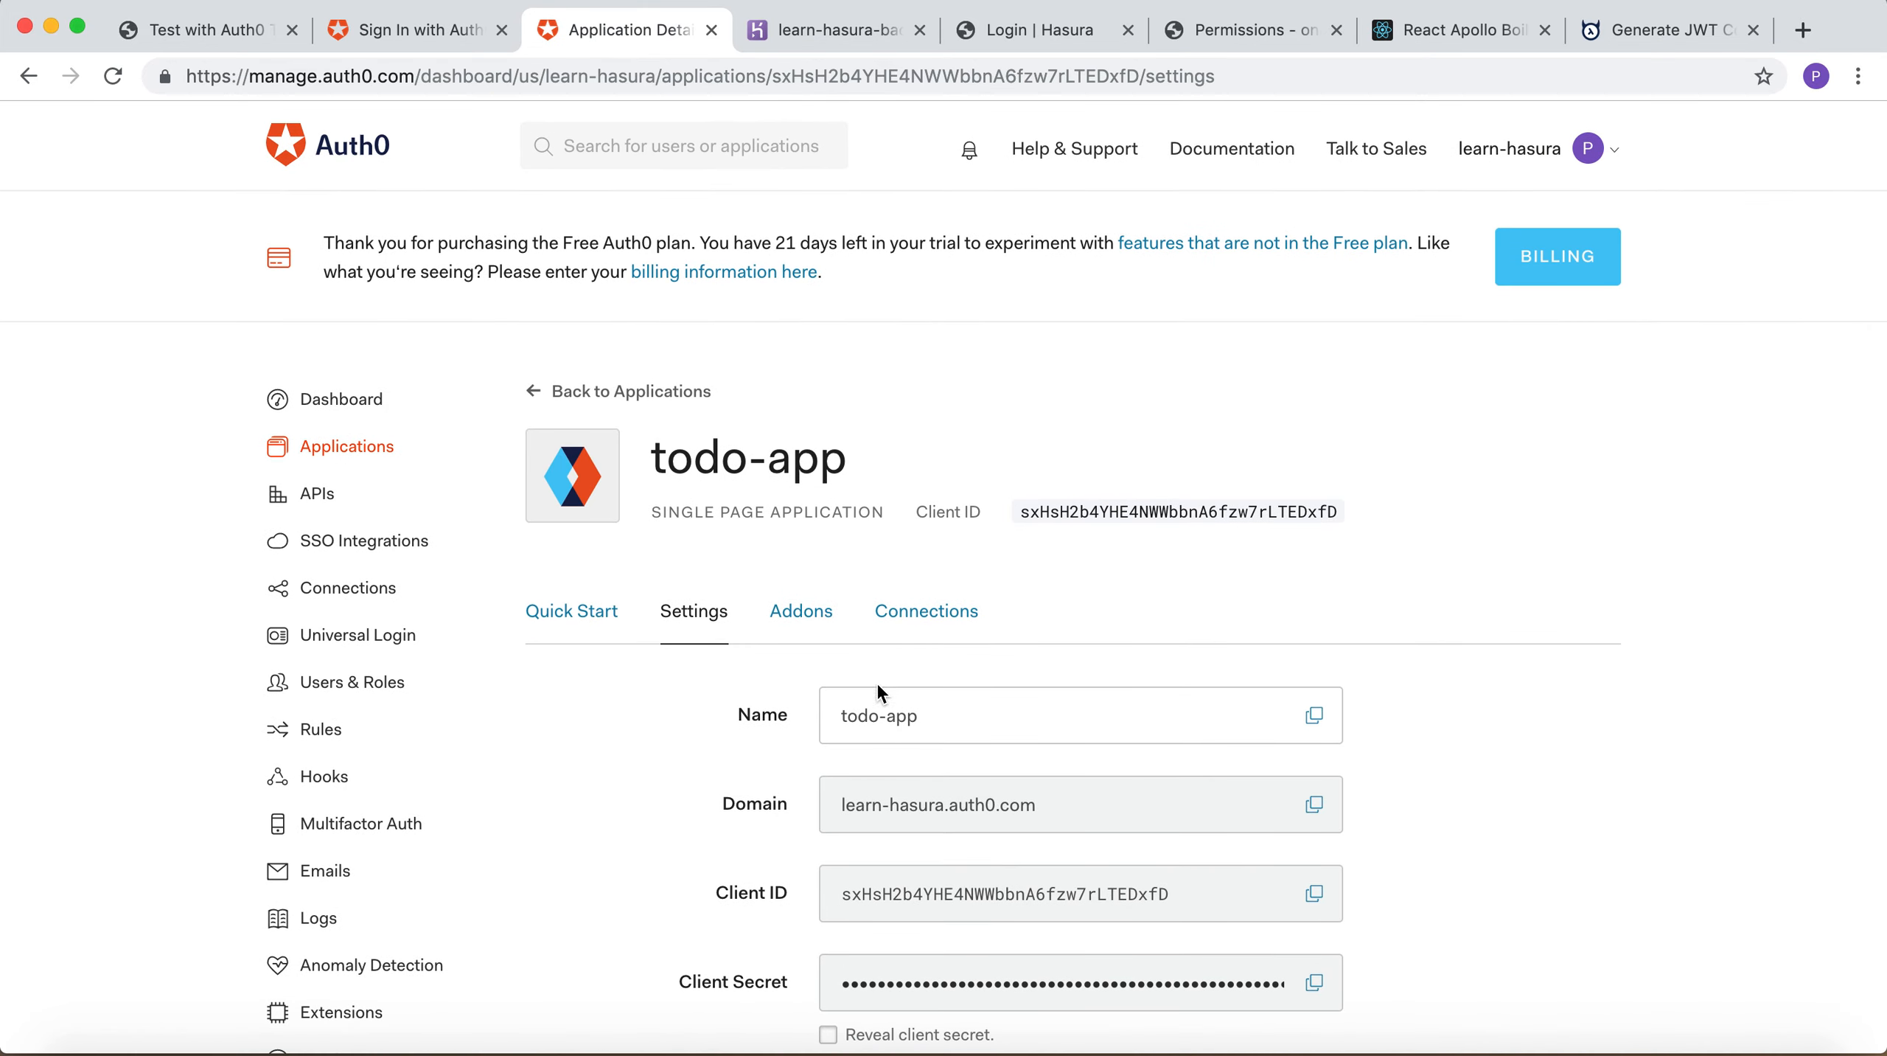
mouse_move(467, 99)
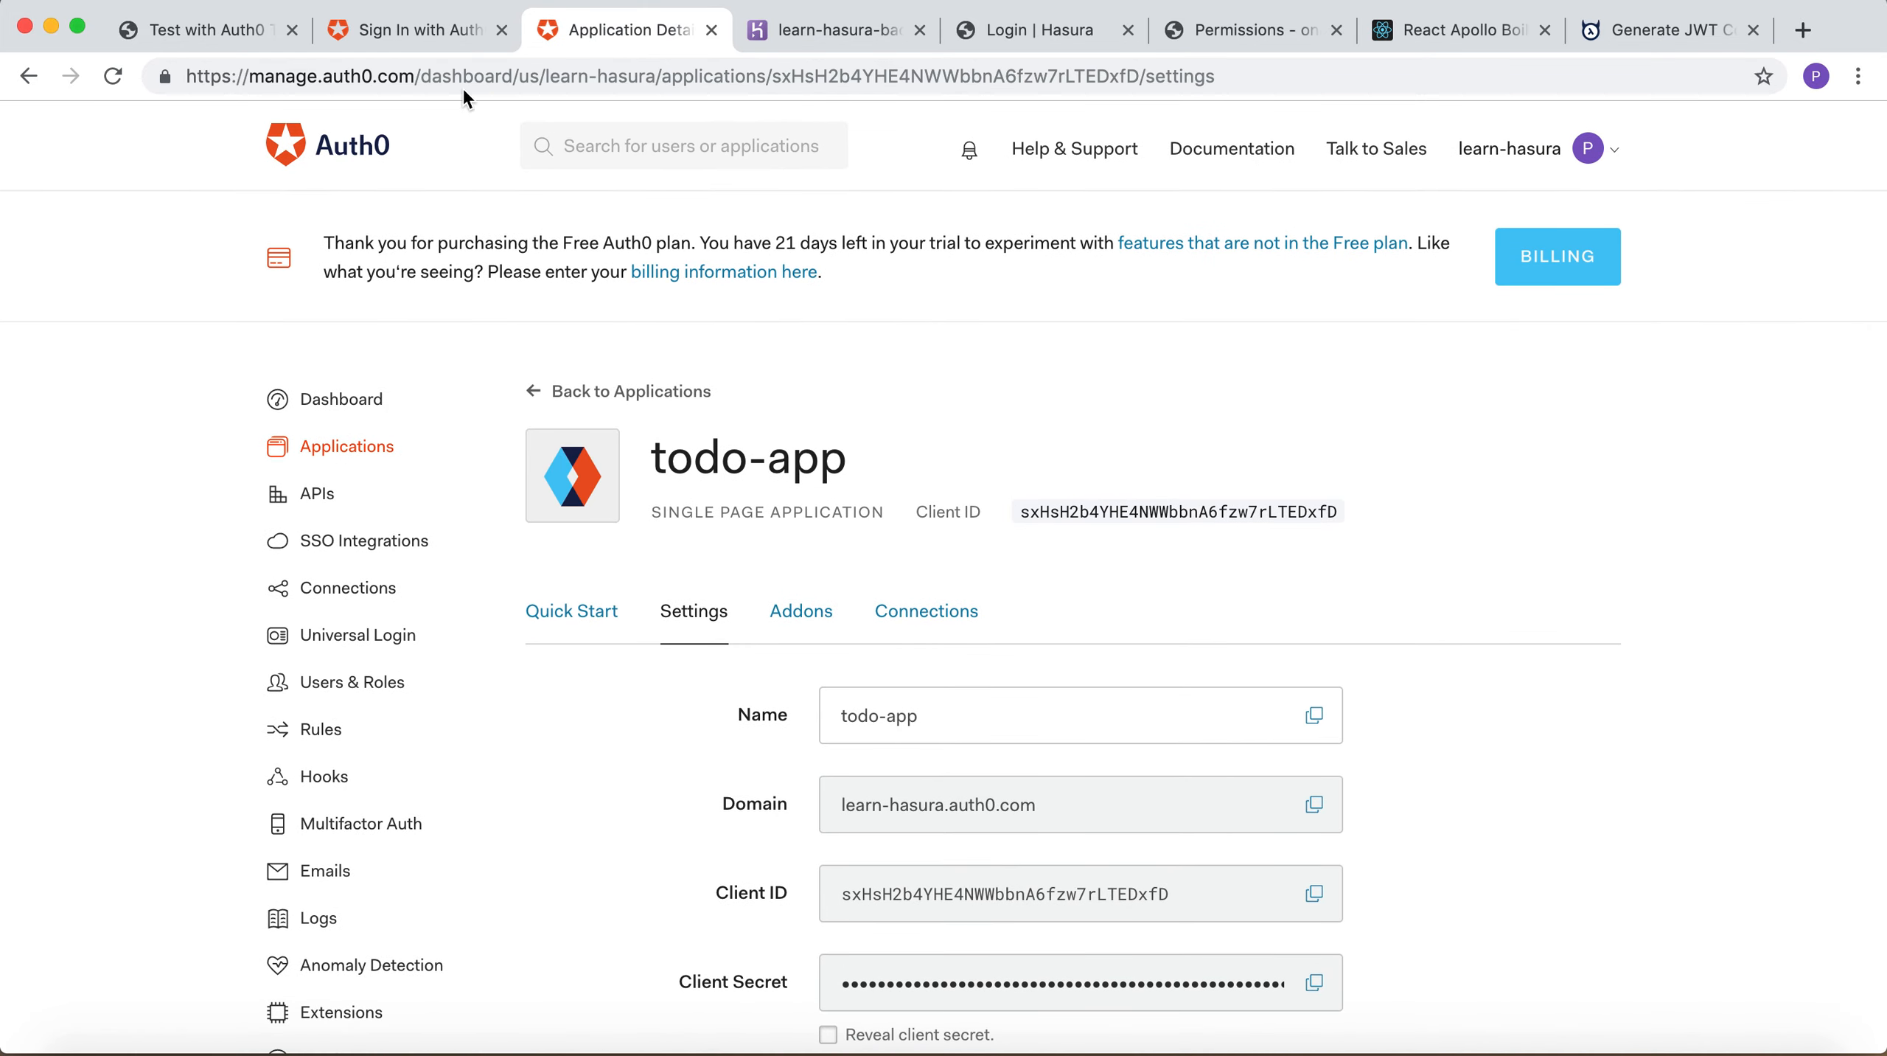
left_click(415, 29)
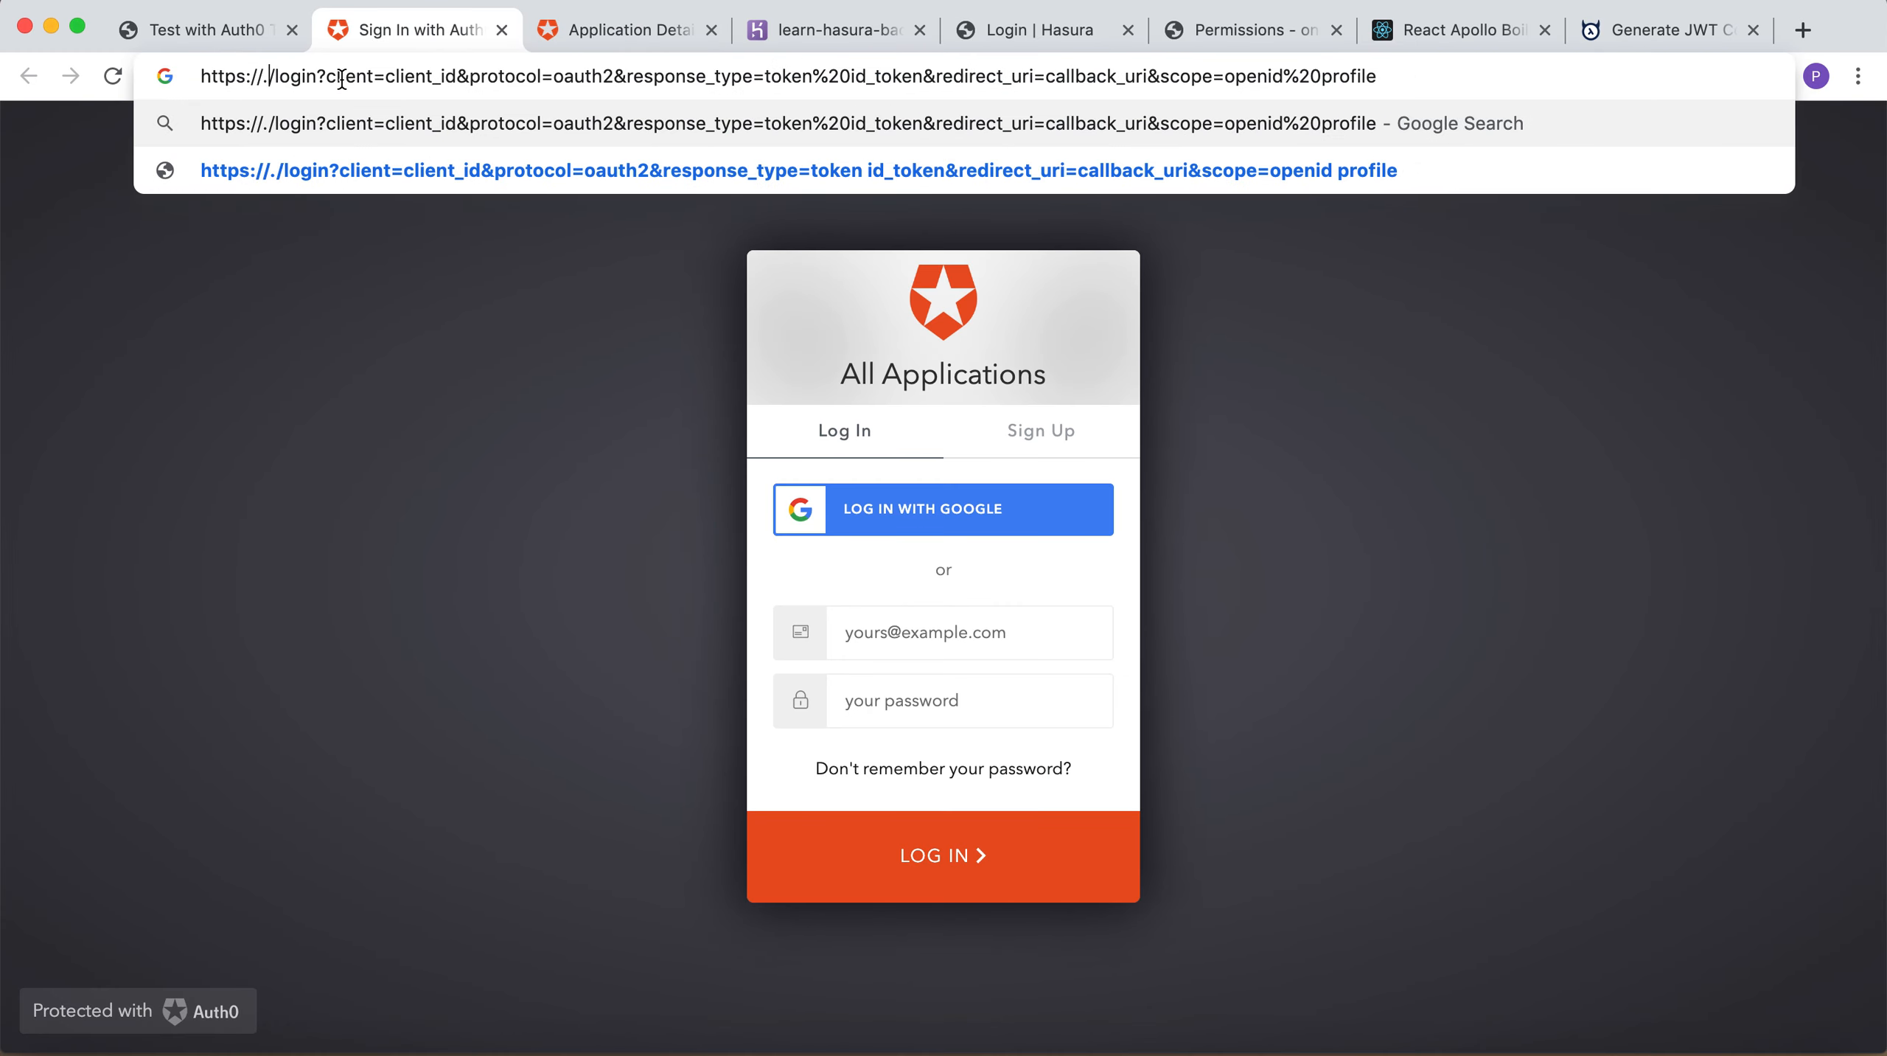
type("learn-hasura.auth0.com")
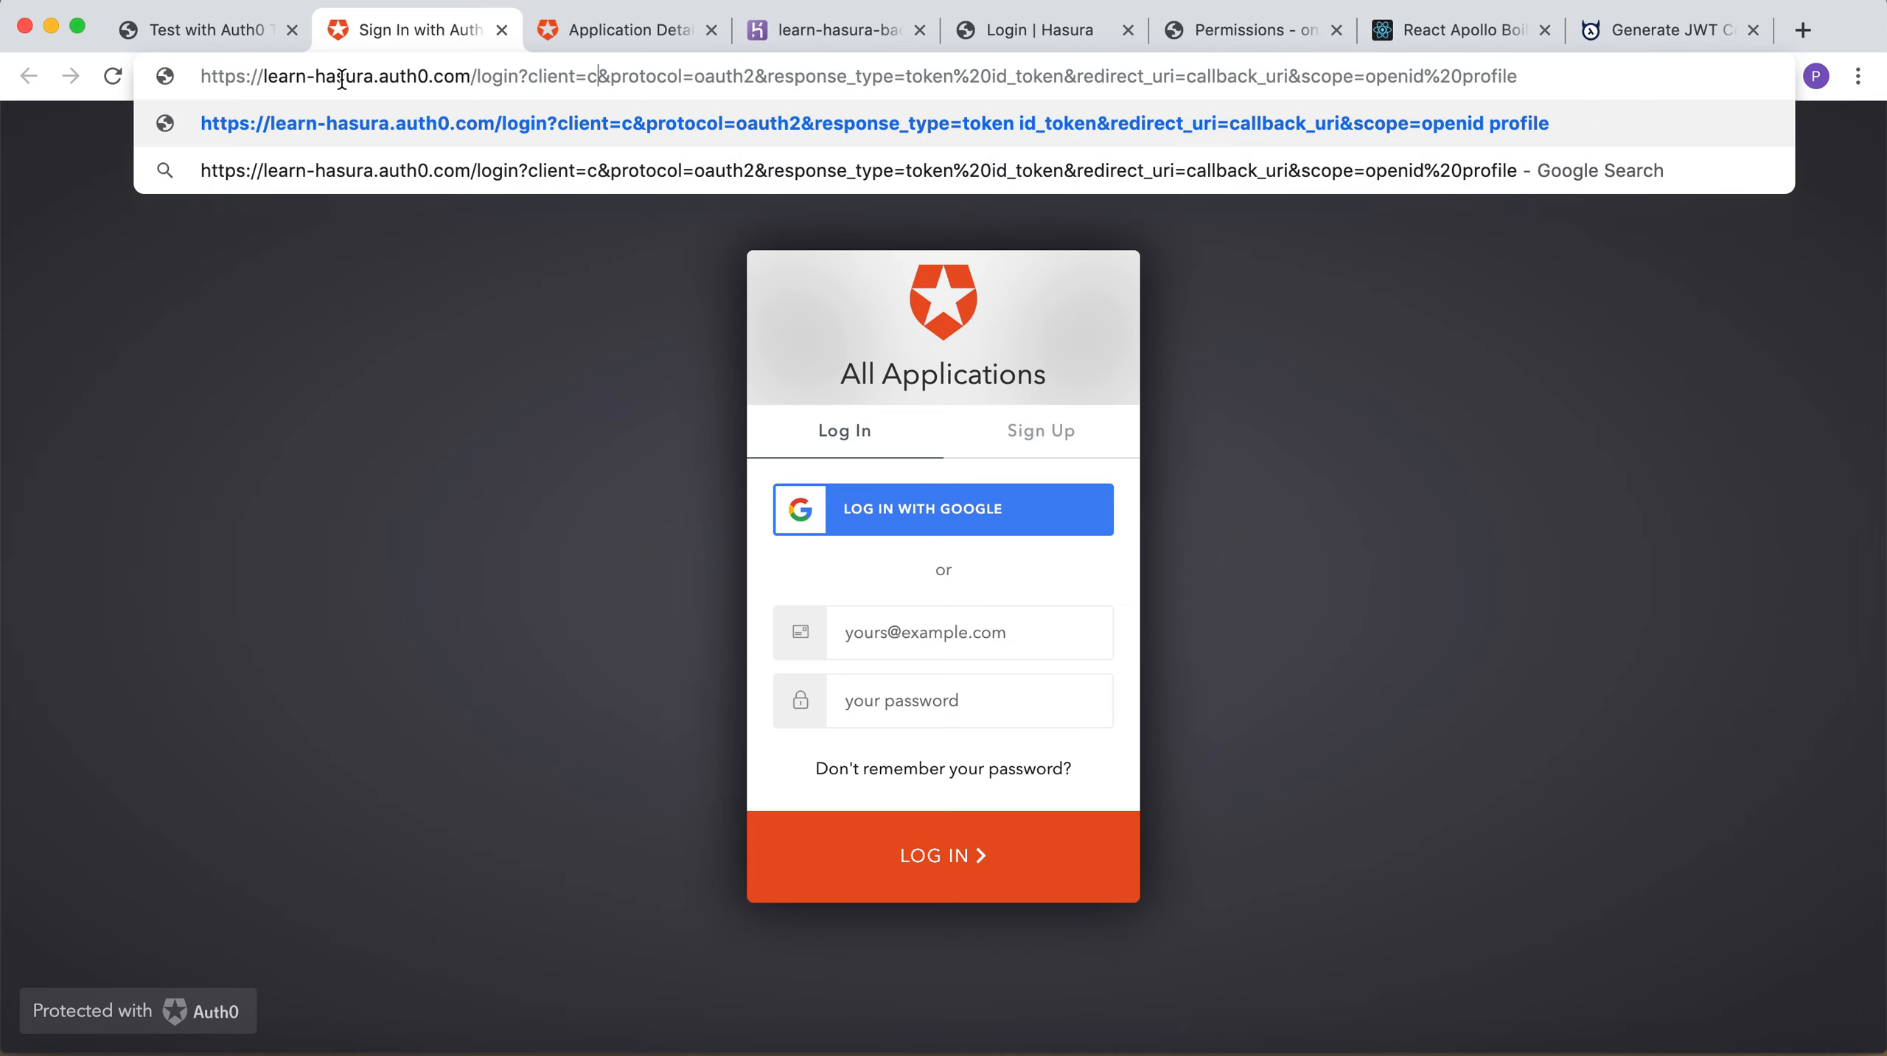
left_click(624, 29)
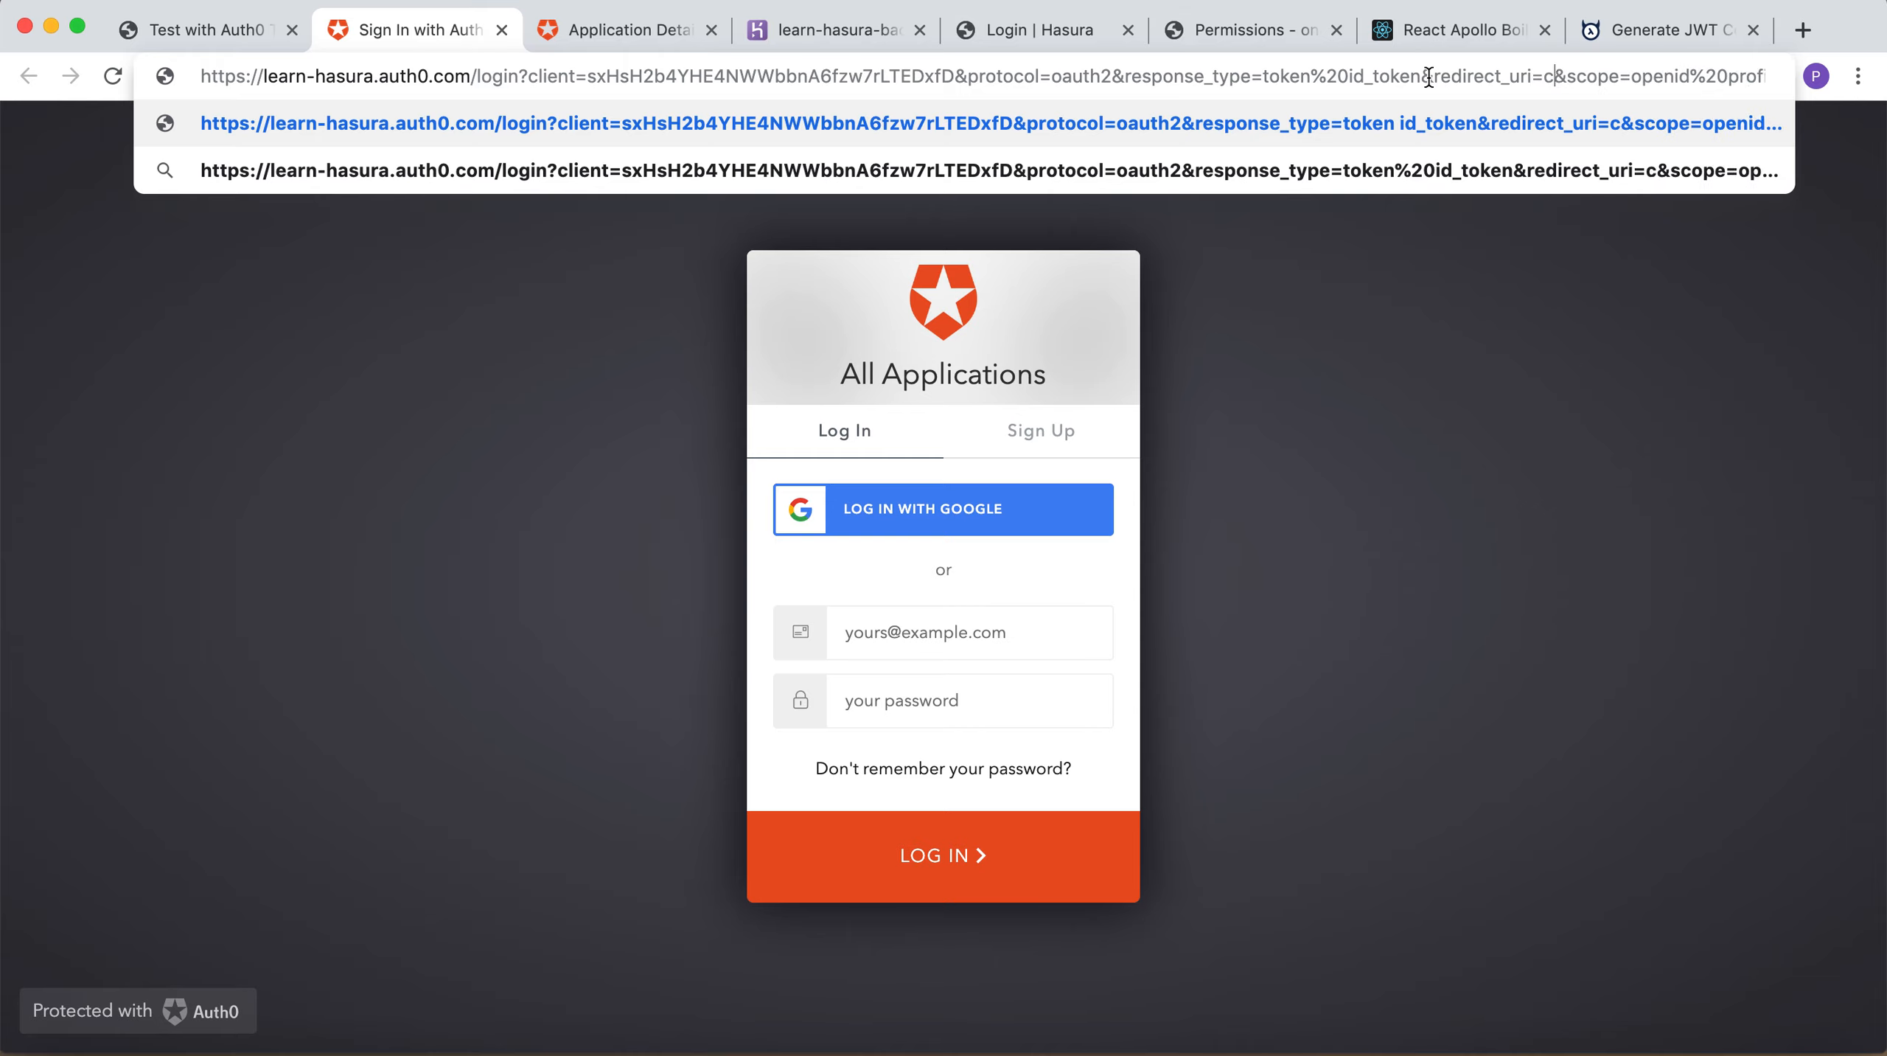
type("http://l")
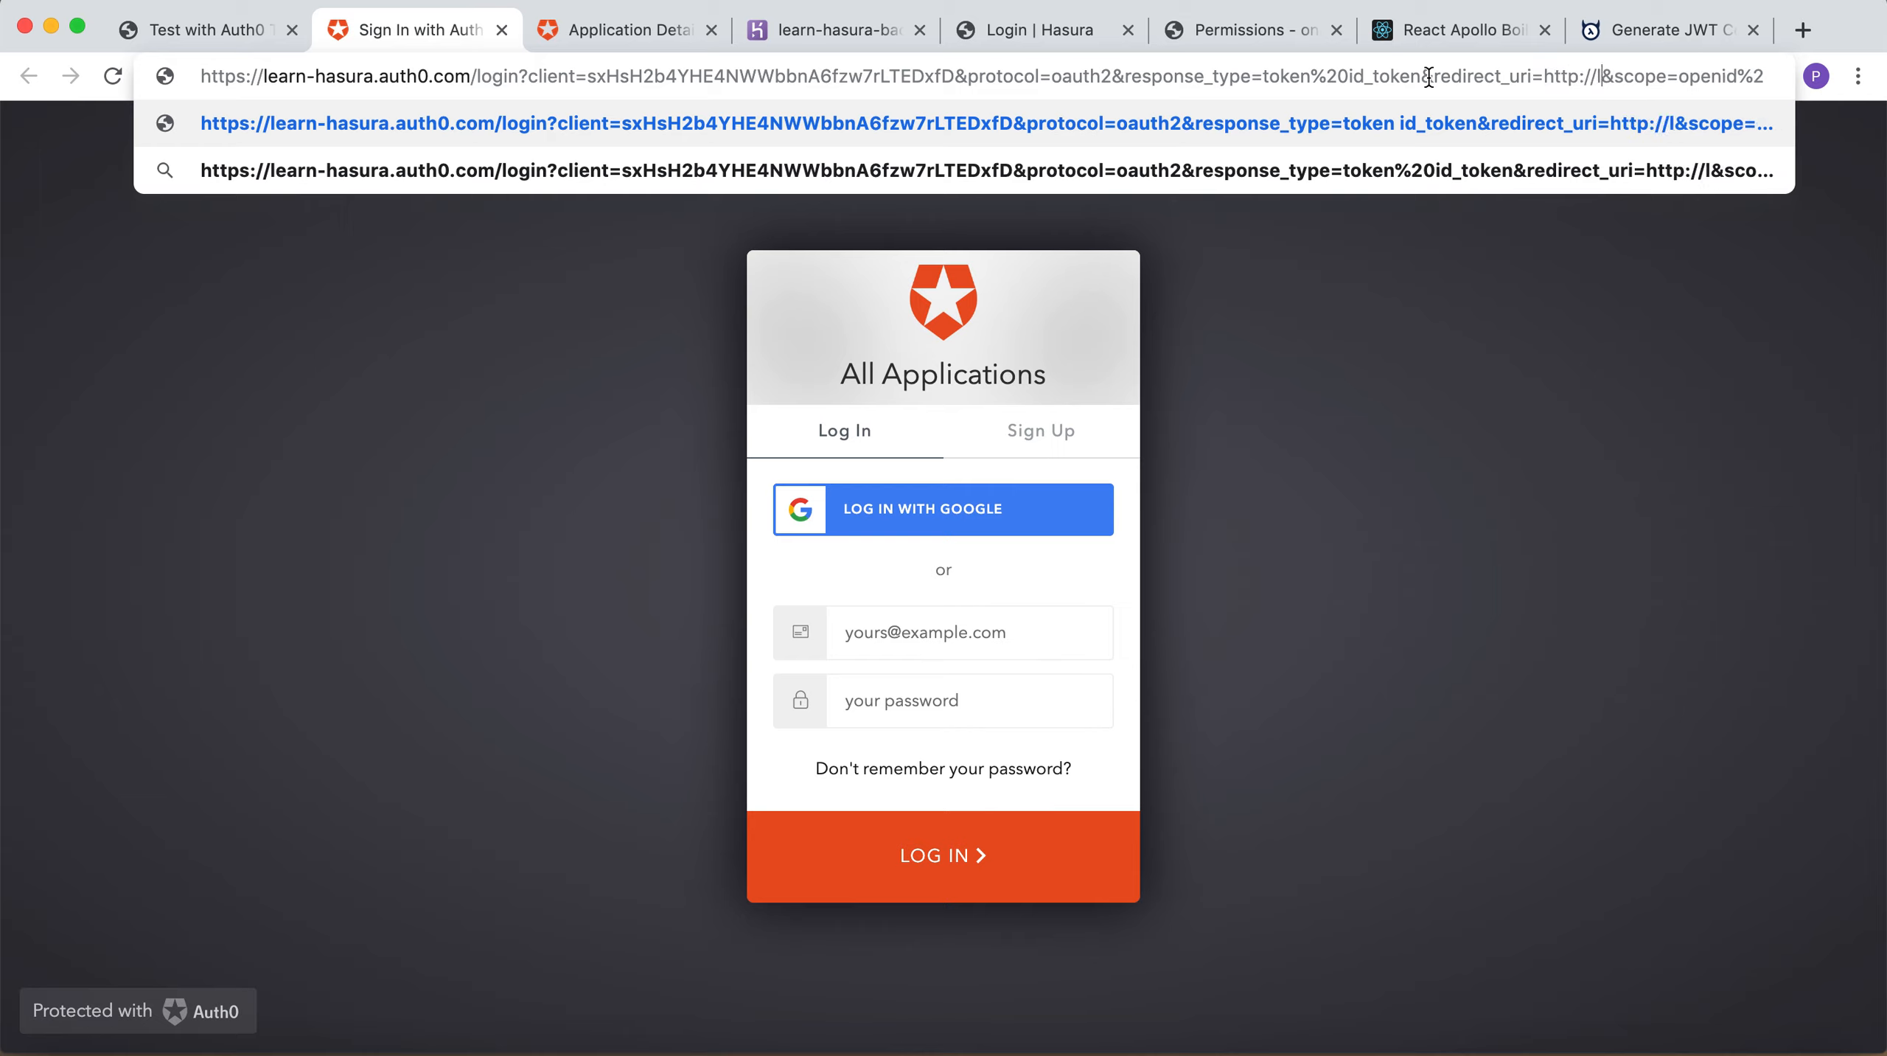
type("ocalhost:3000/...")
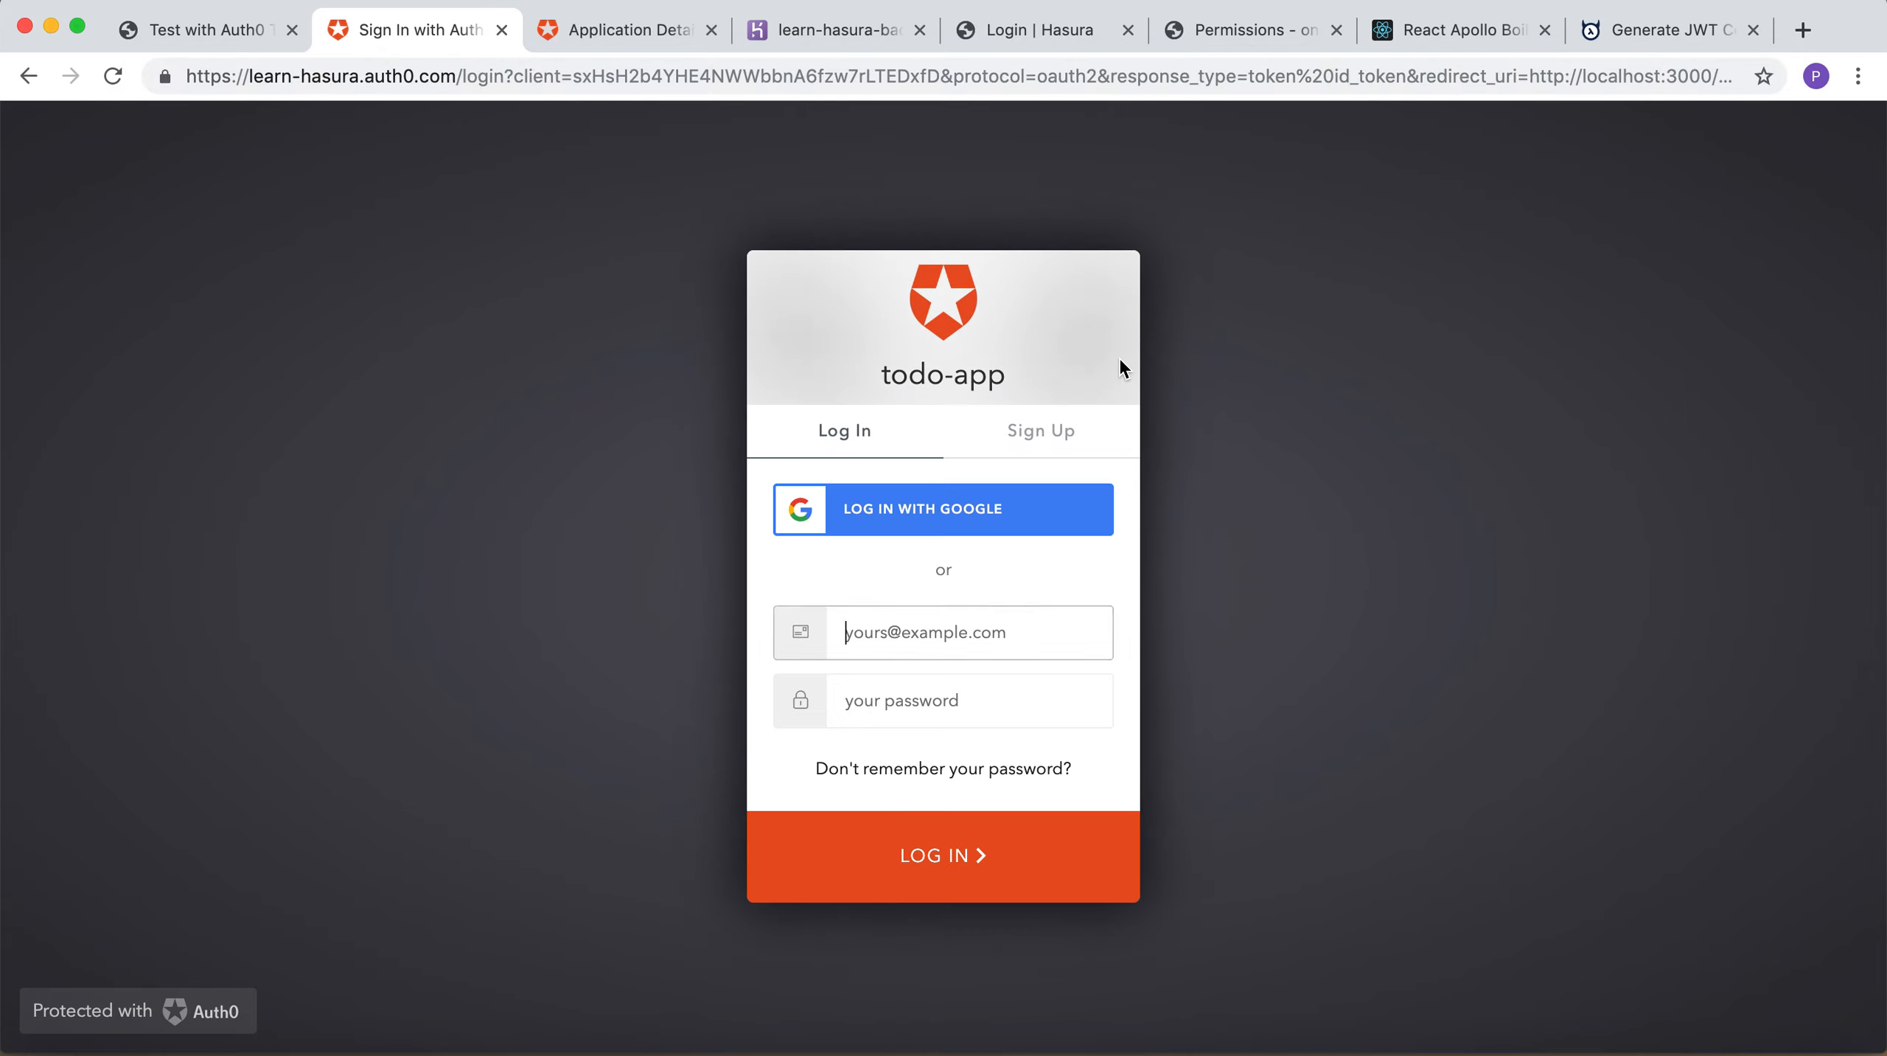
mouse_move(1040, 431)
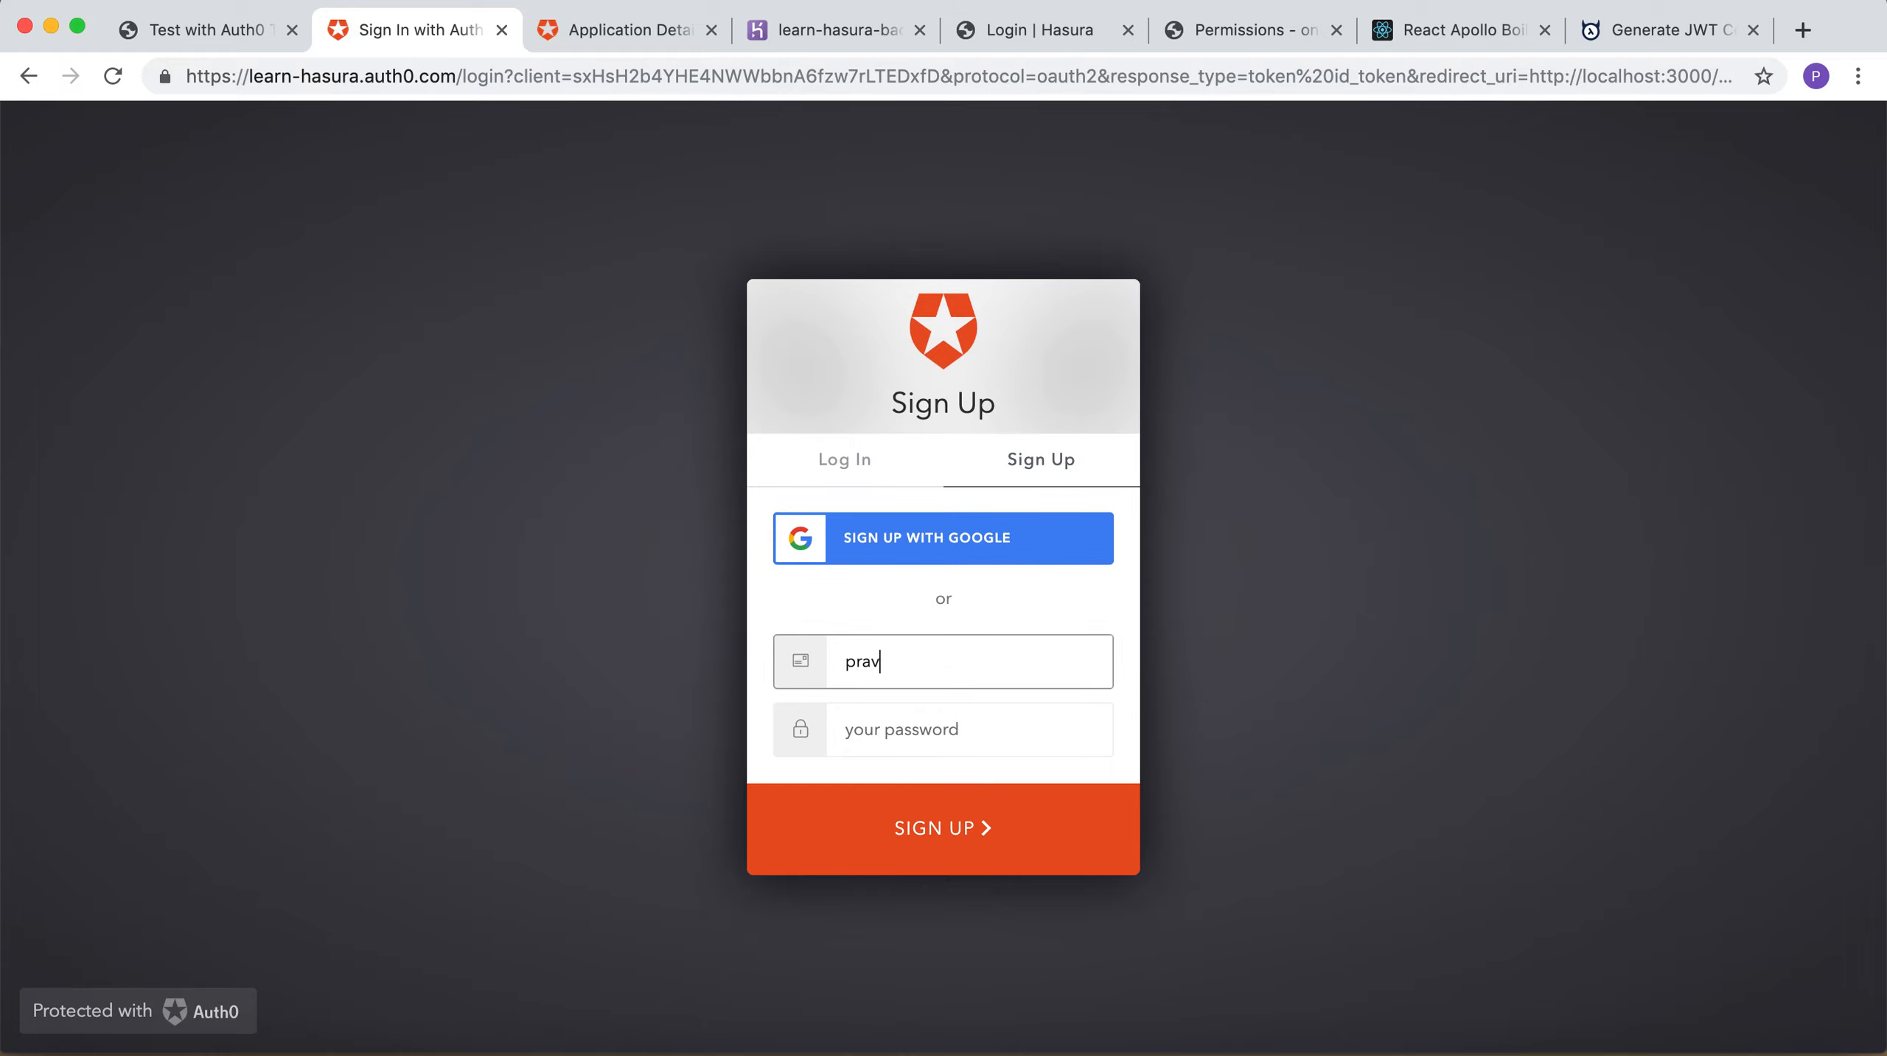
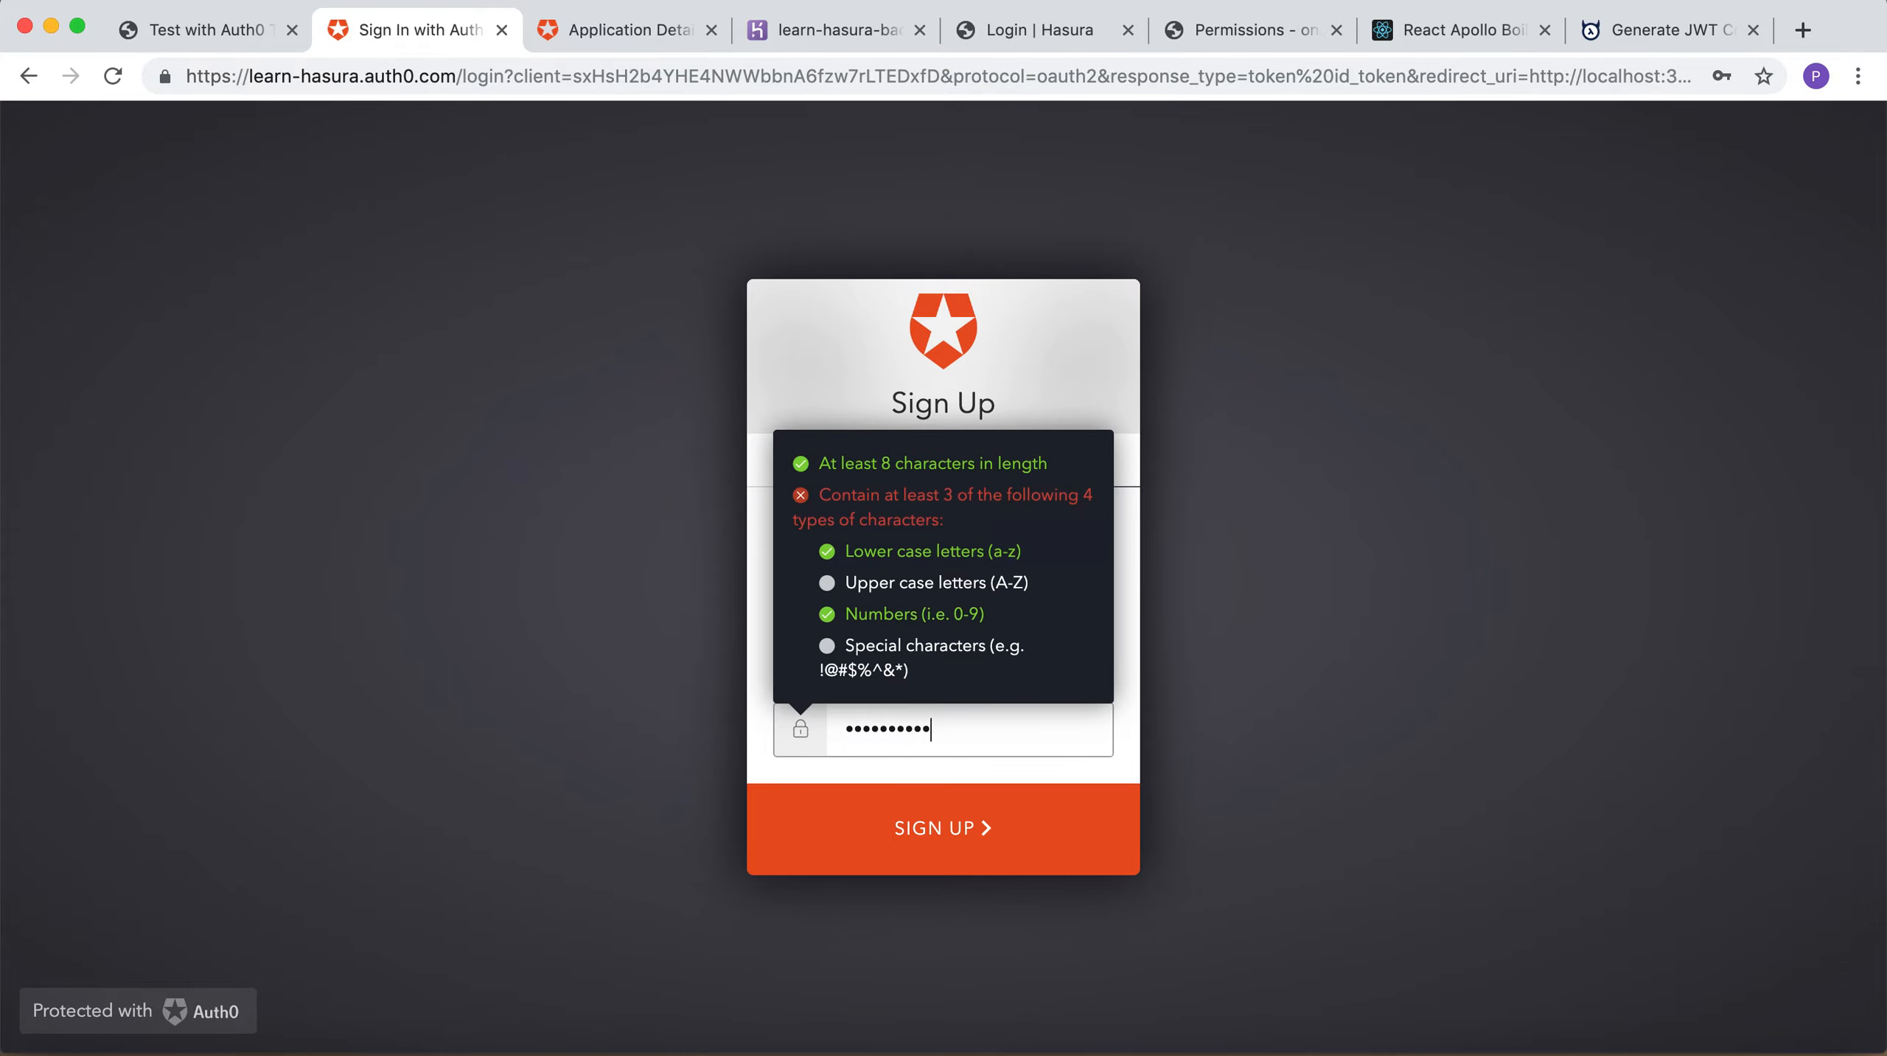
left_click(943, 828)
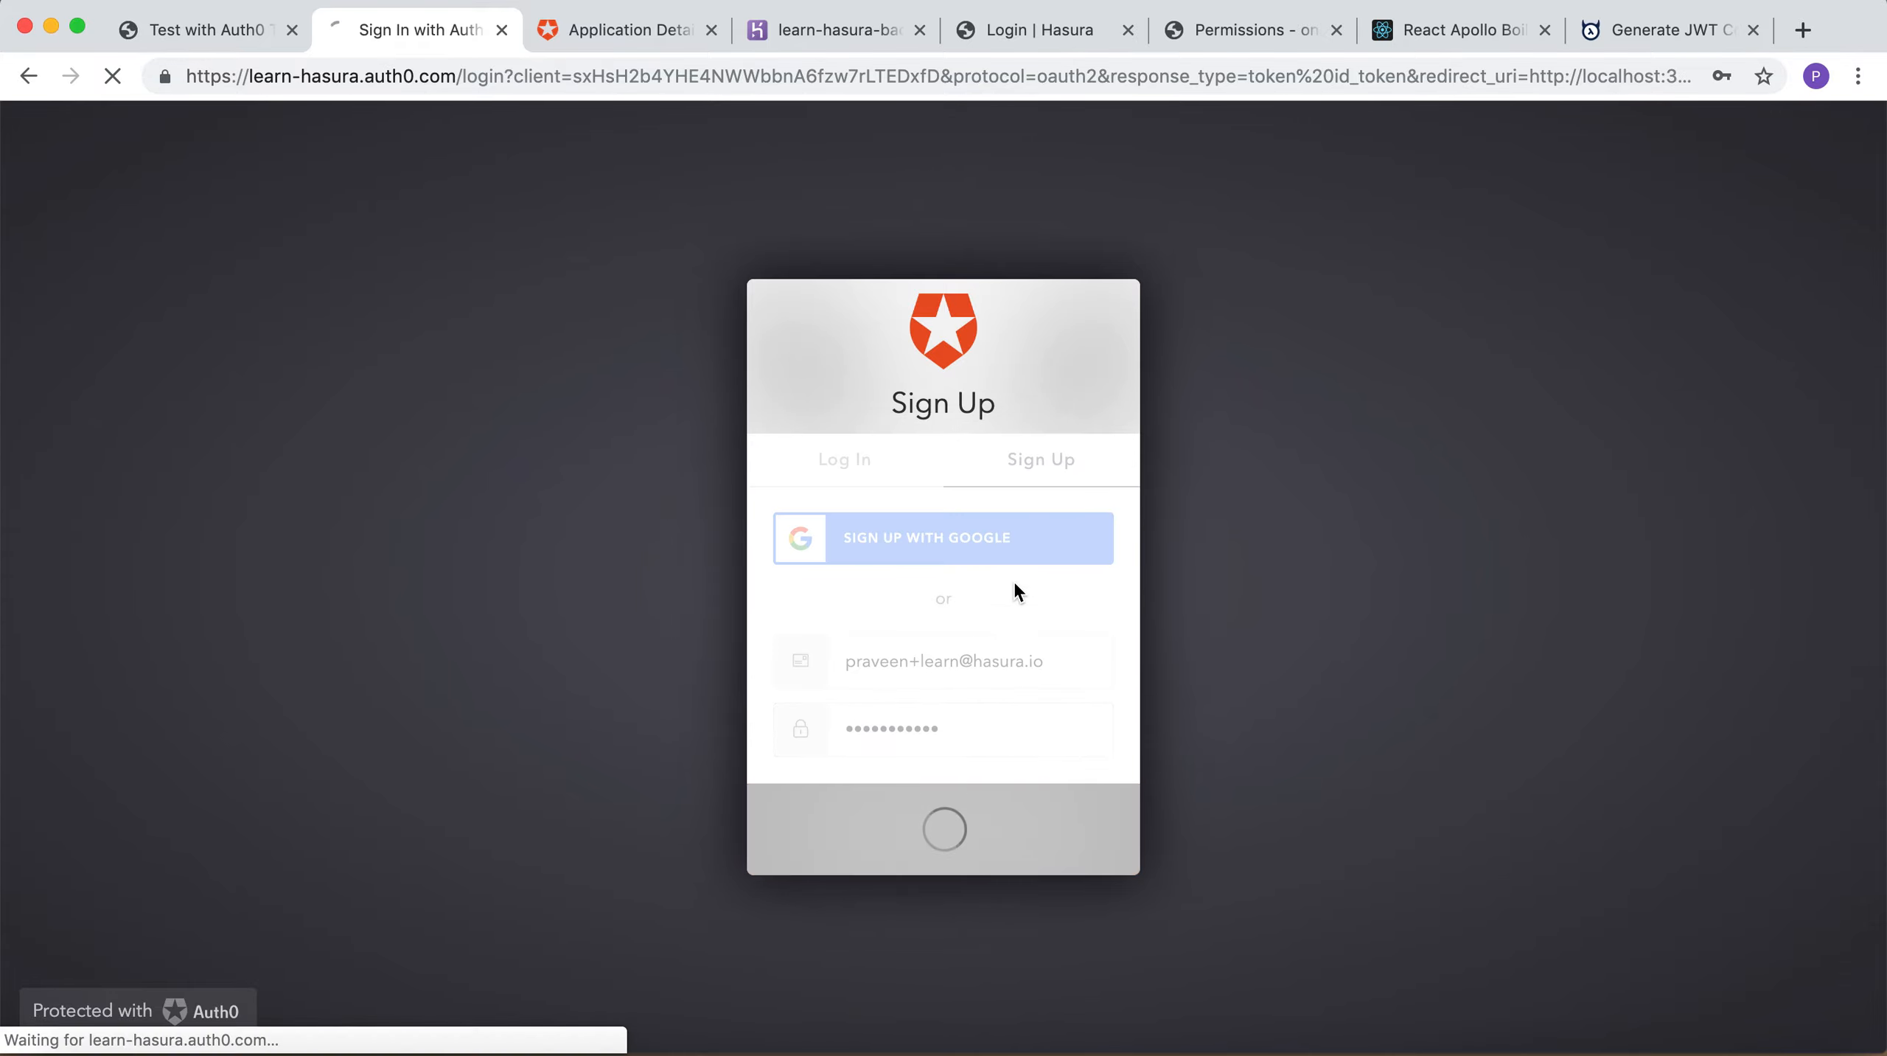
left_click(944, 828)
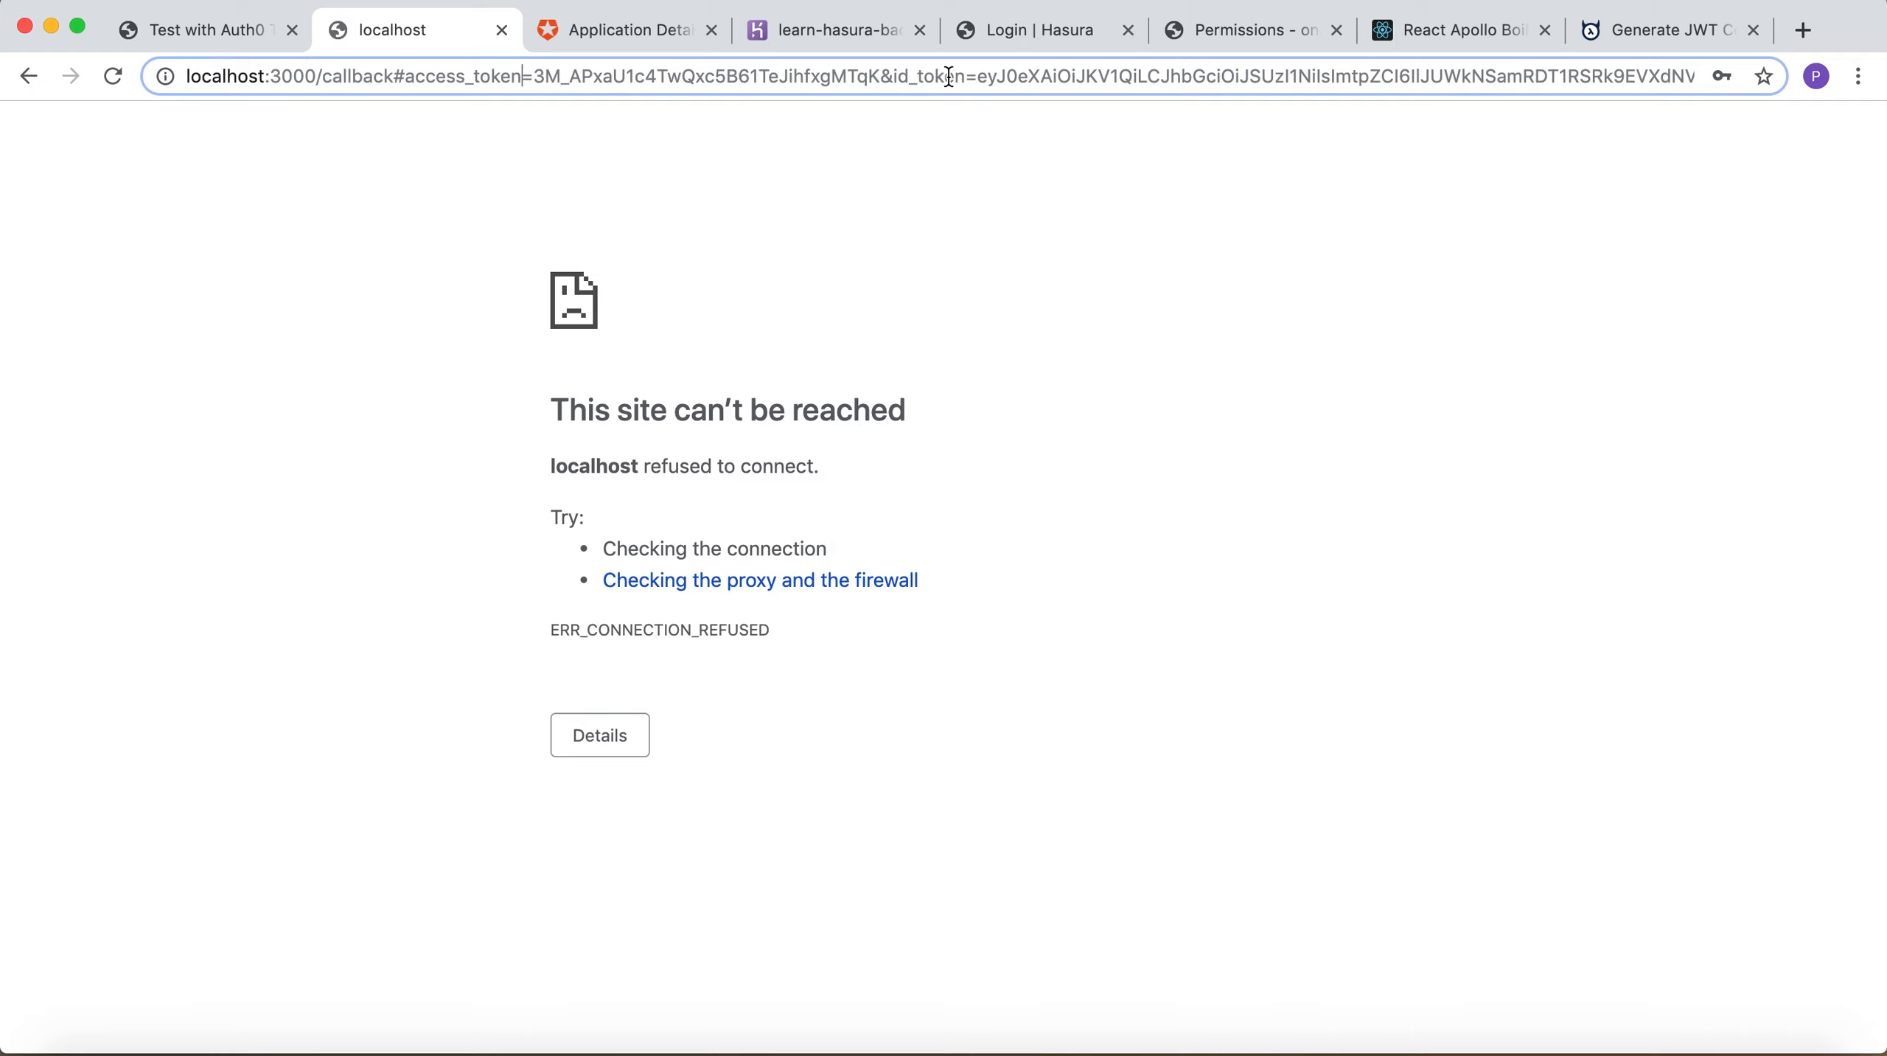
mouse_move(864, 83)
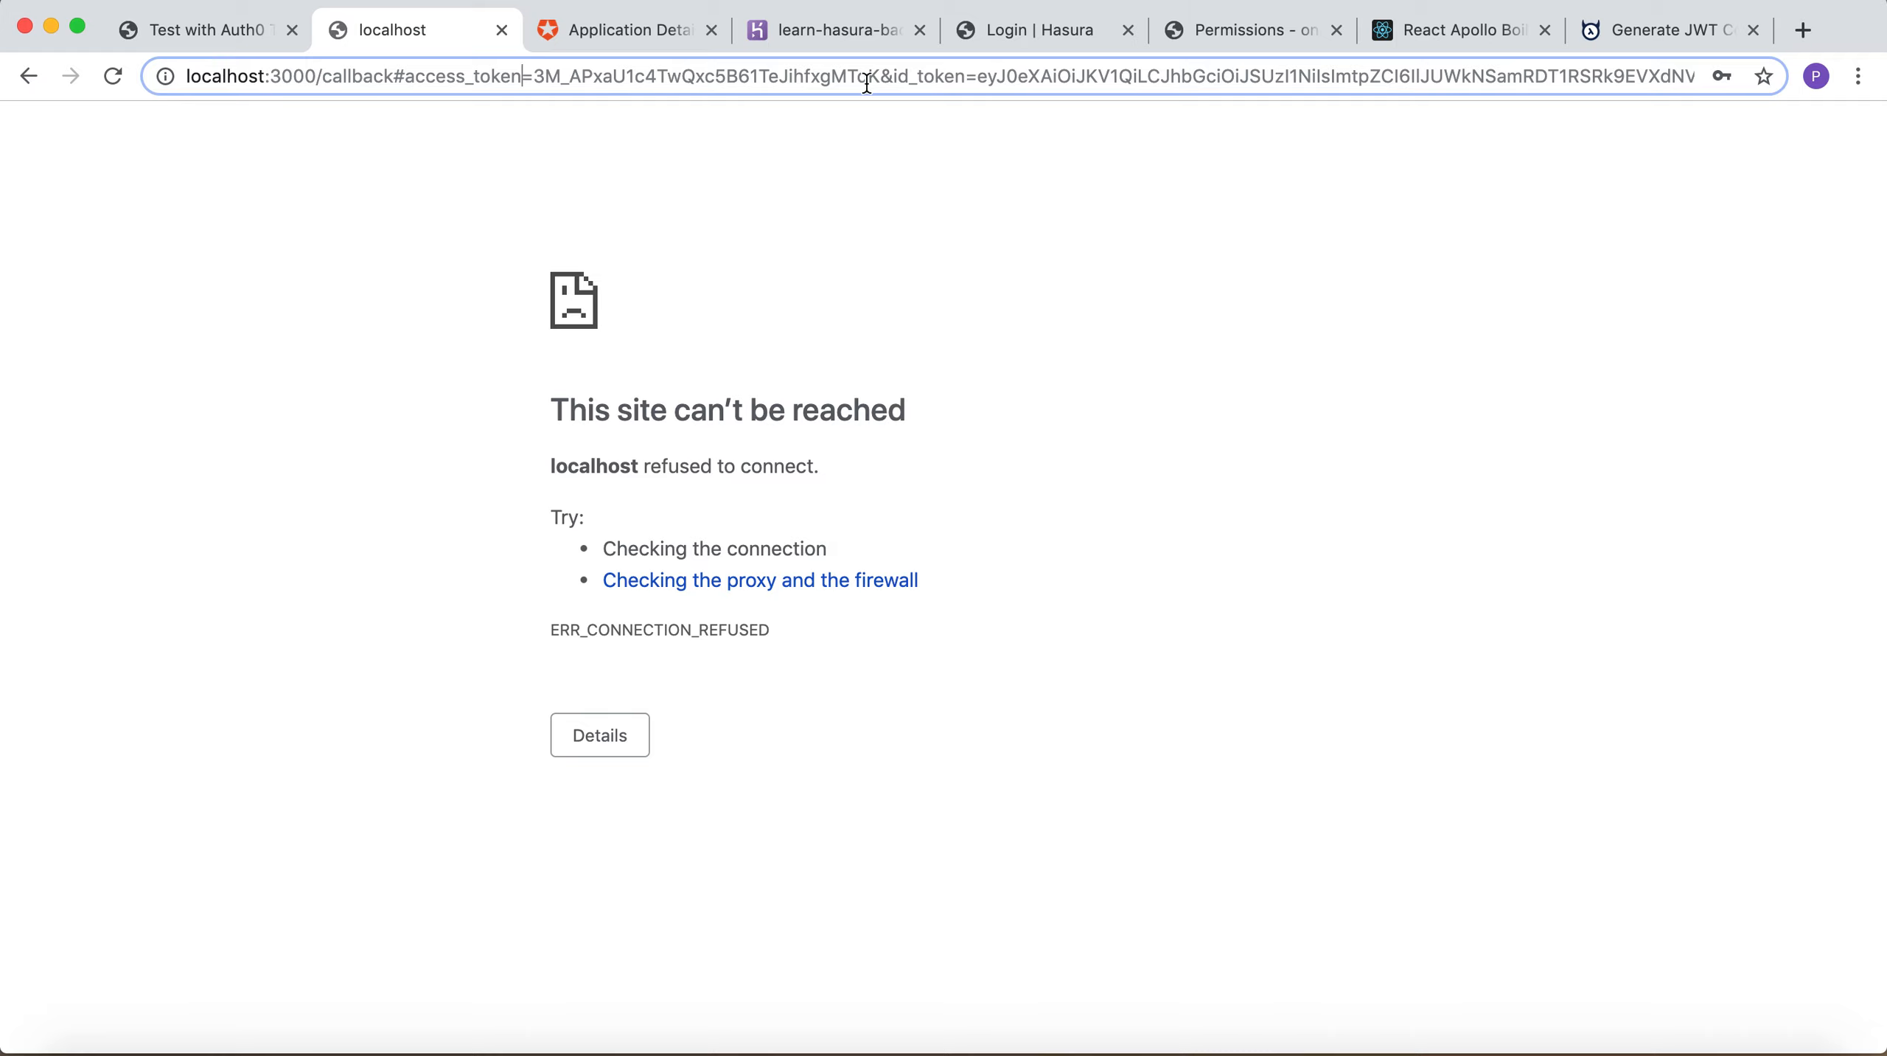
mouse_move(981, 84)
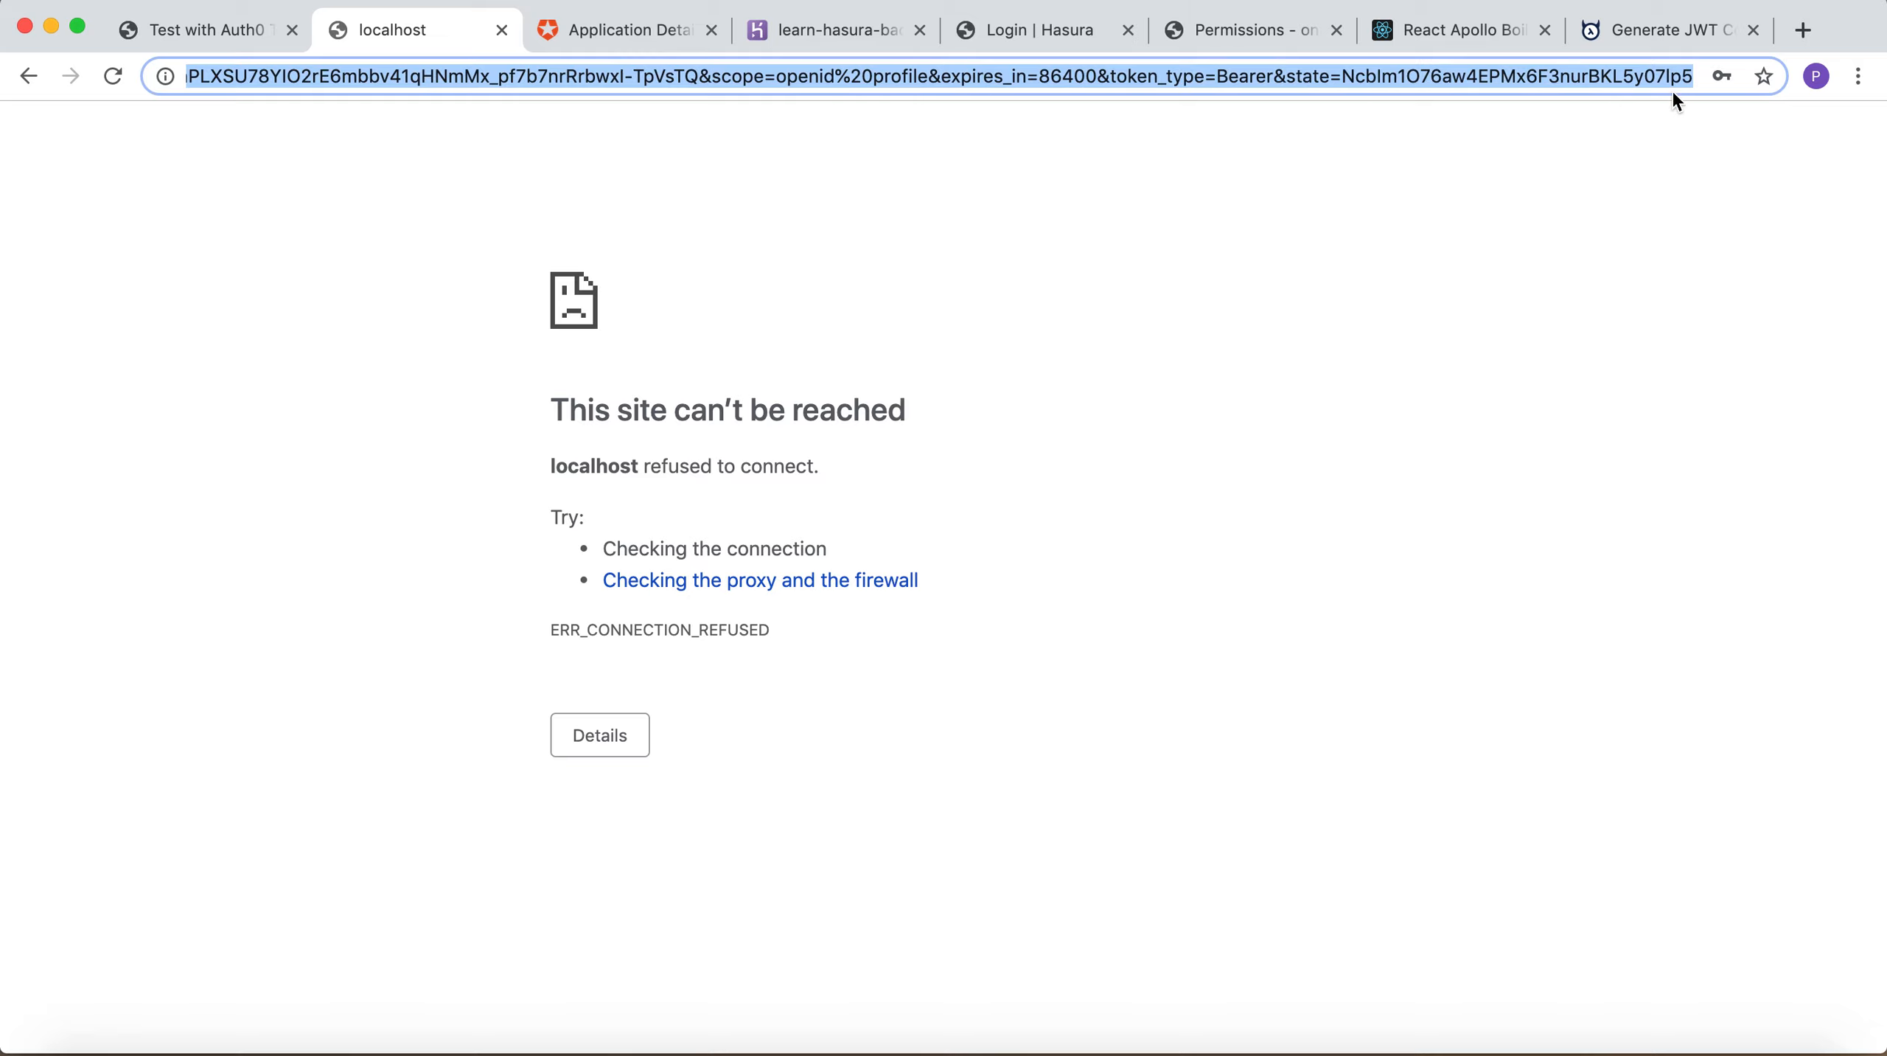
Examine the localhost callback address to locate the id_token, scope, expiry and Bearer type.
left_click(705, 77)
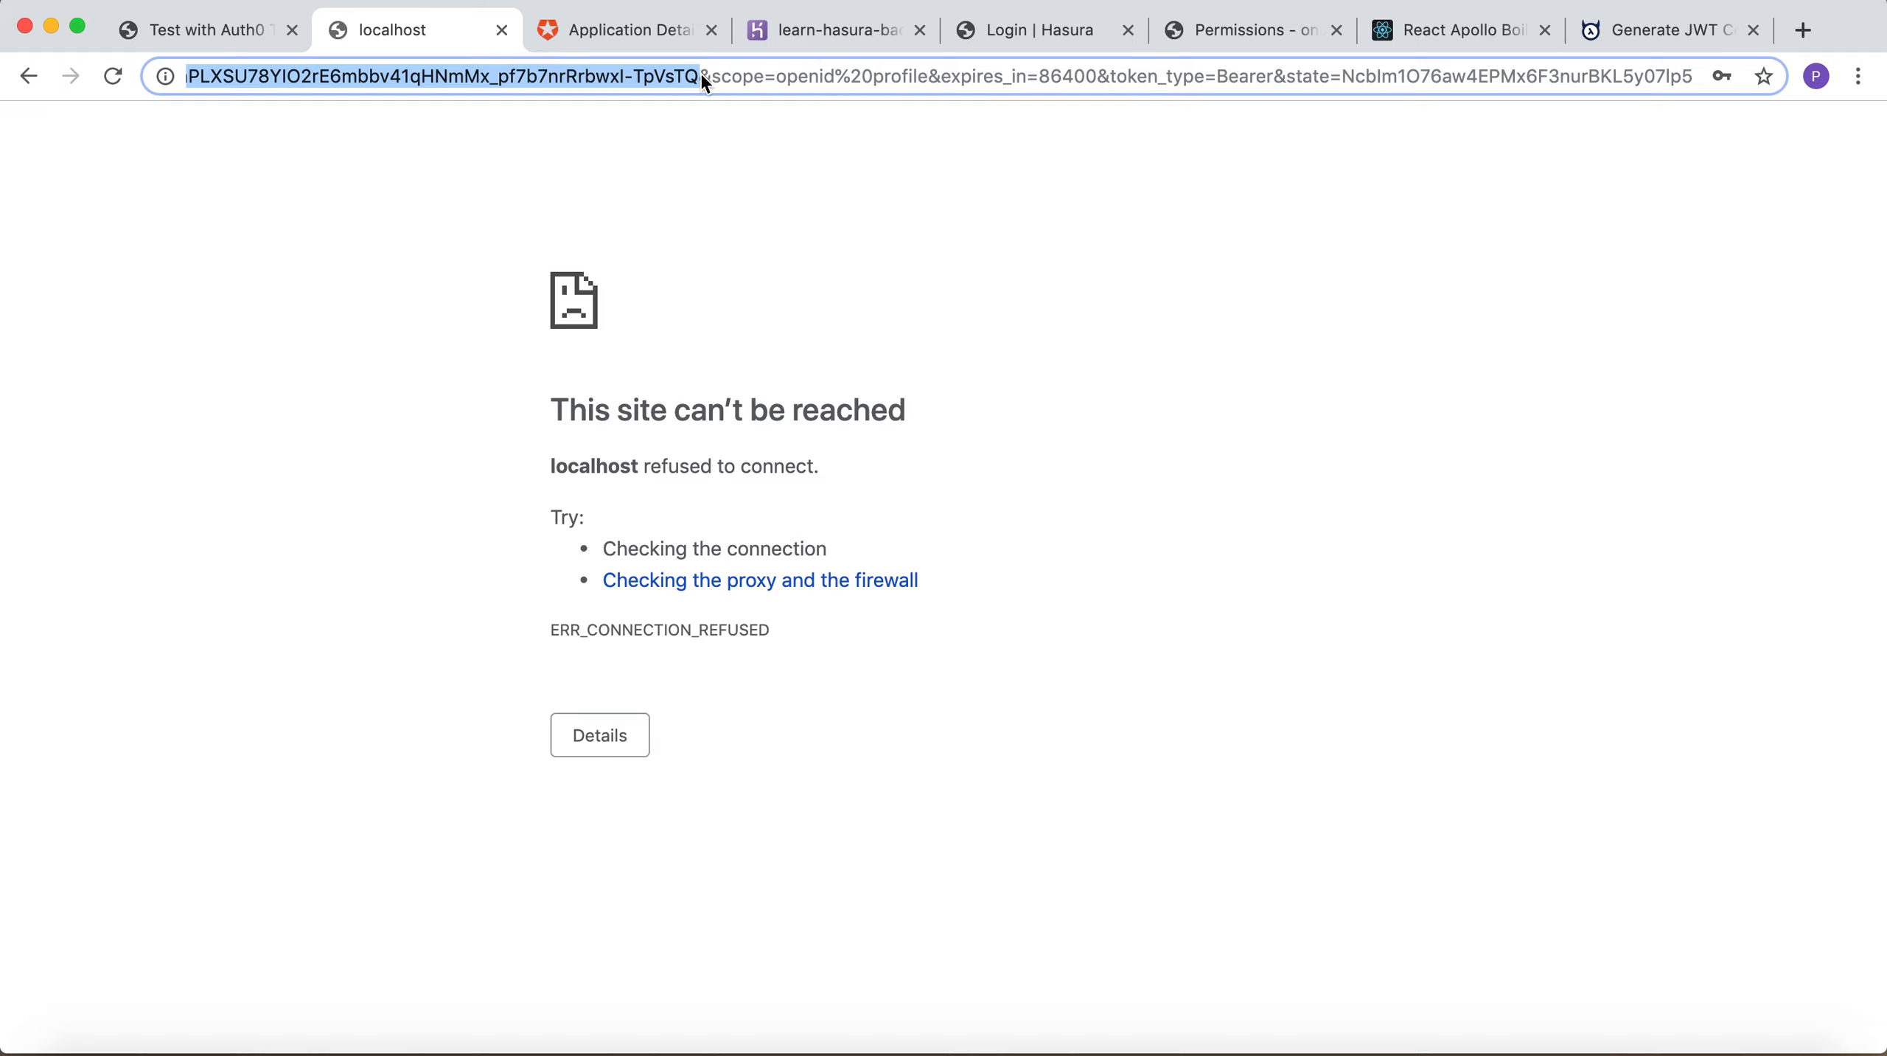
mouse_move(971, 226)
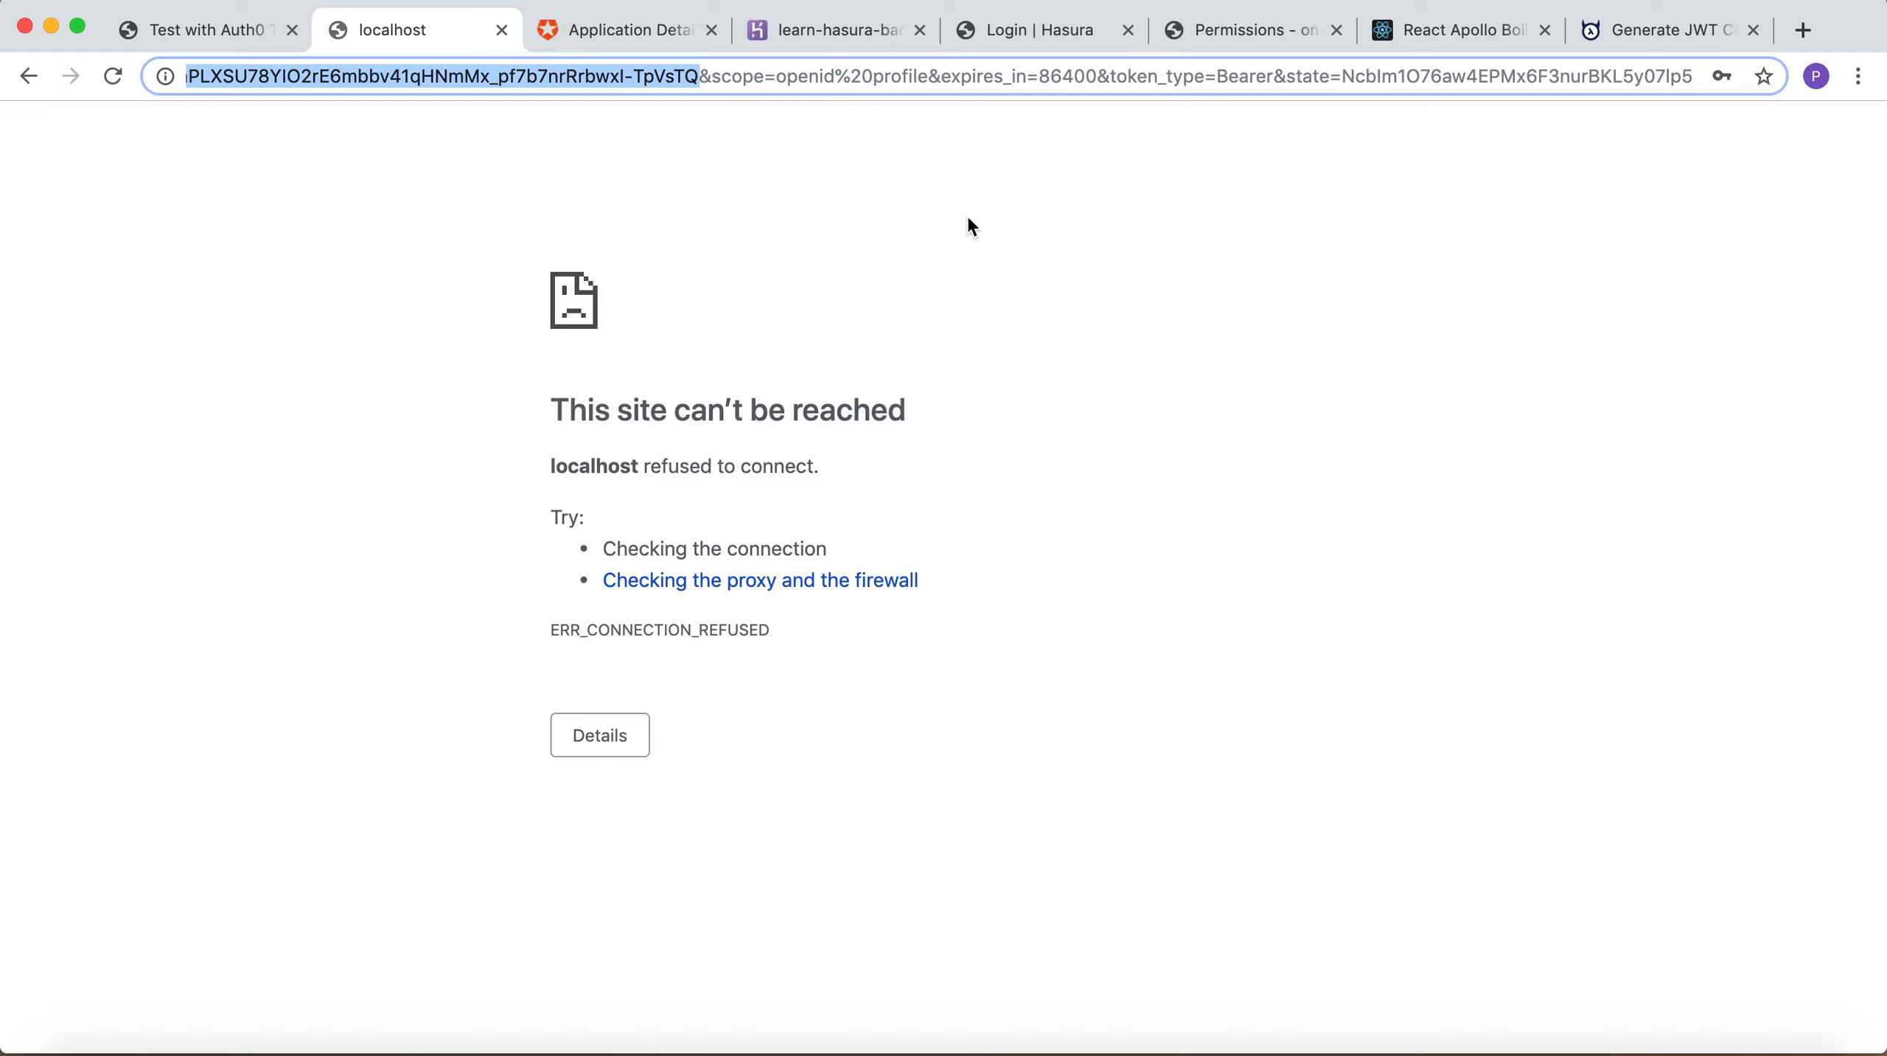
left_click(894, 75)
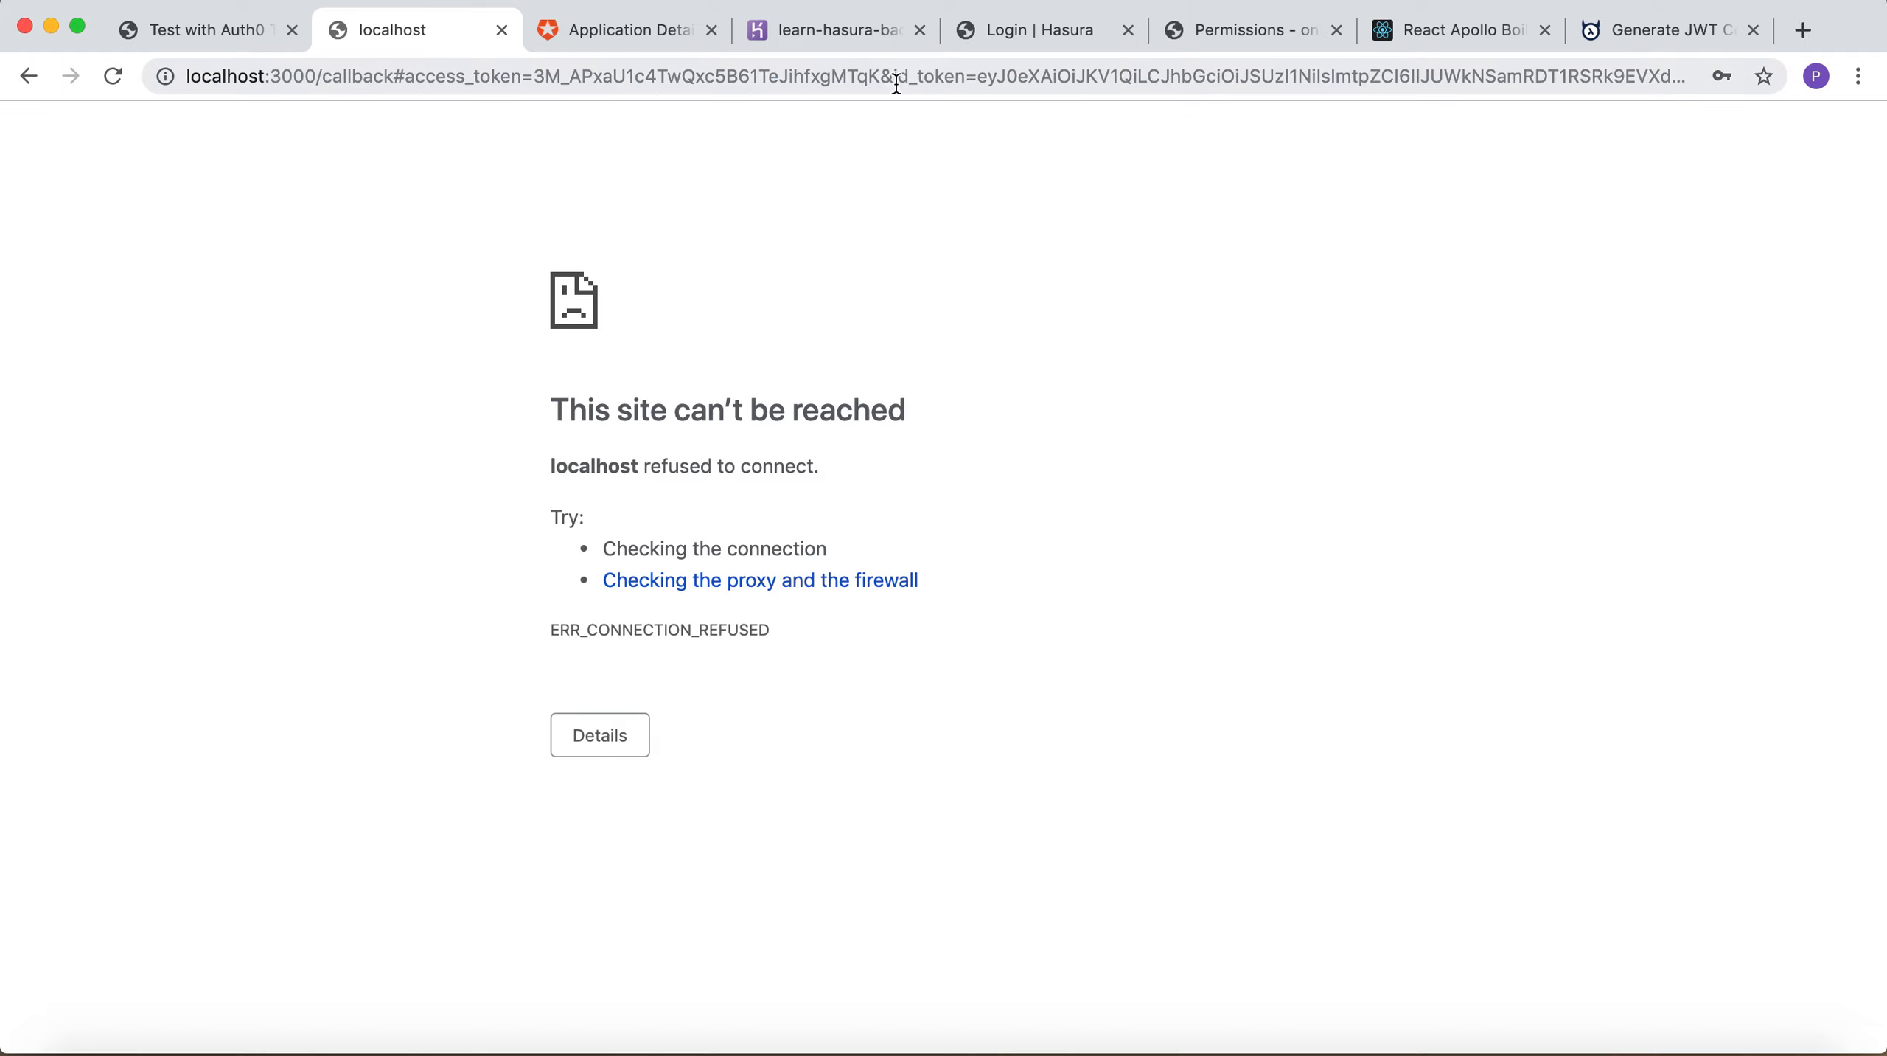
Log into the Hasura Console with the admin secret.
left_click(1029, 30)
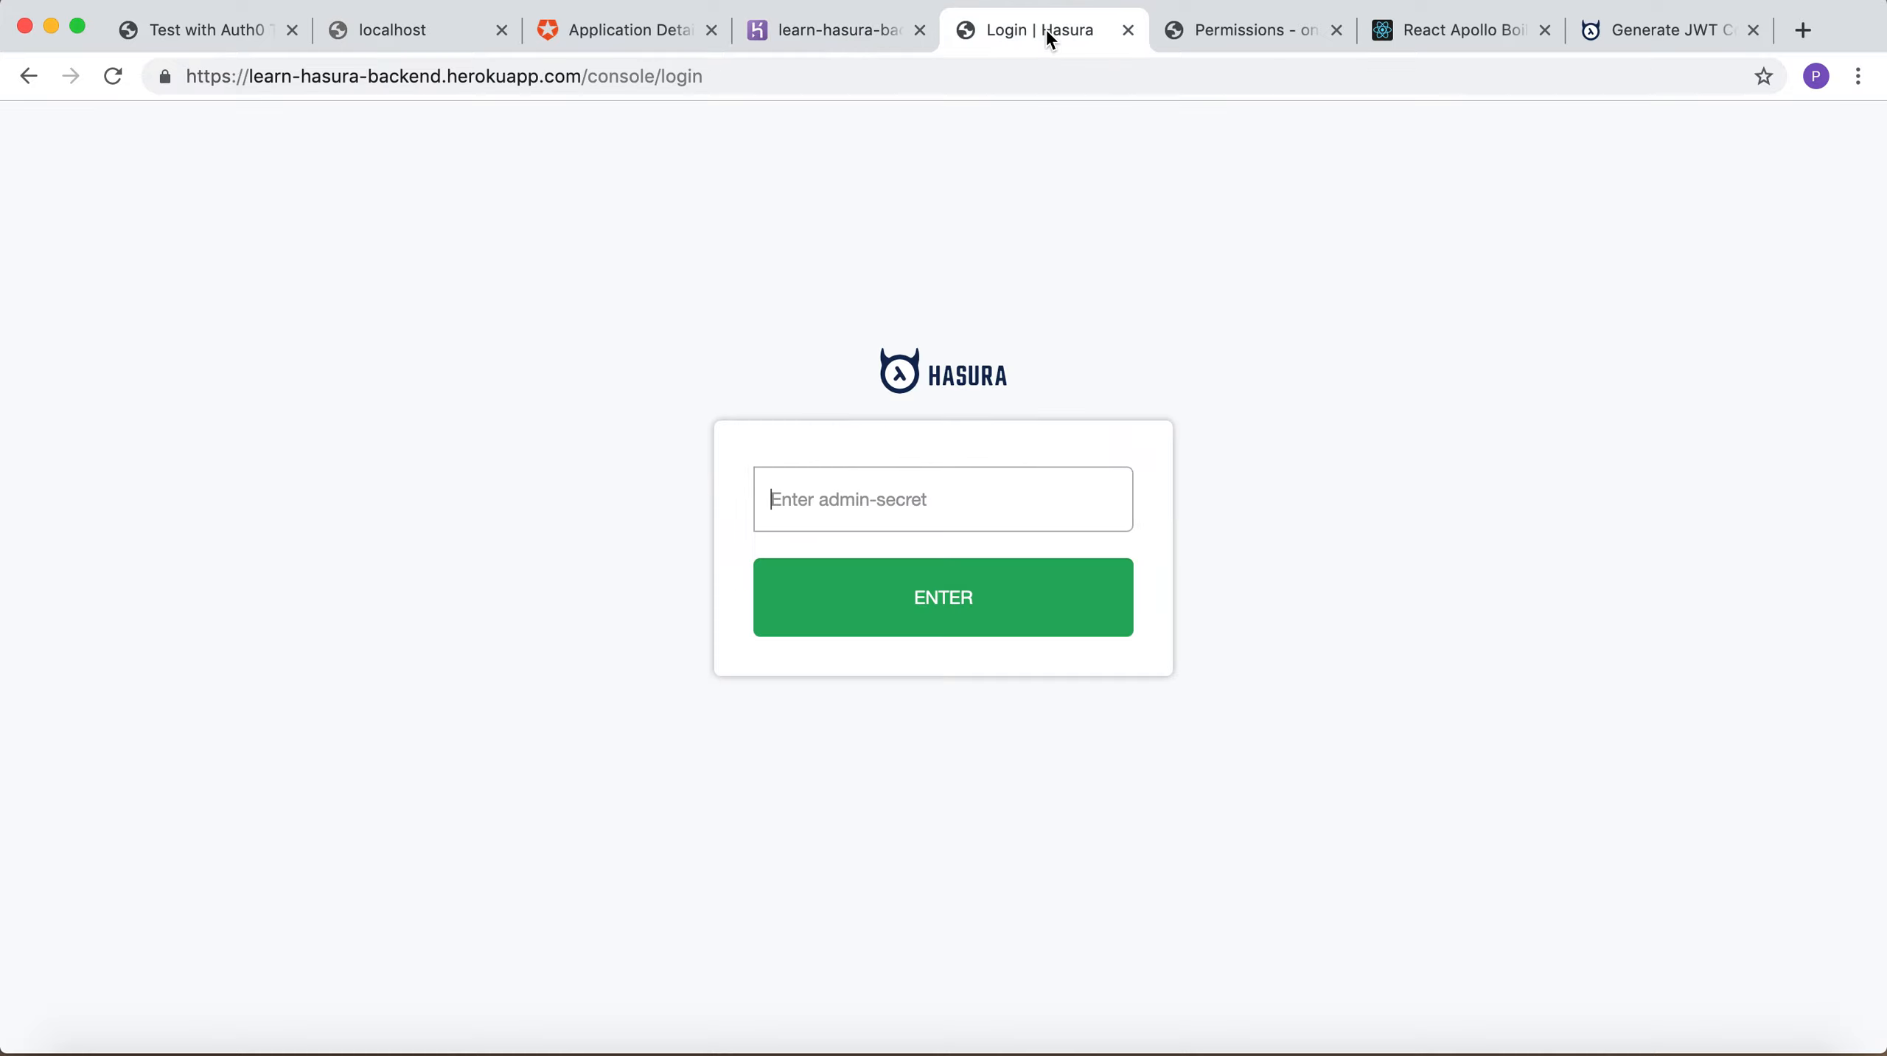
mouse_move(929, 443)
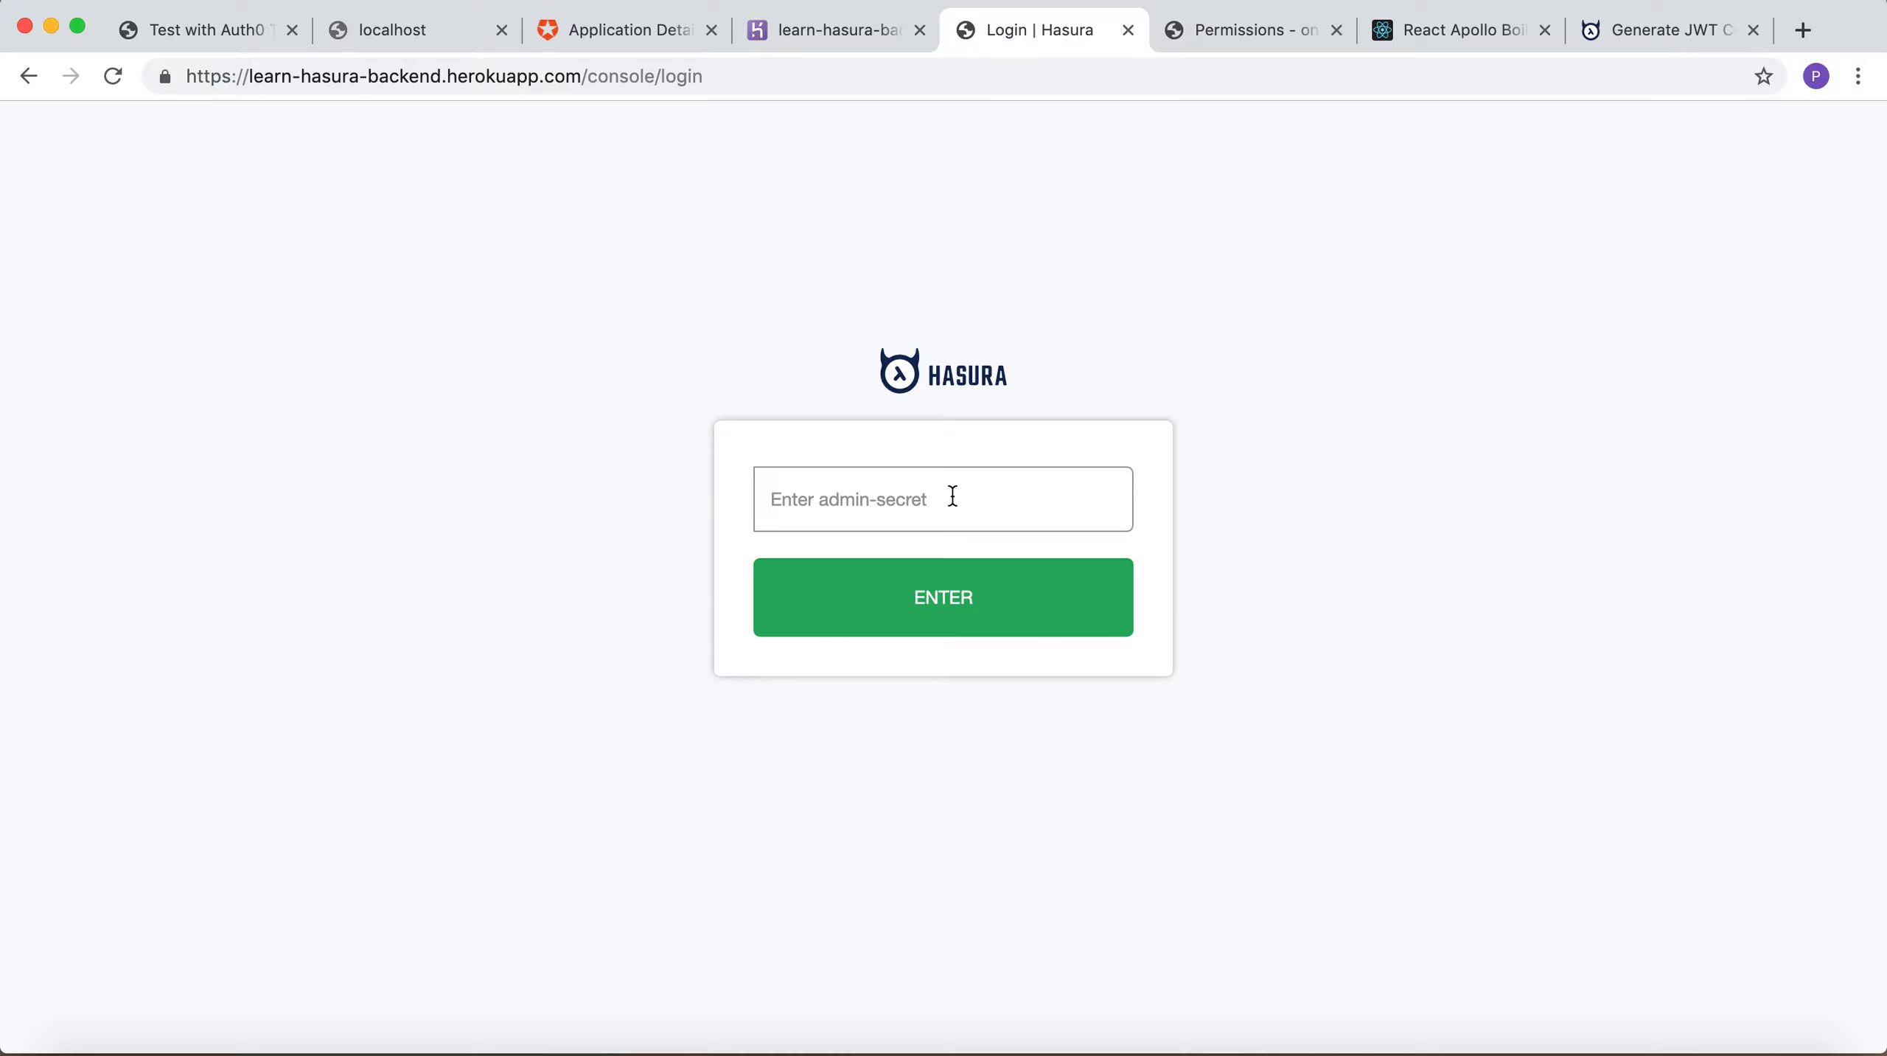
type("•")
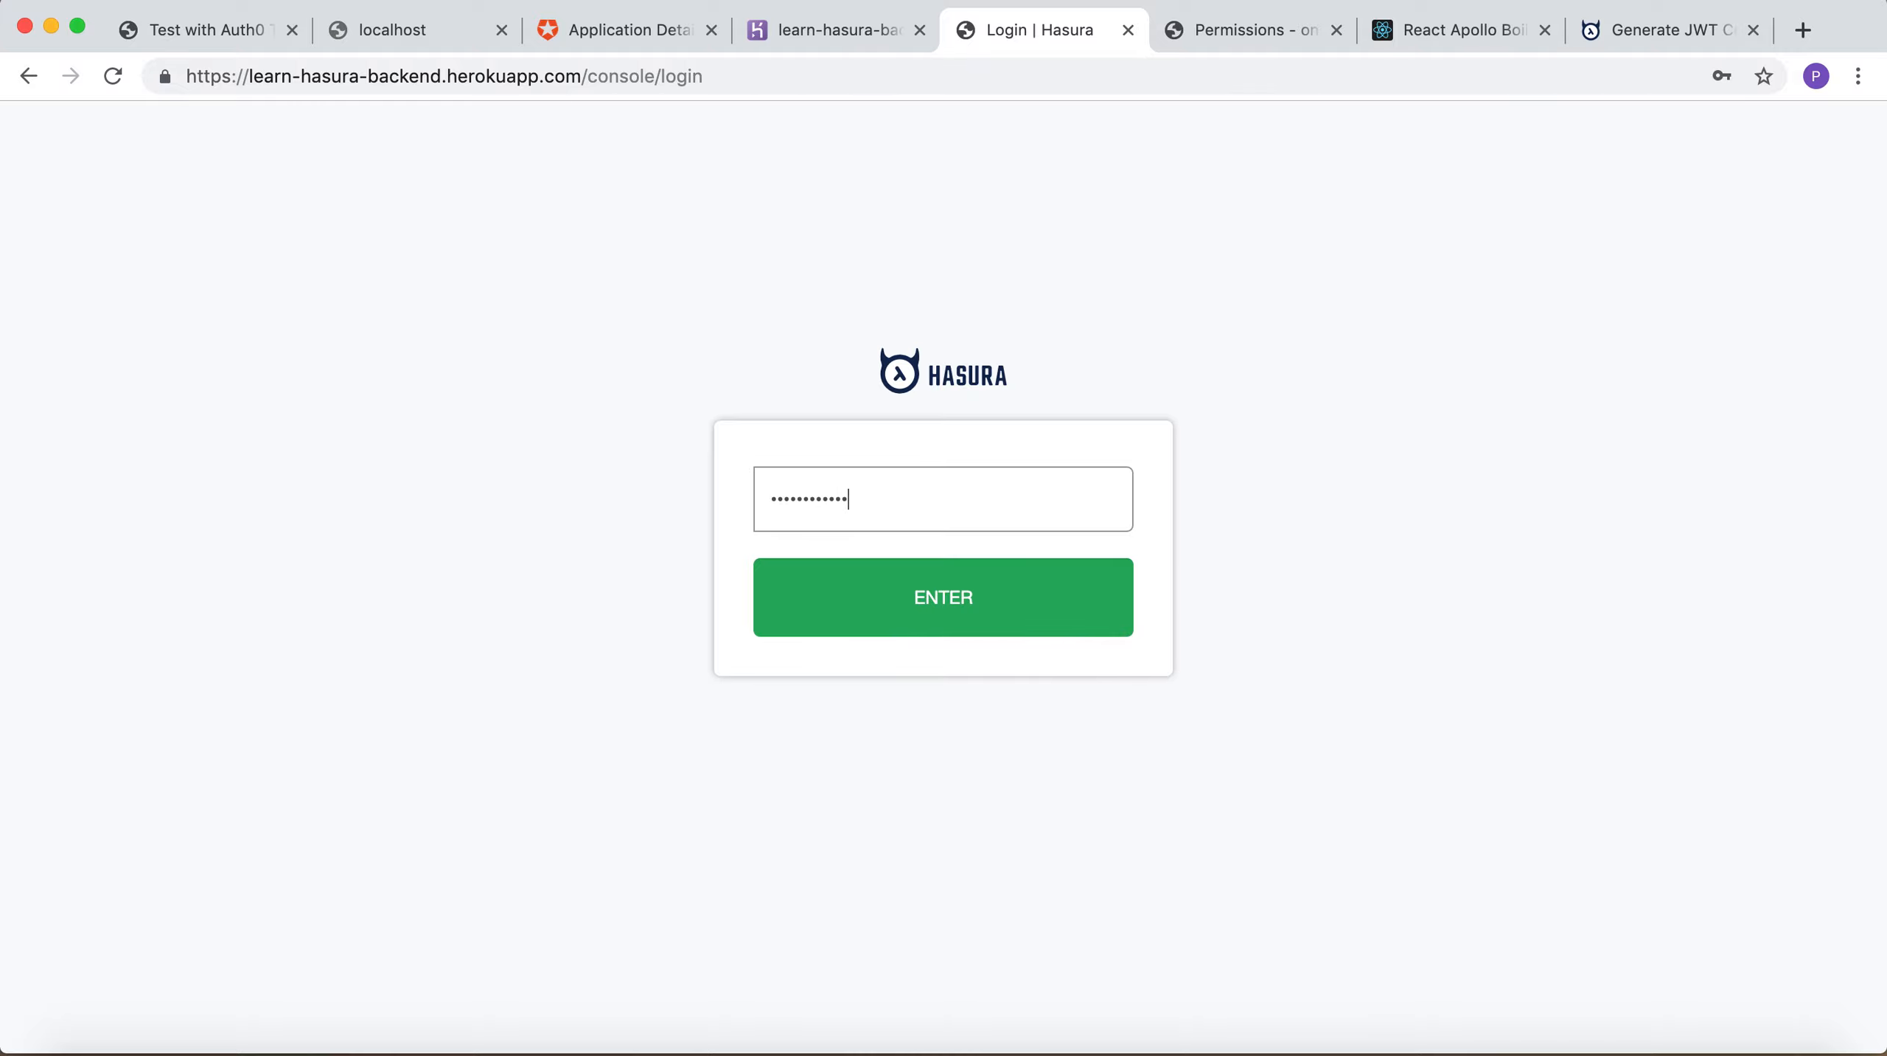
left_click(942, 597)
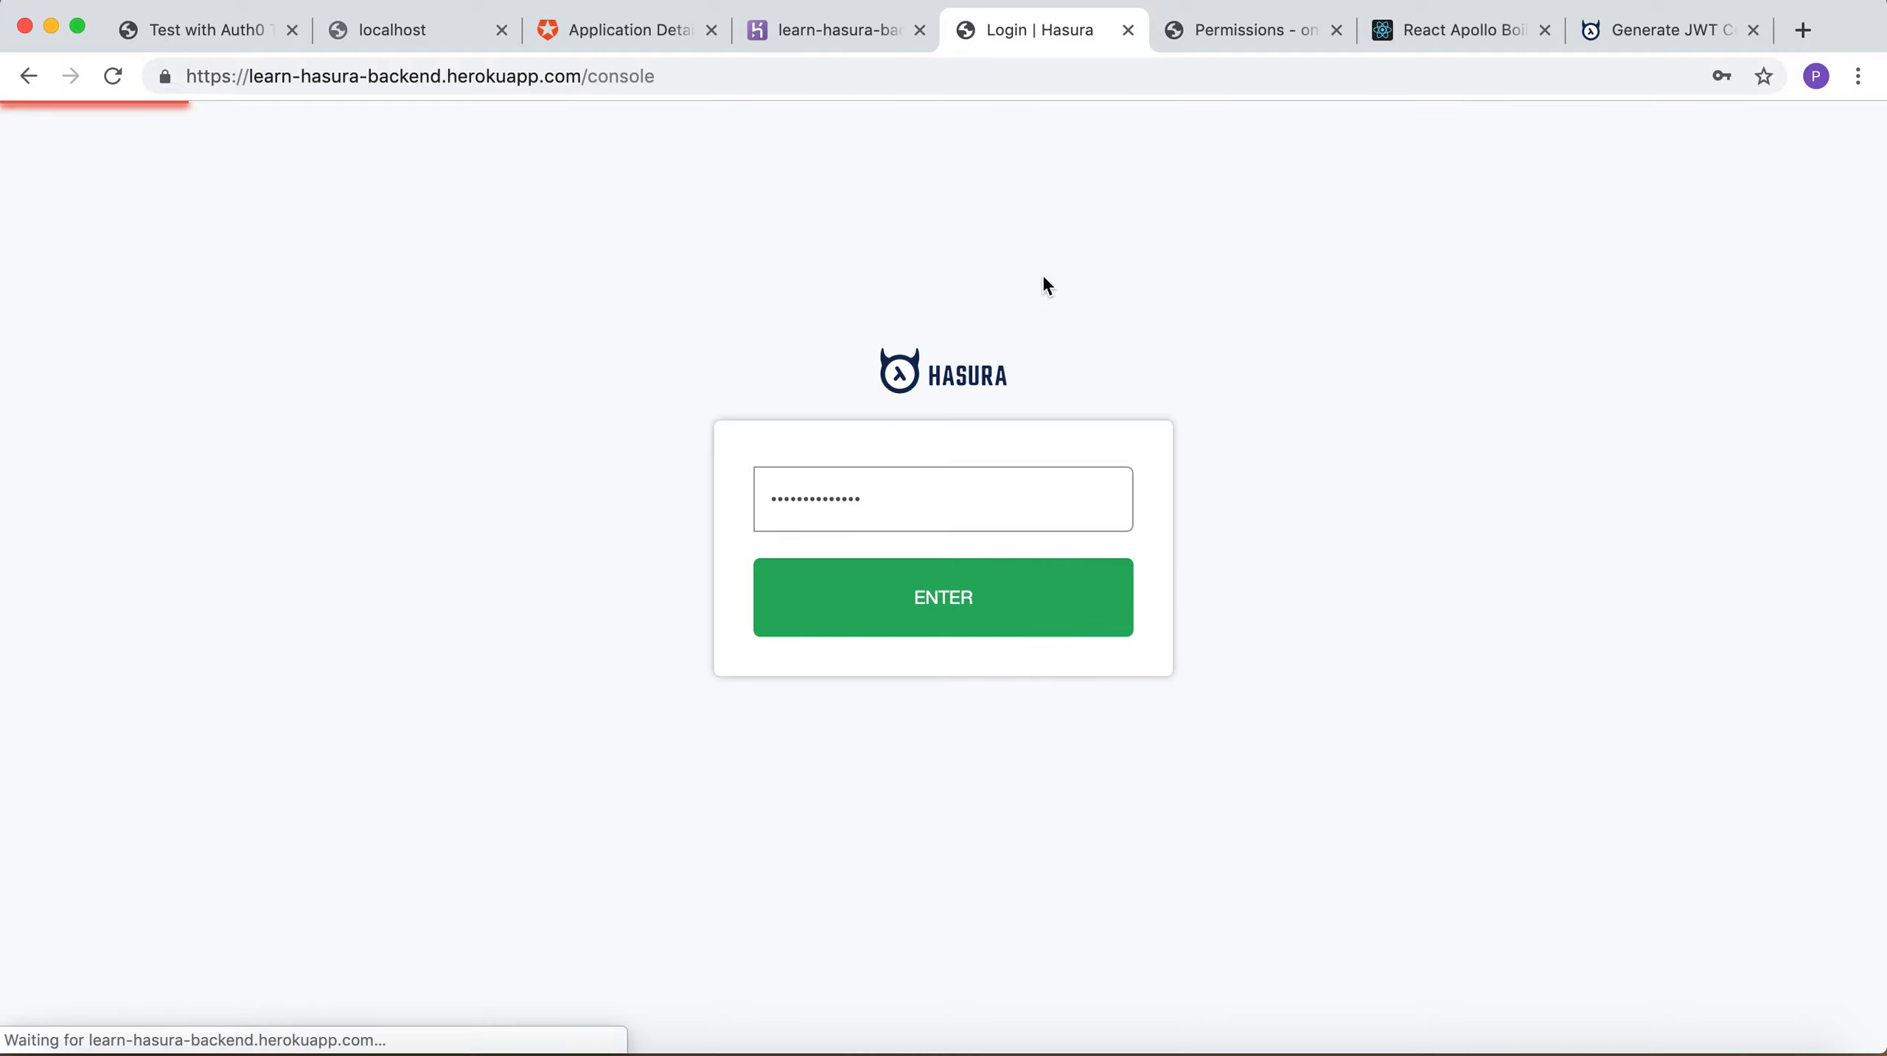
left_click(942, 597)
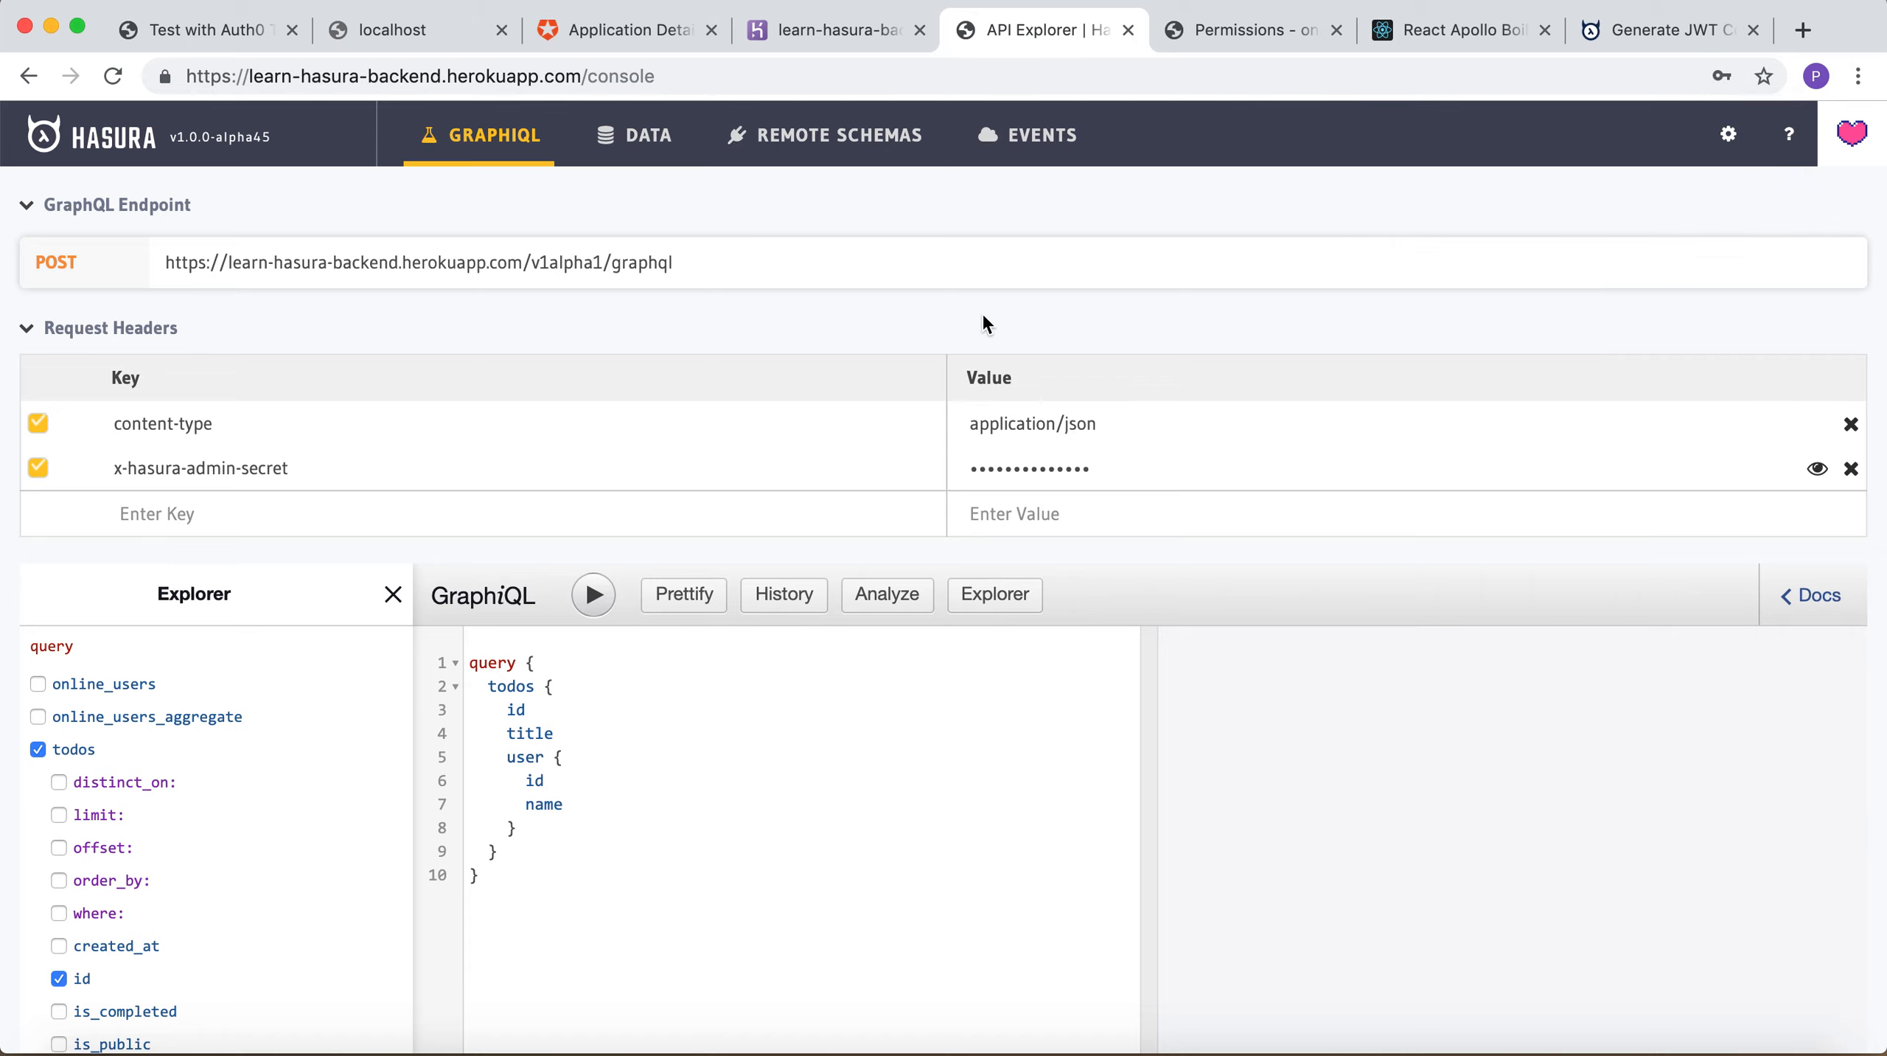
mouse_move(679, 469)
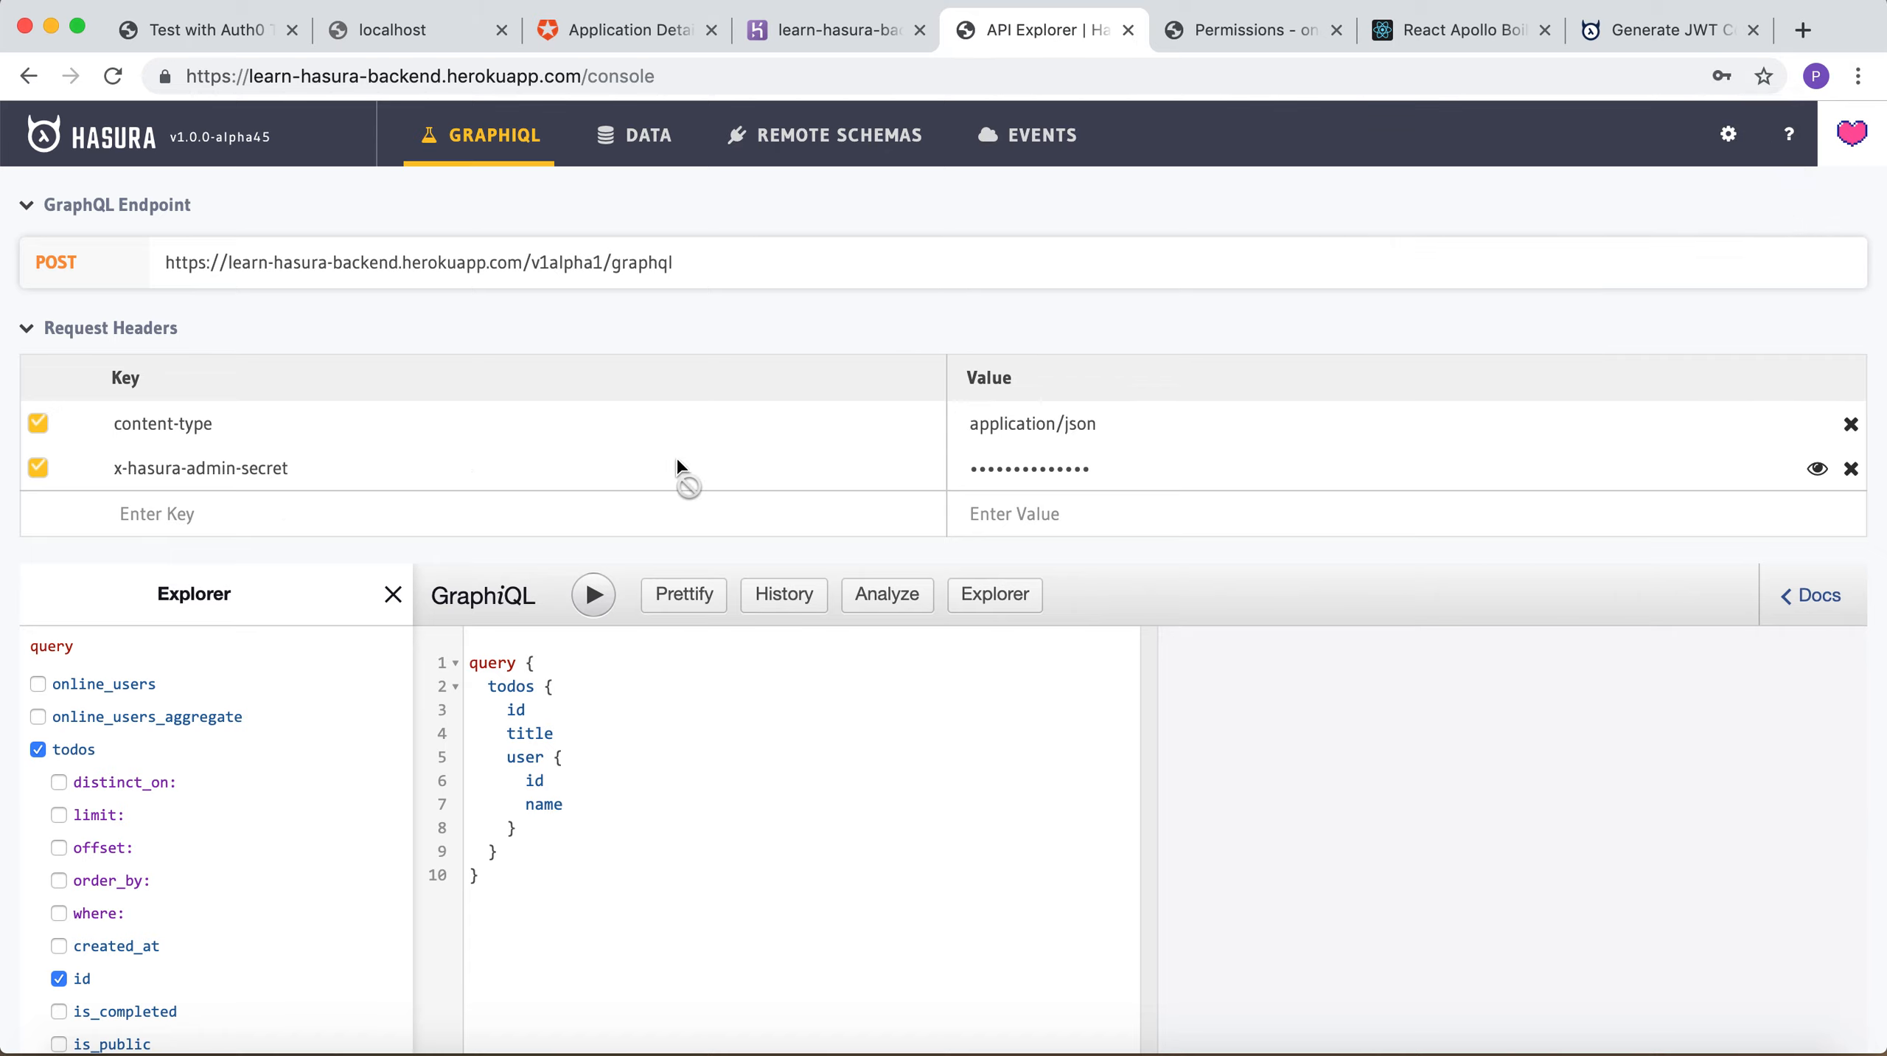
mouse_move(1052, 488)
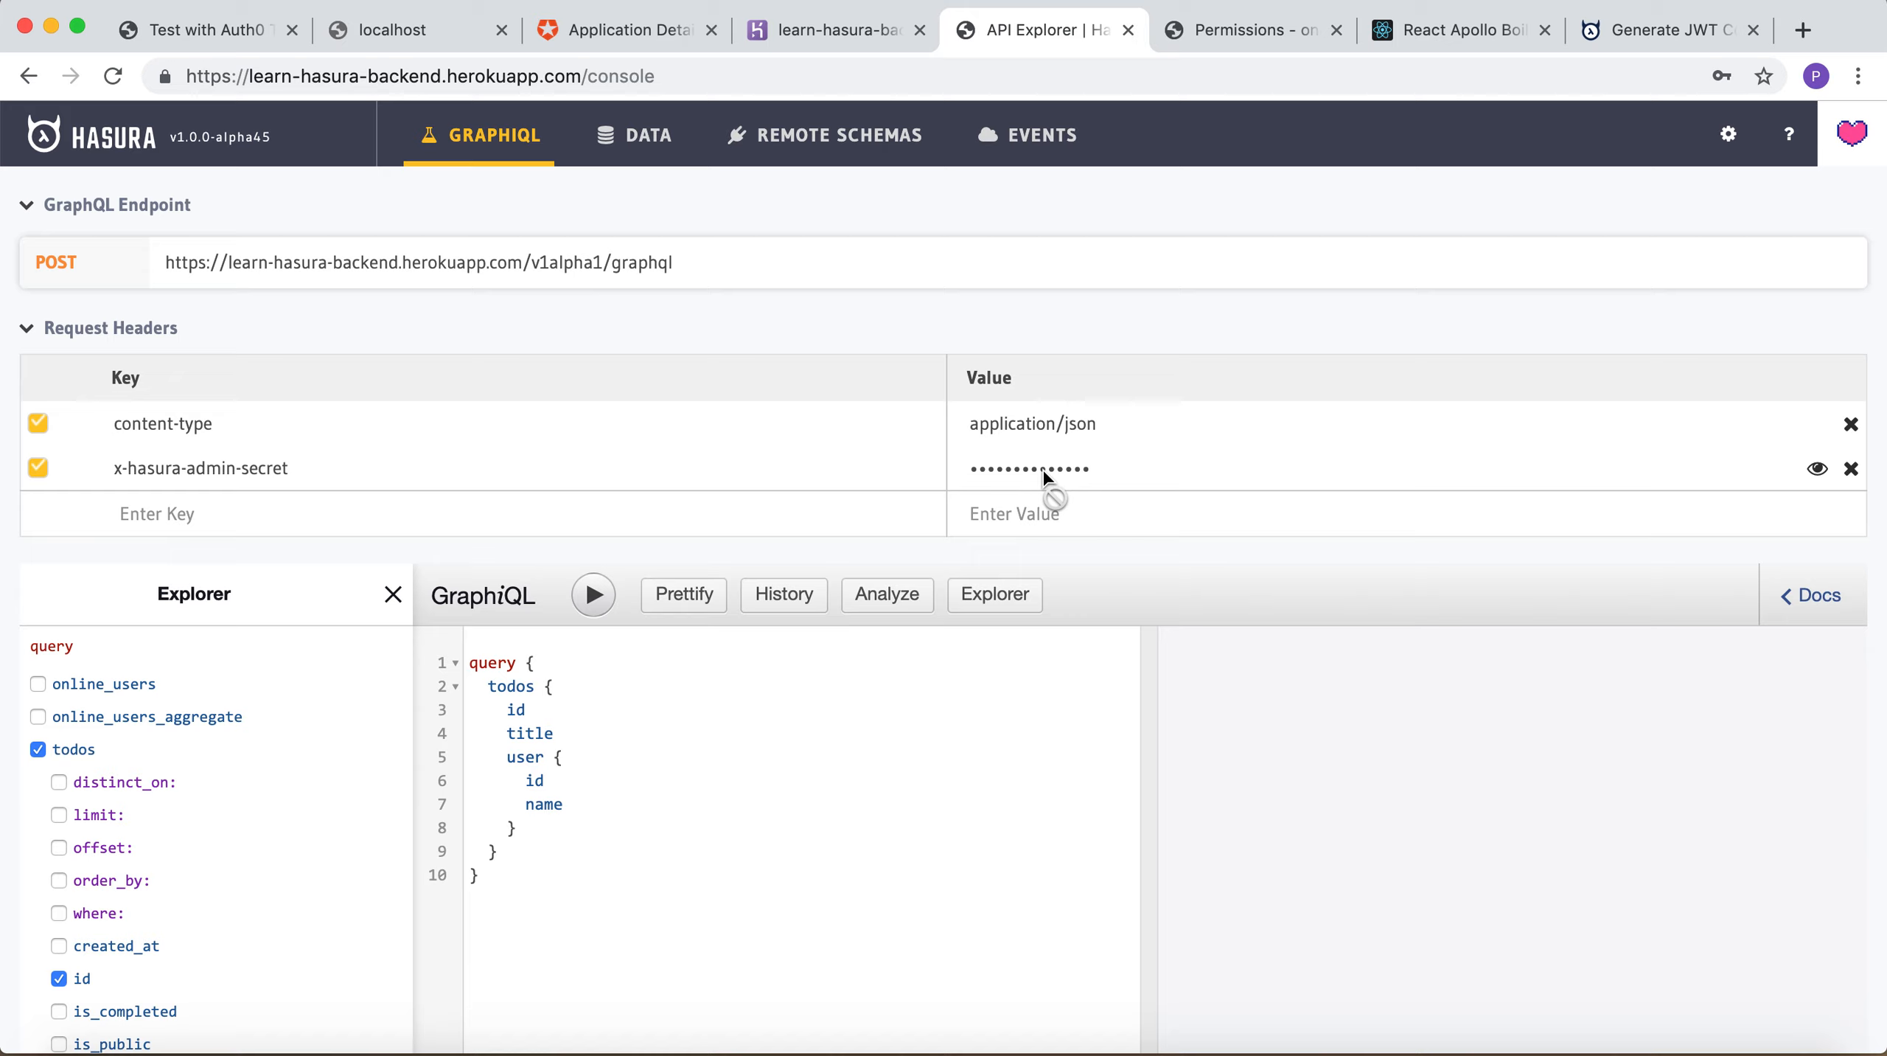
mouse_move(979, 317)
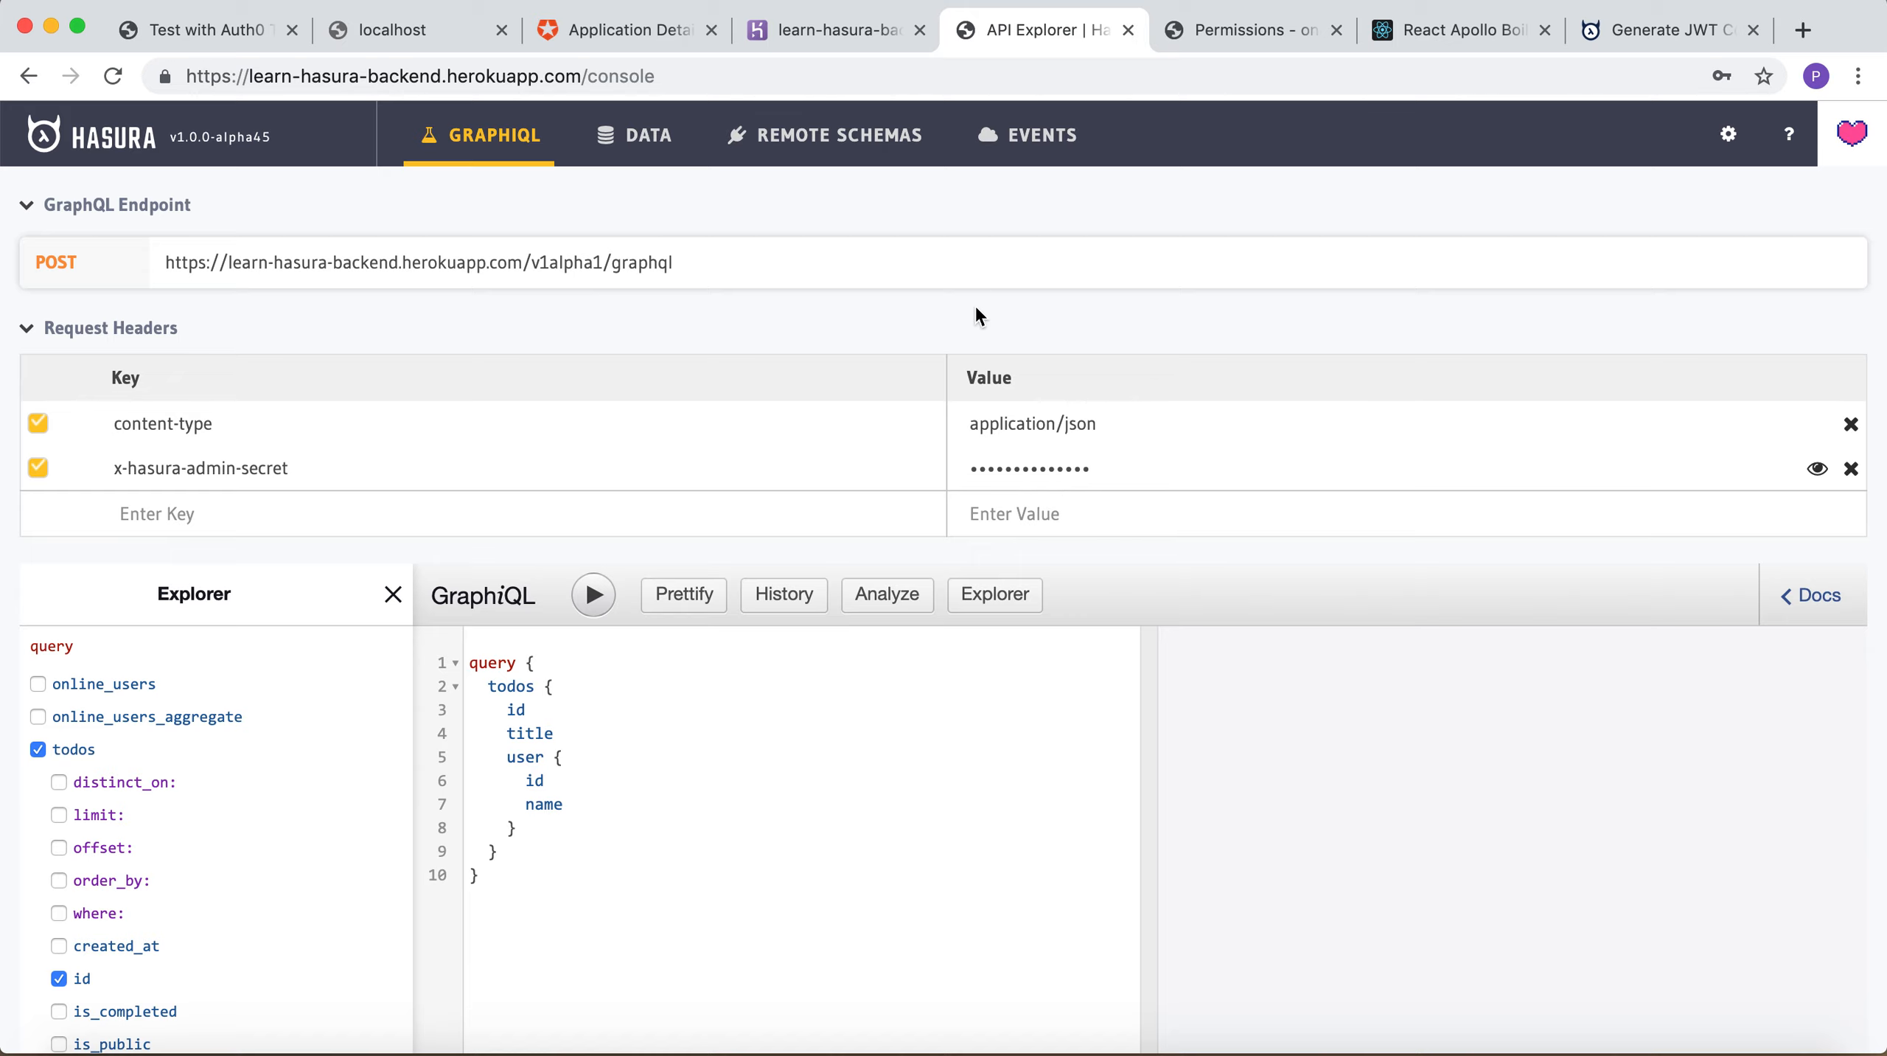
mouse_move(379, 111)
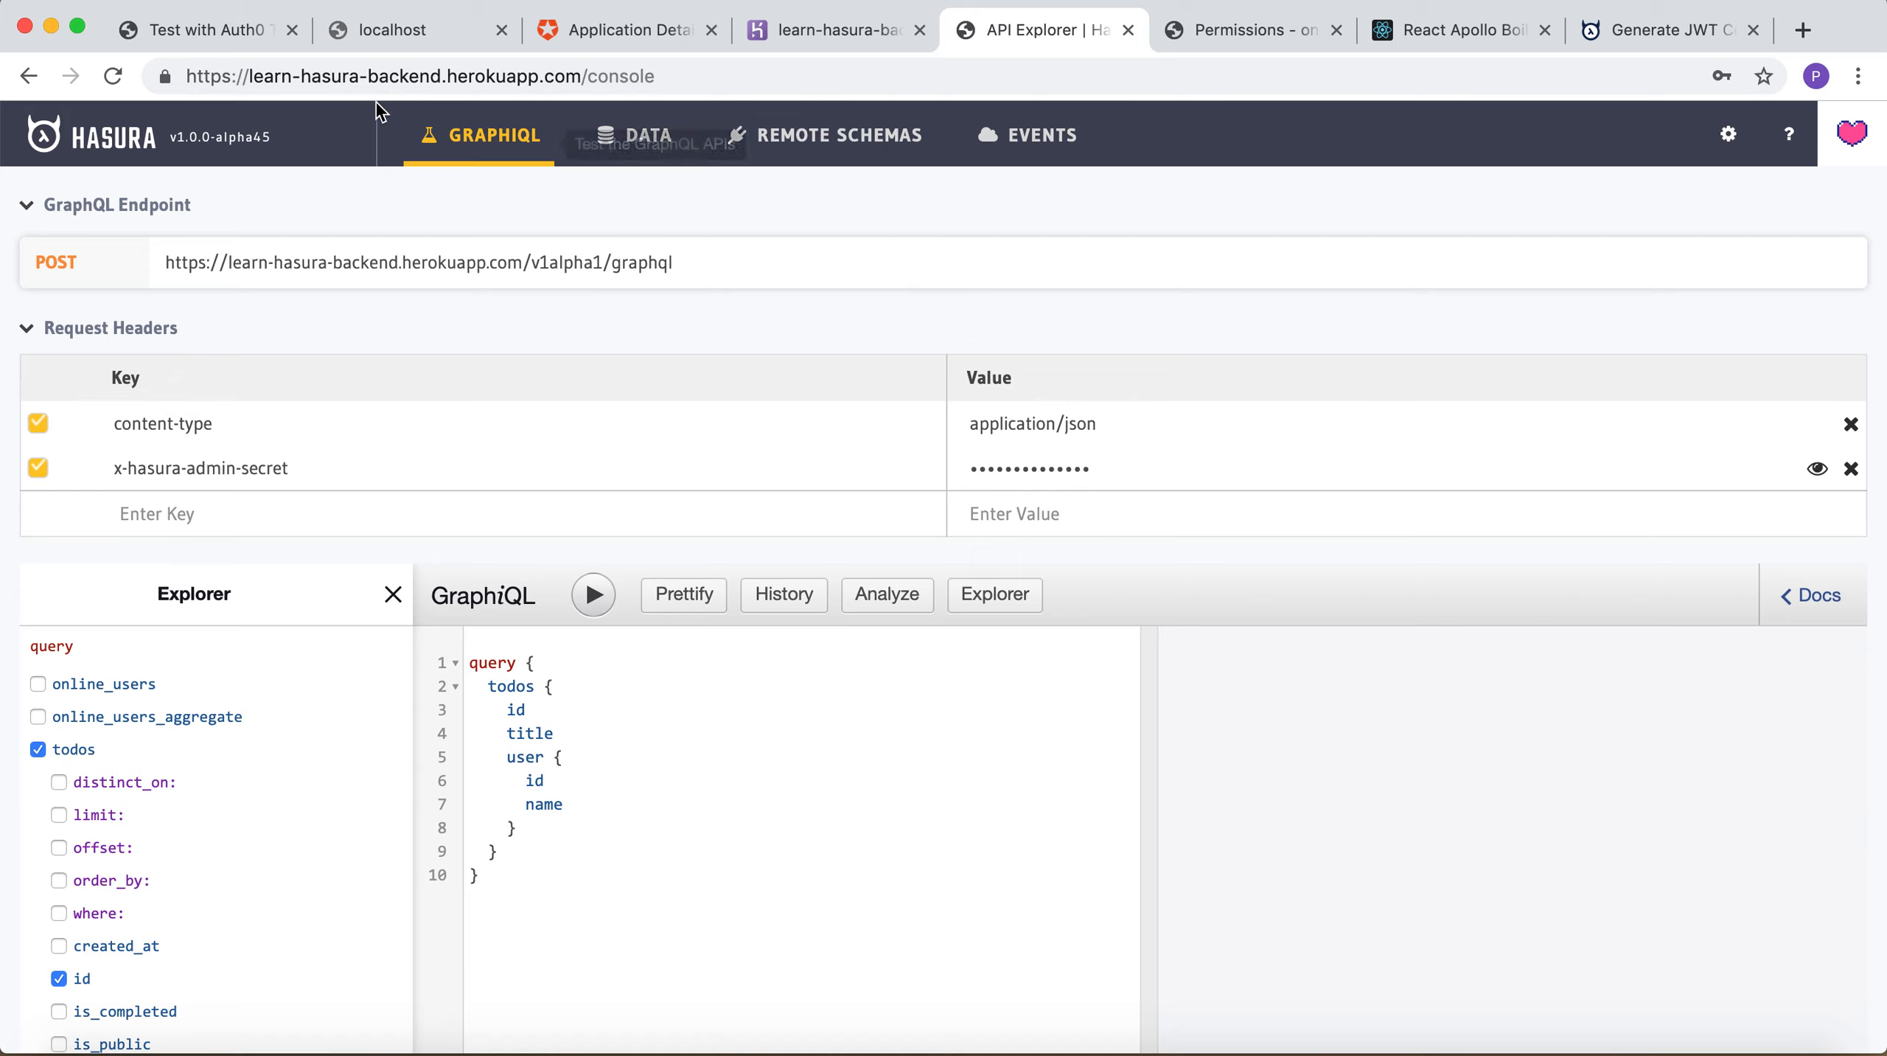
Return to the localhost callback tab that holds the access and ID tokens.
left_click(416, 29)
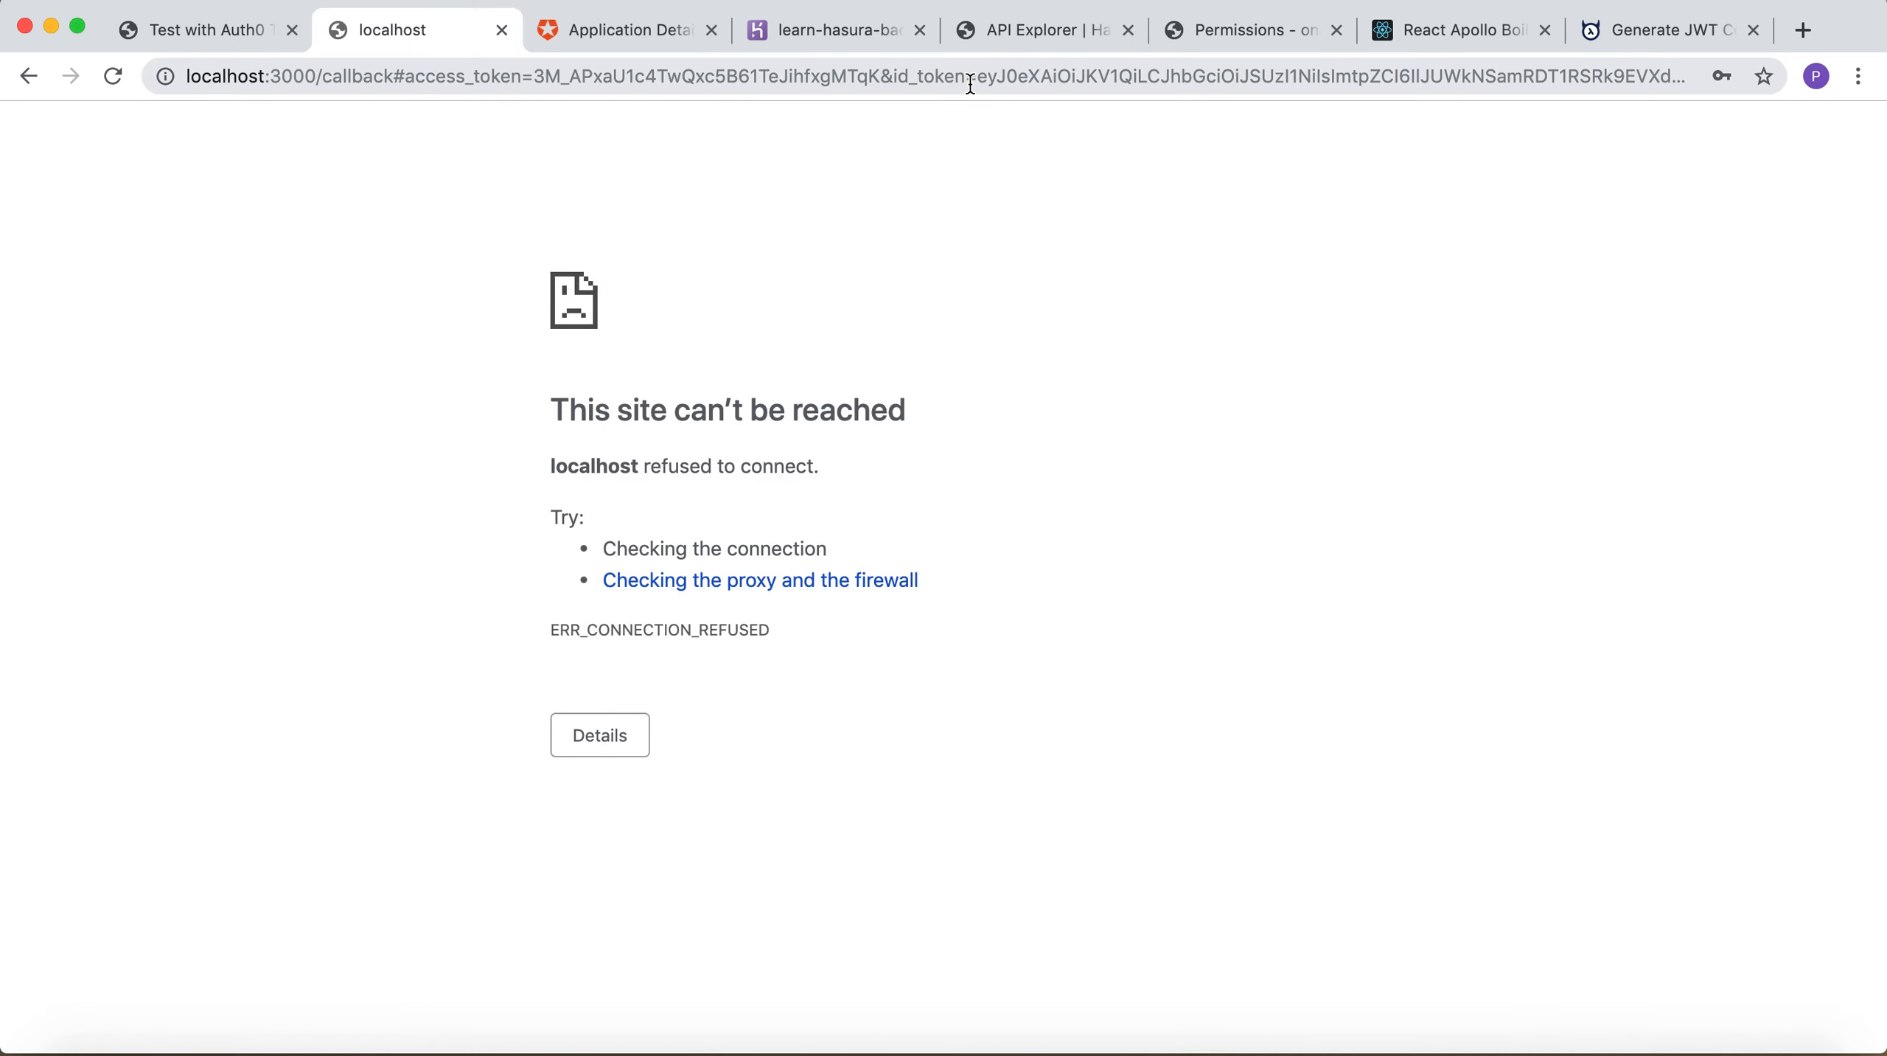
Add an Authorization header with value 'Bearer <id_token>' and uncheck x-hasura-admin-secret.
left_click(1041, 30)
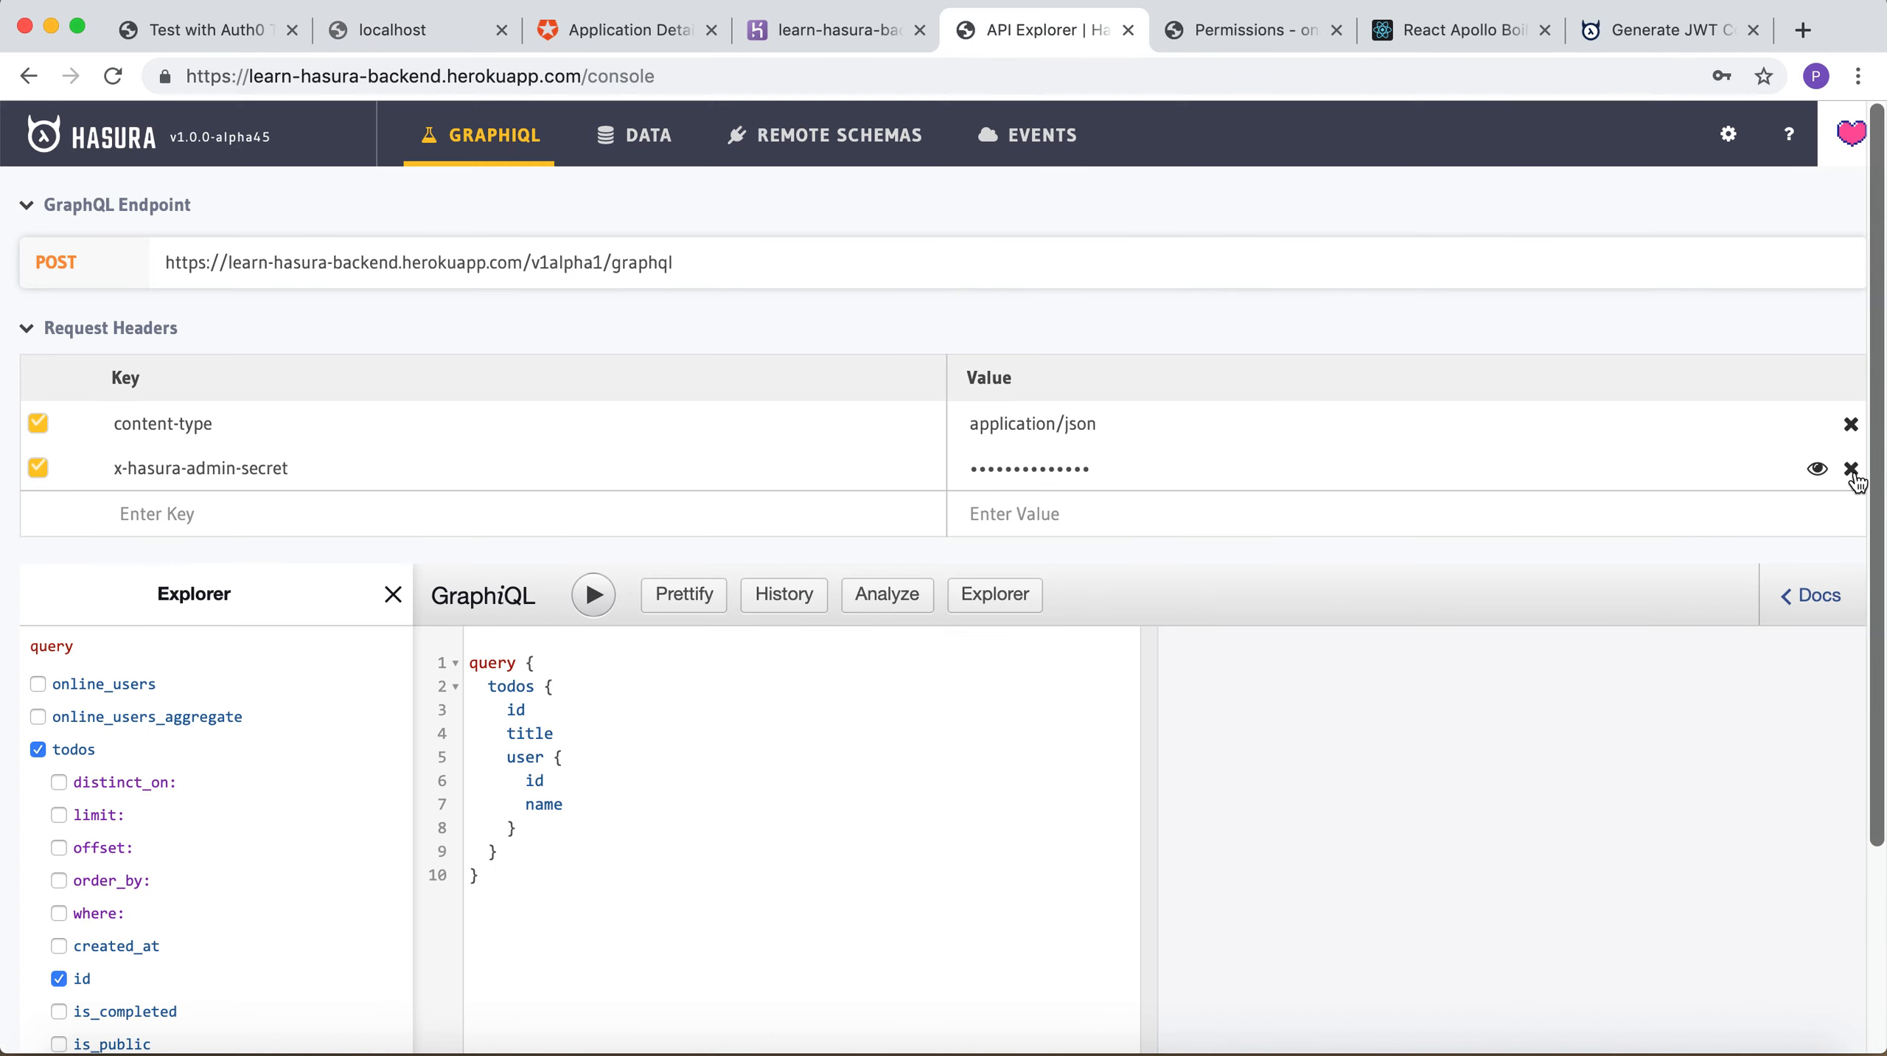
type("Au")
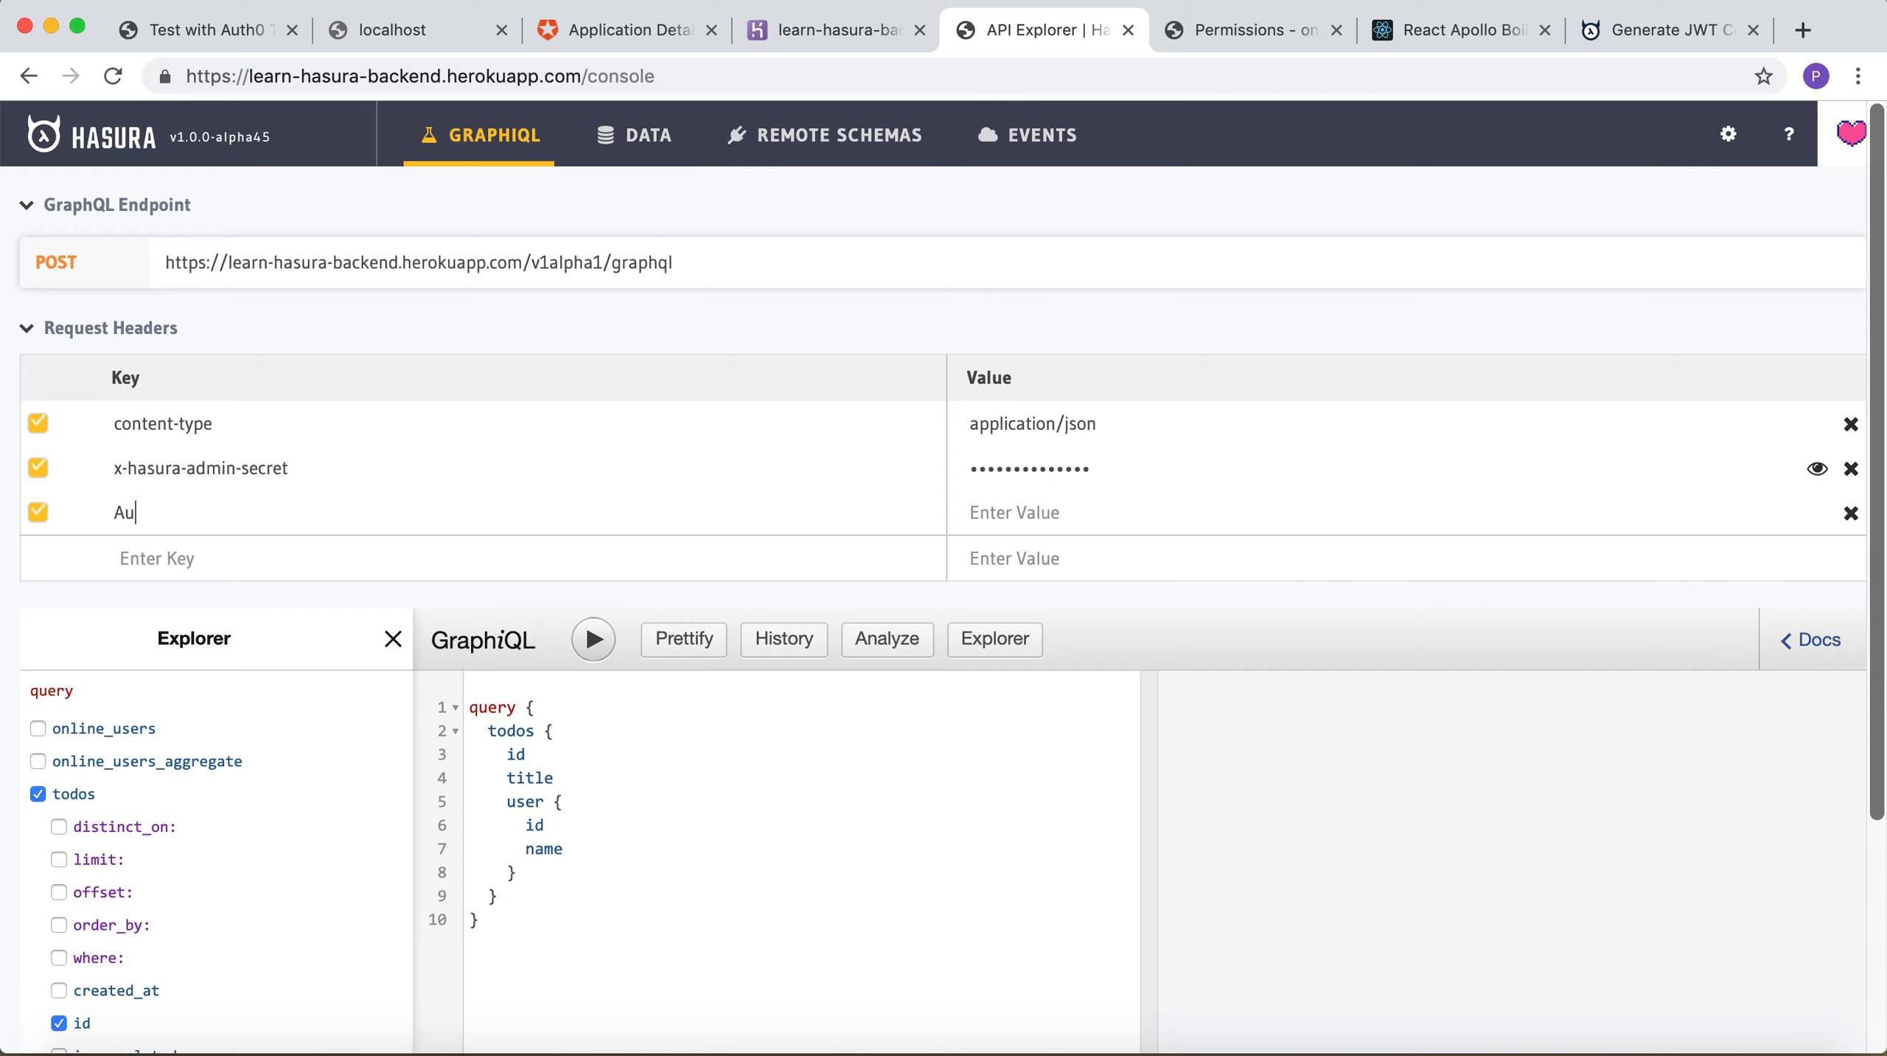
type("thorization")
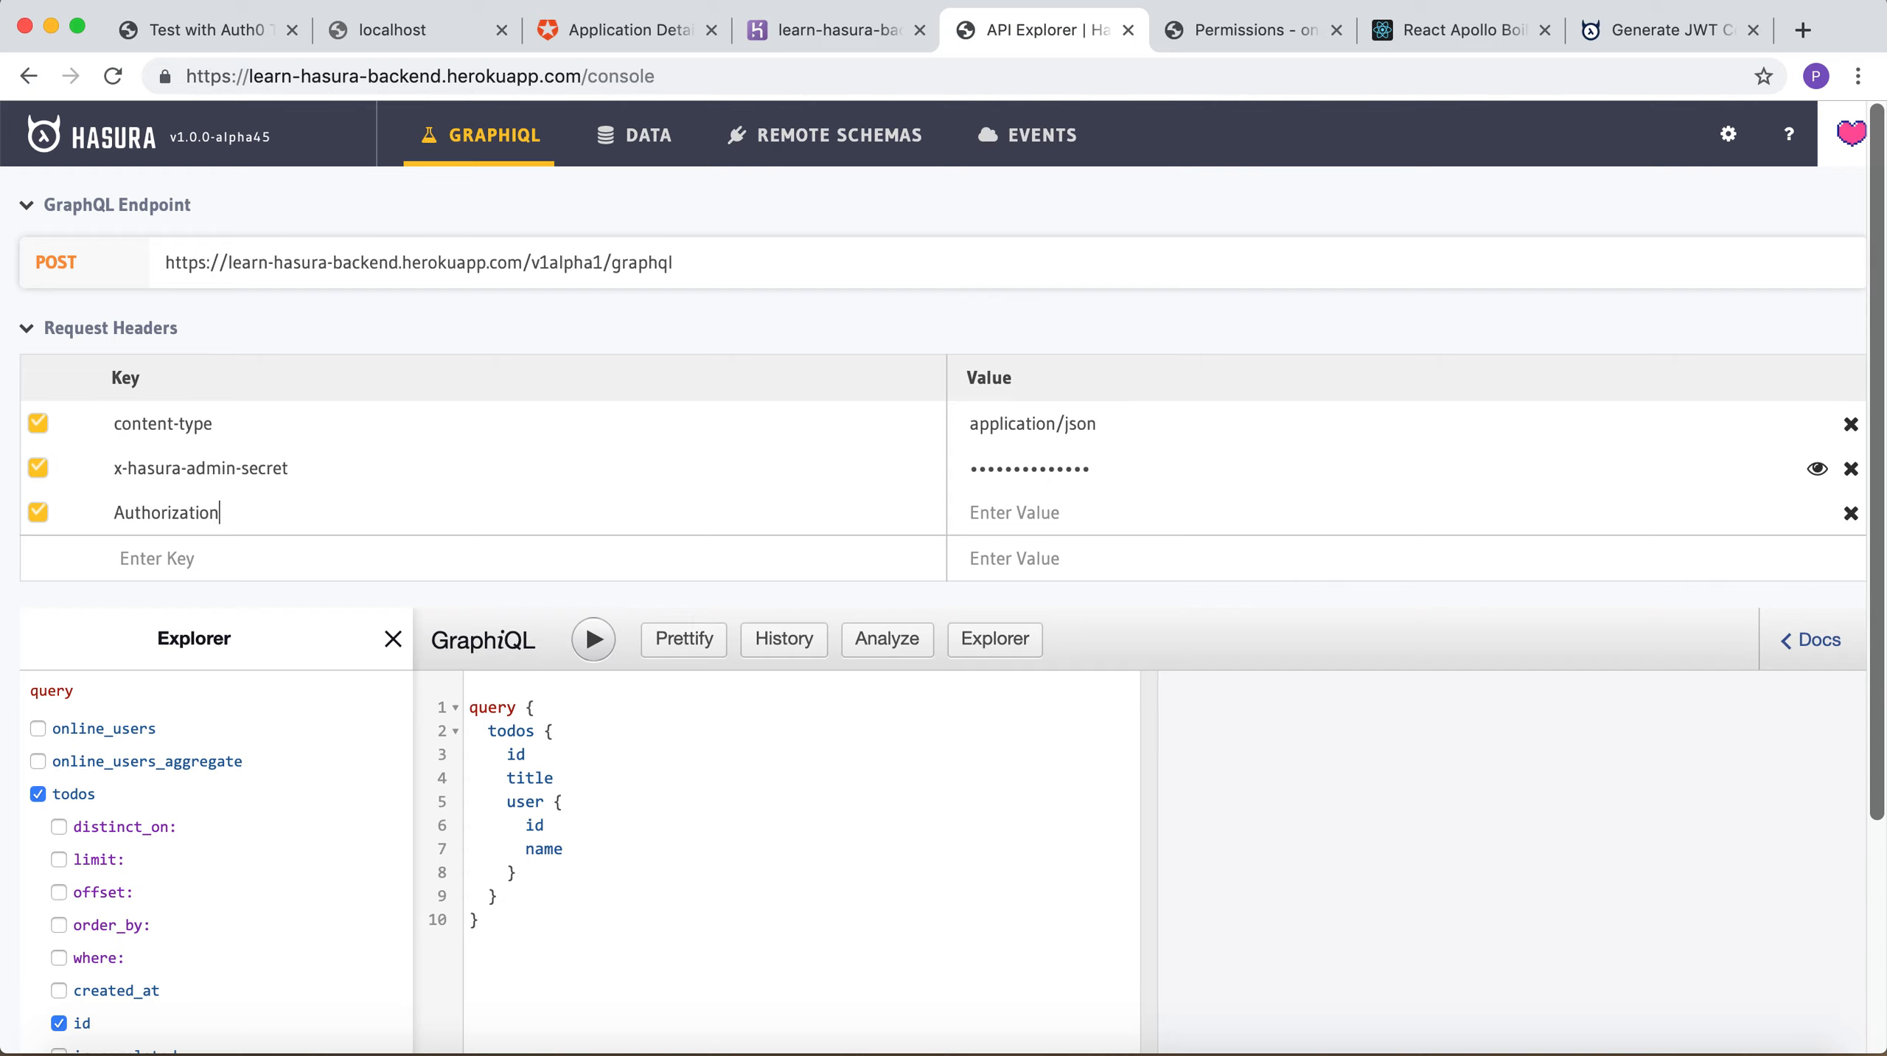
type("Beare")
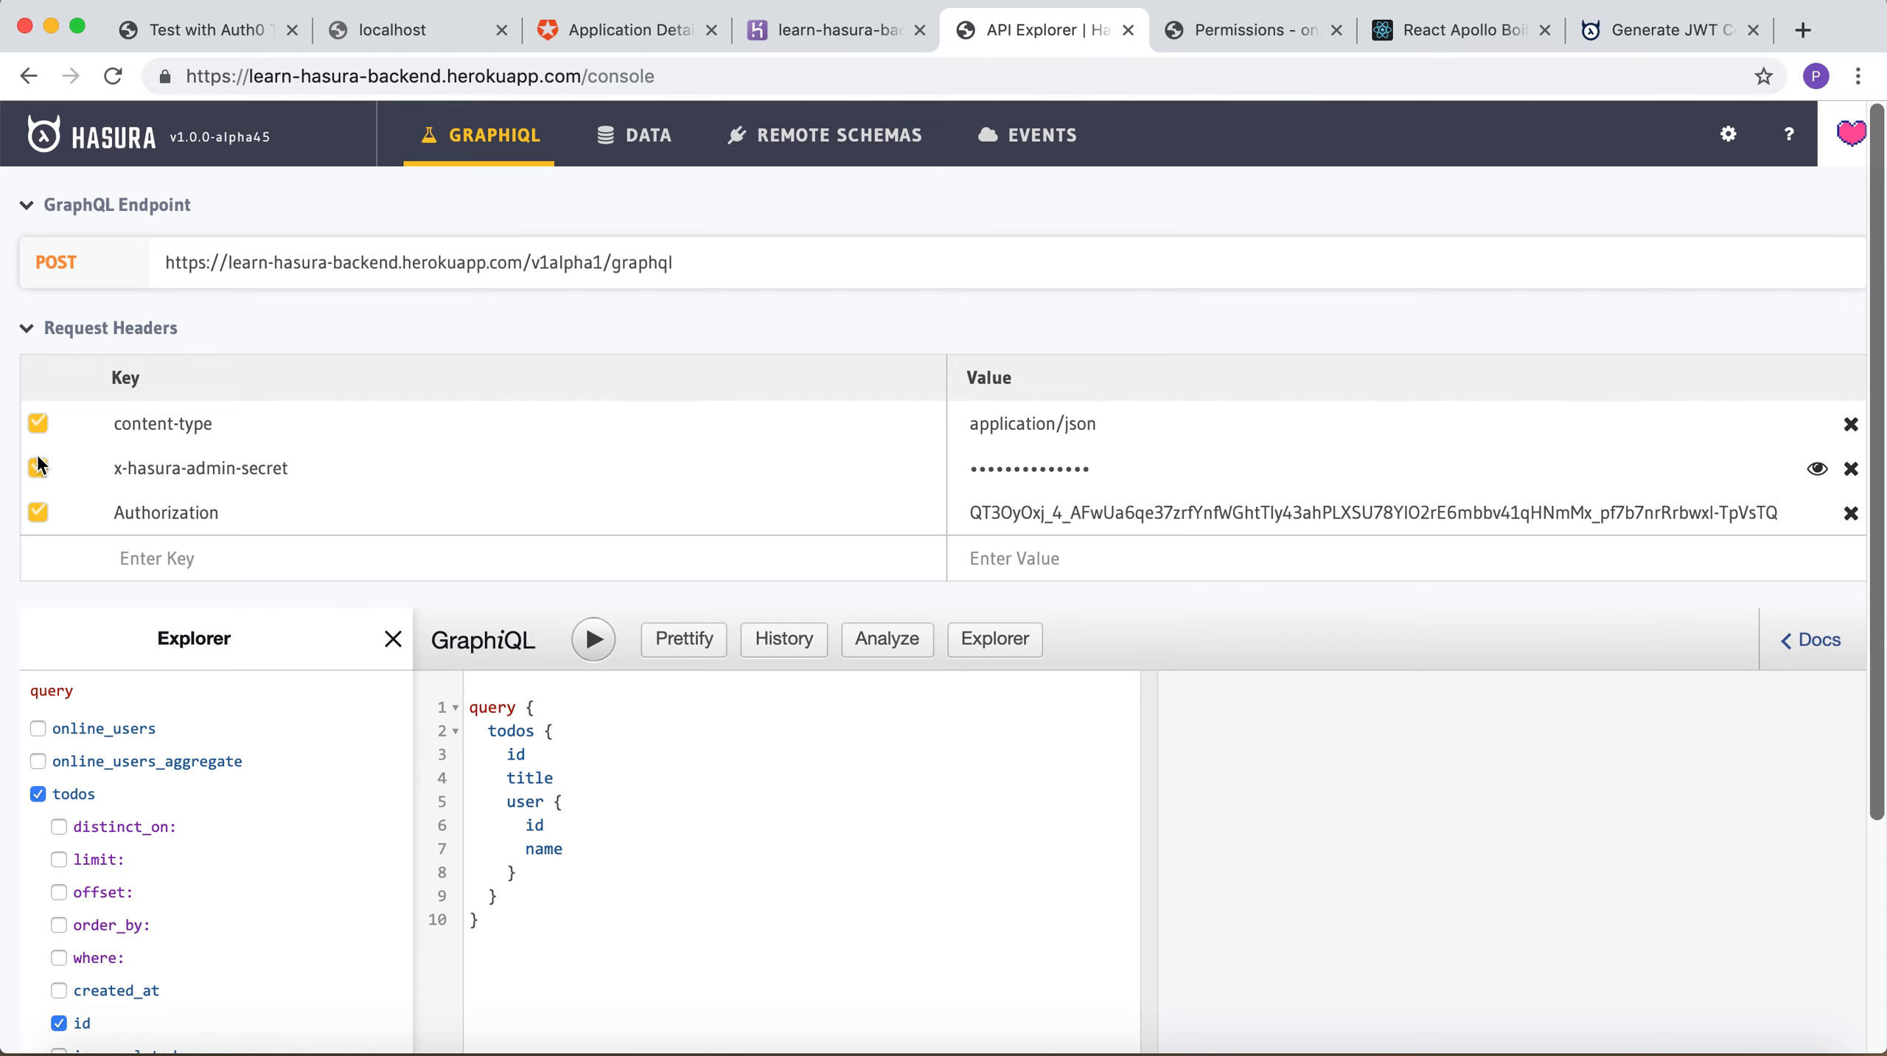
left_click(37, 468)
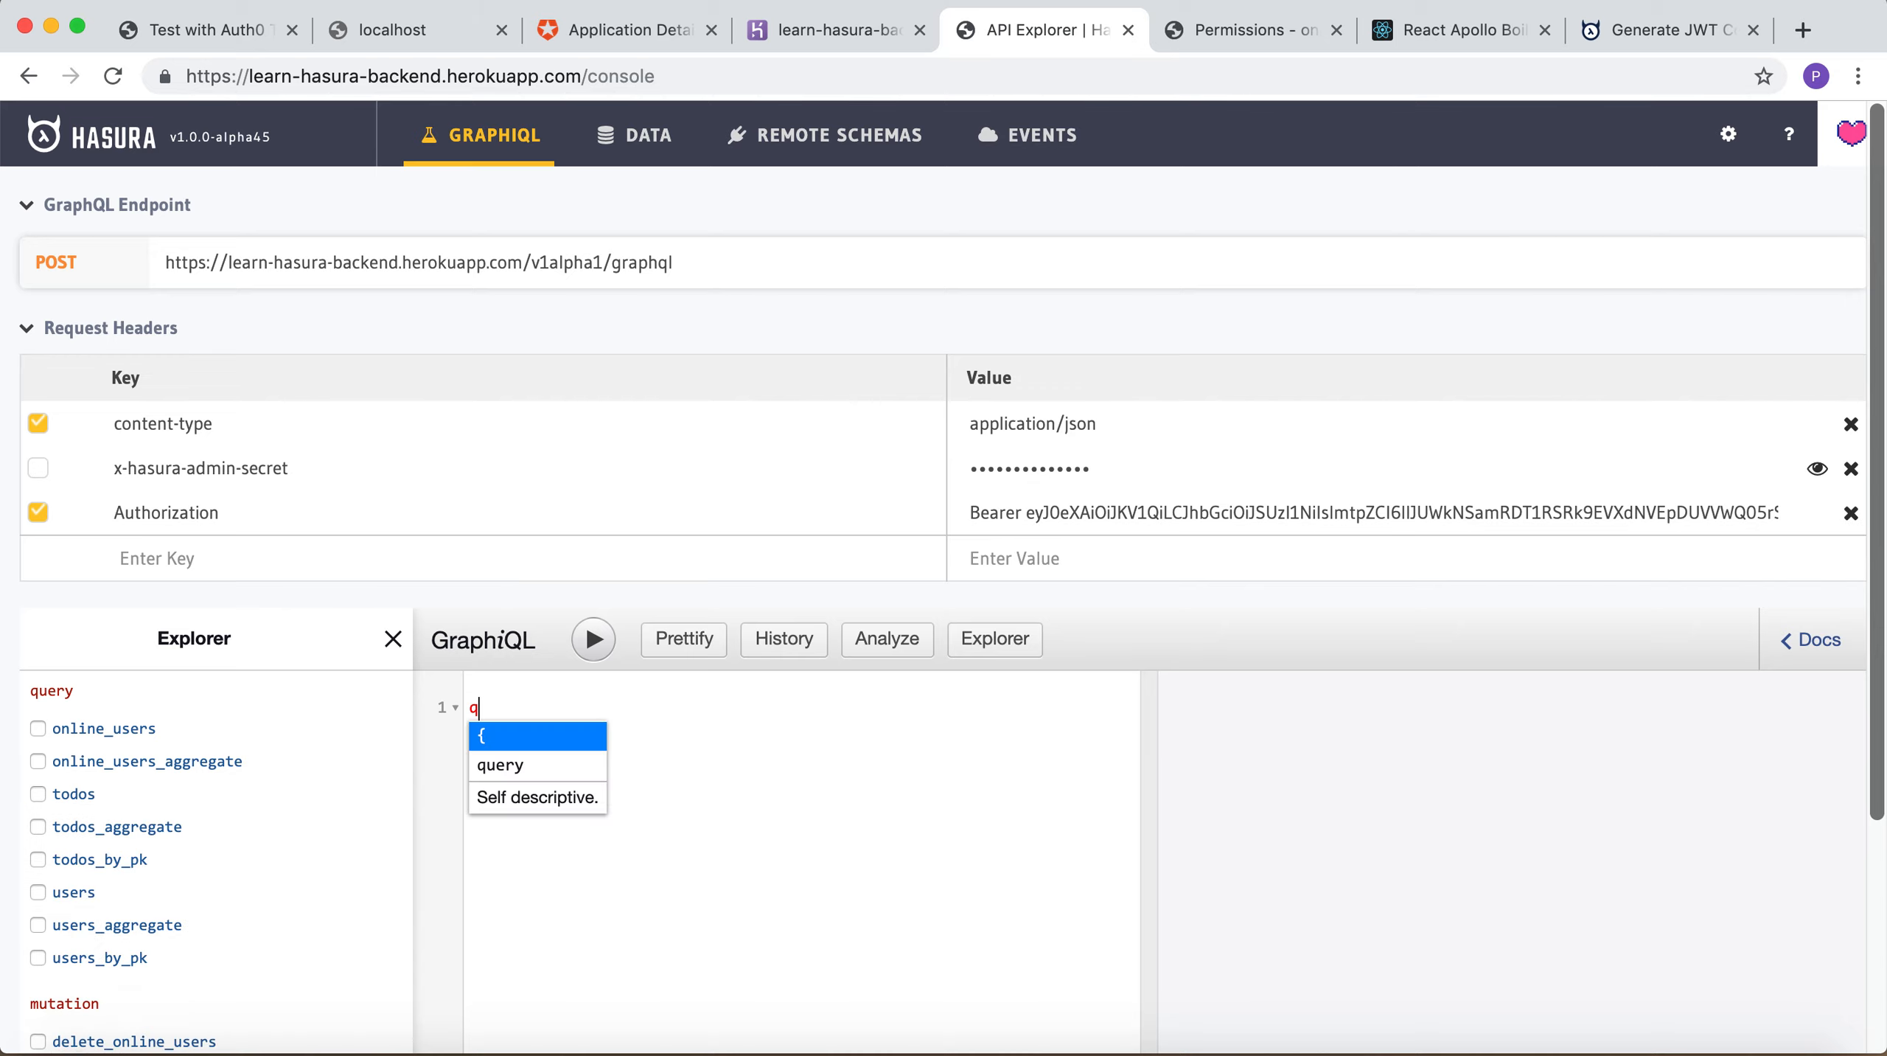
Run query { todos { id title } } with the Bearer token, getting an empty todos list.
type("to")
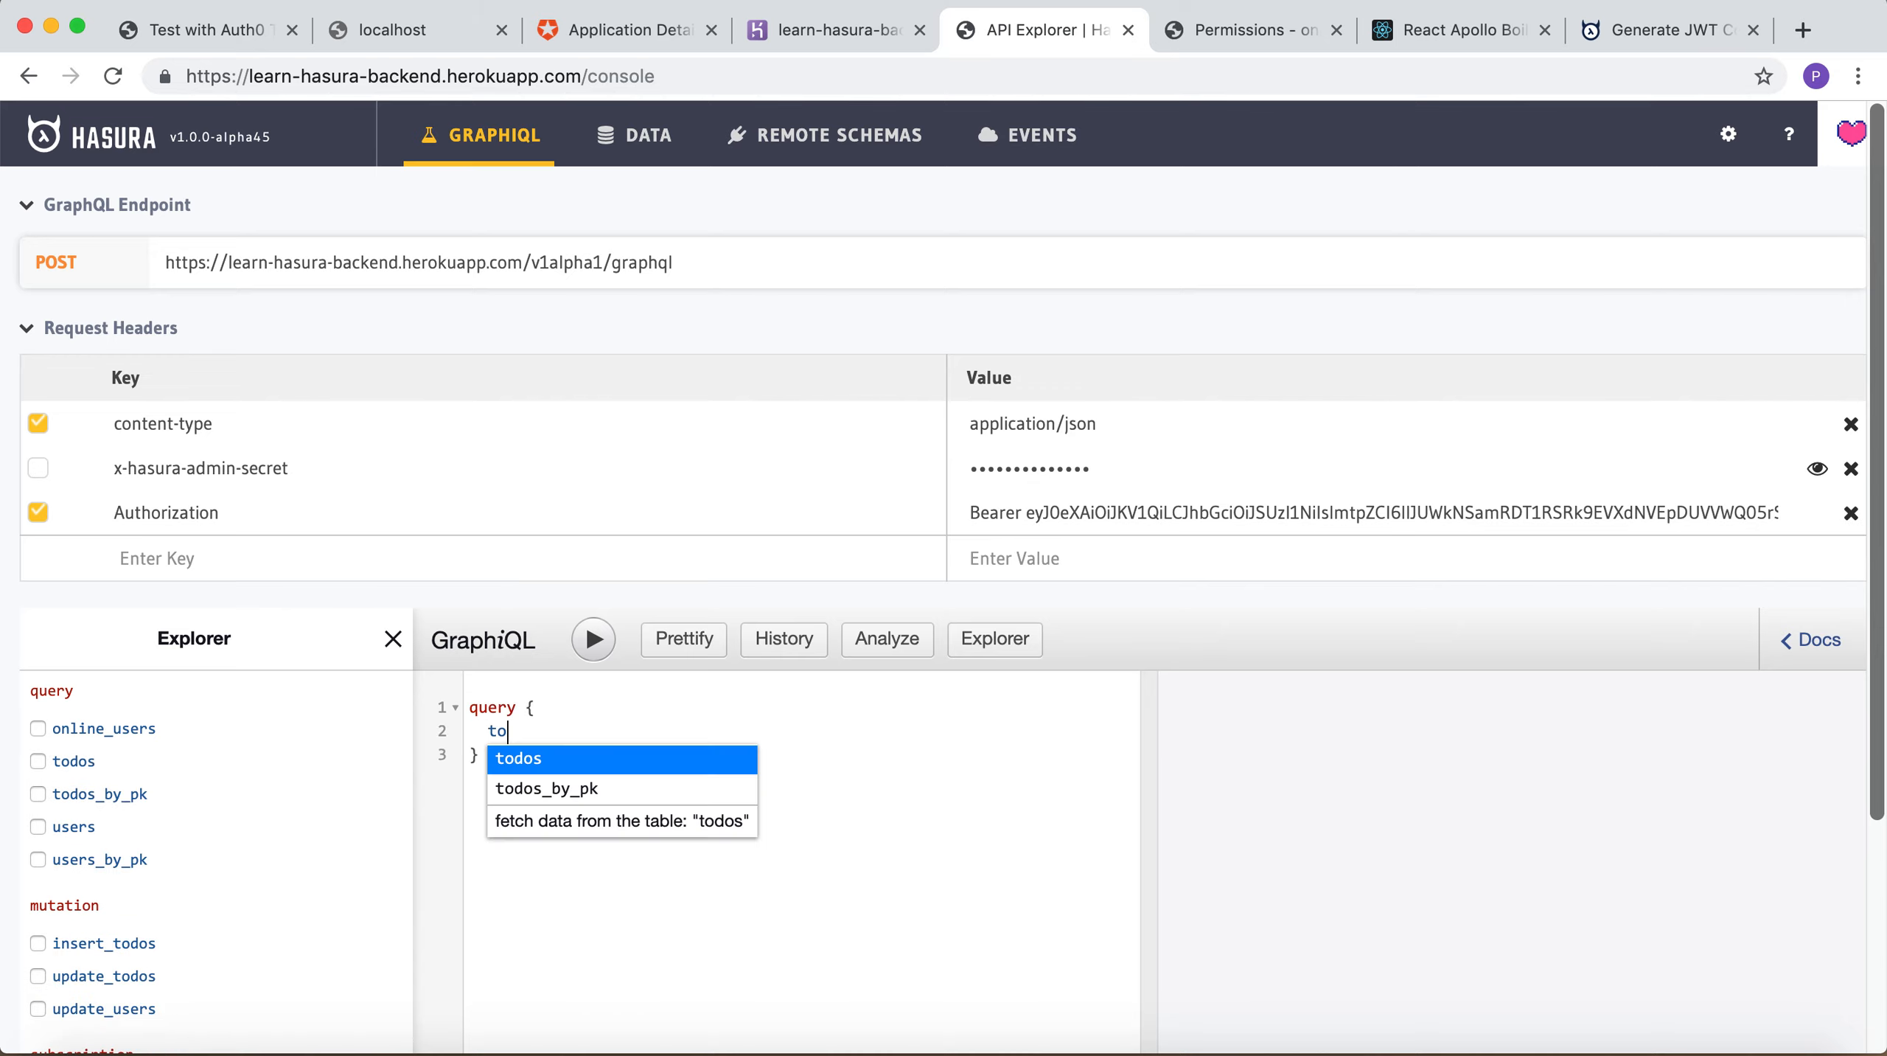
left_click(518, 758)
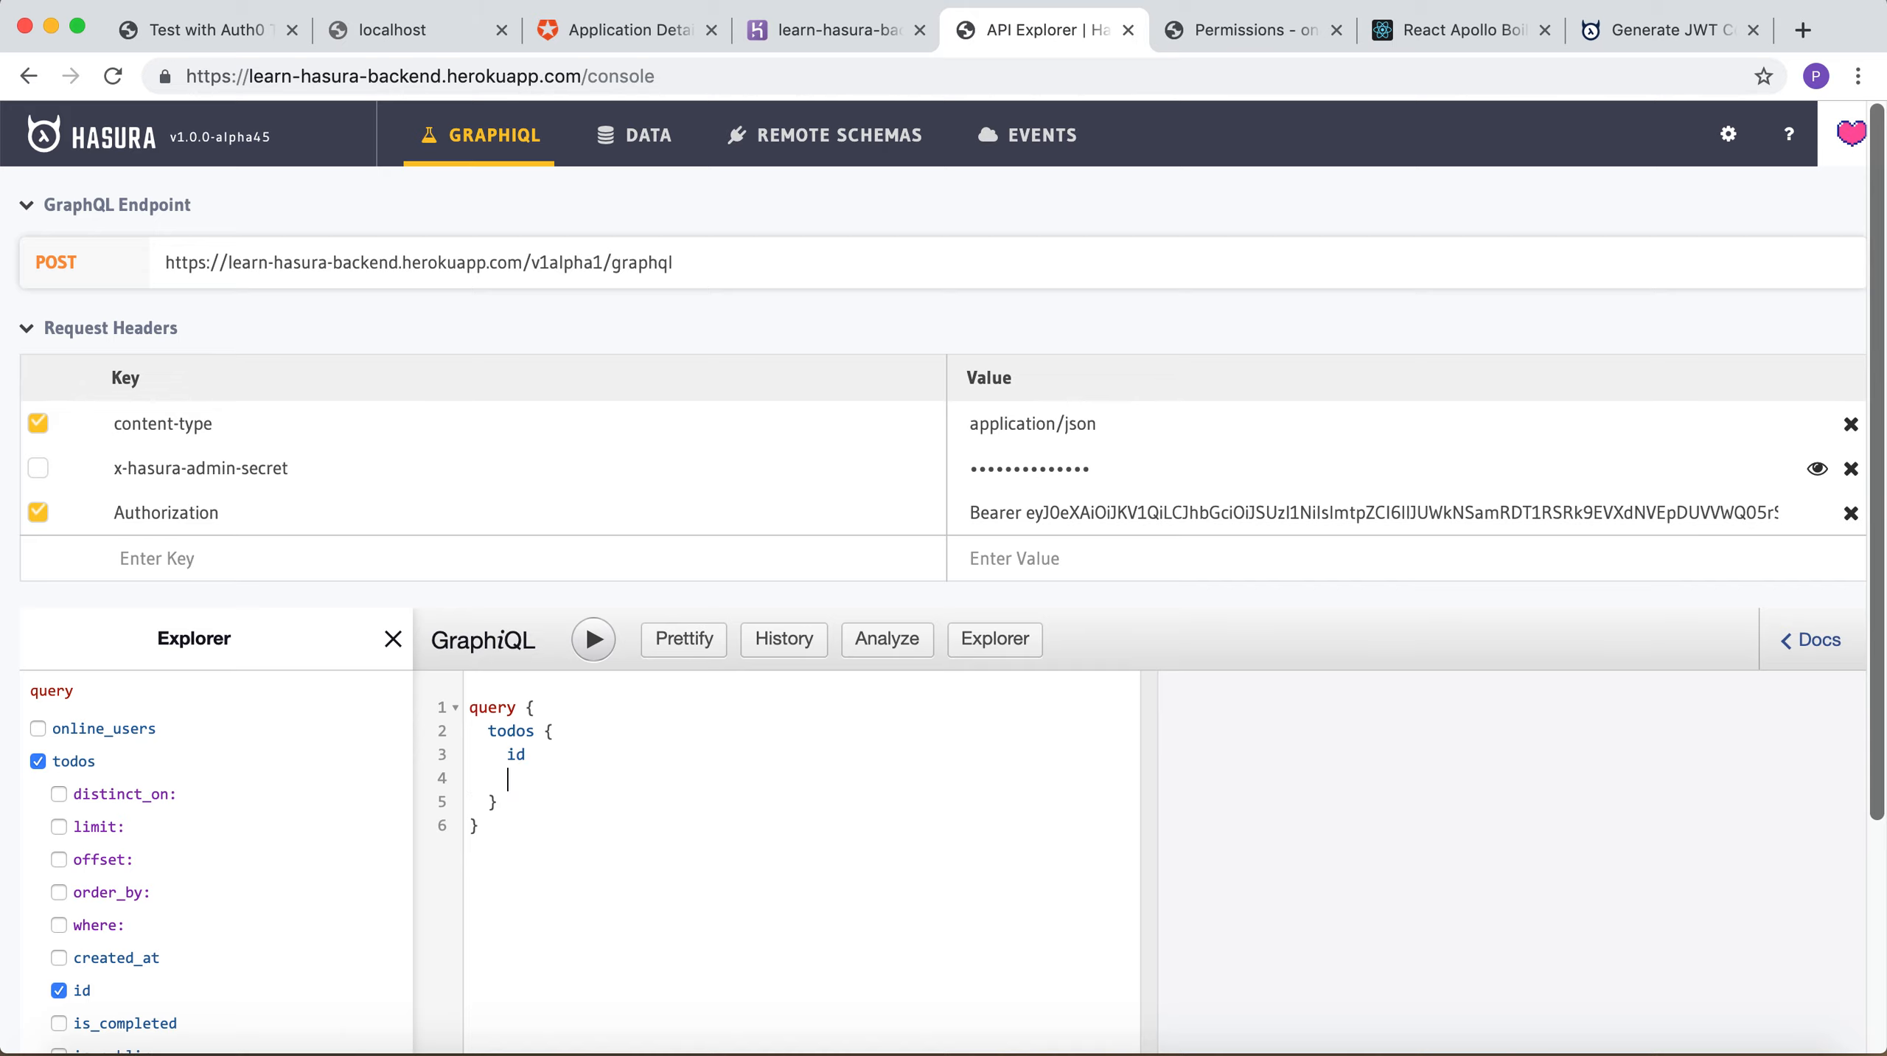
type("title")
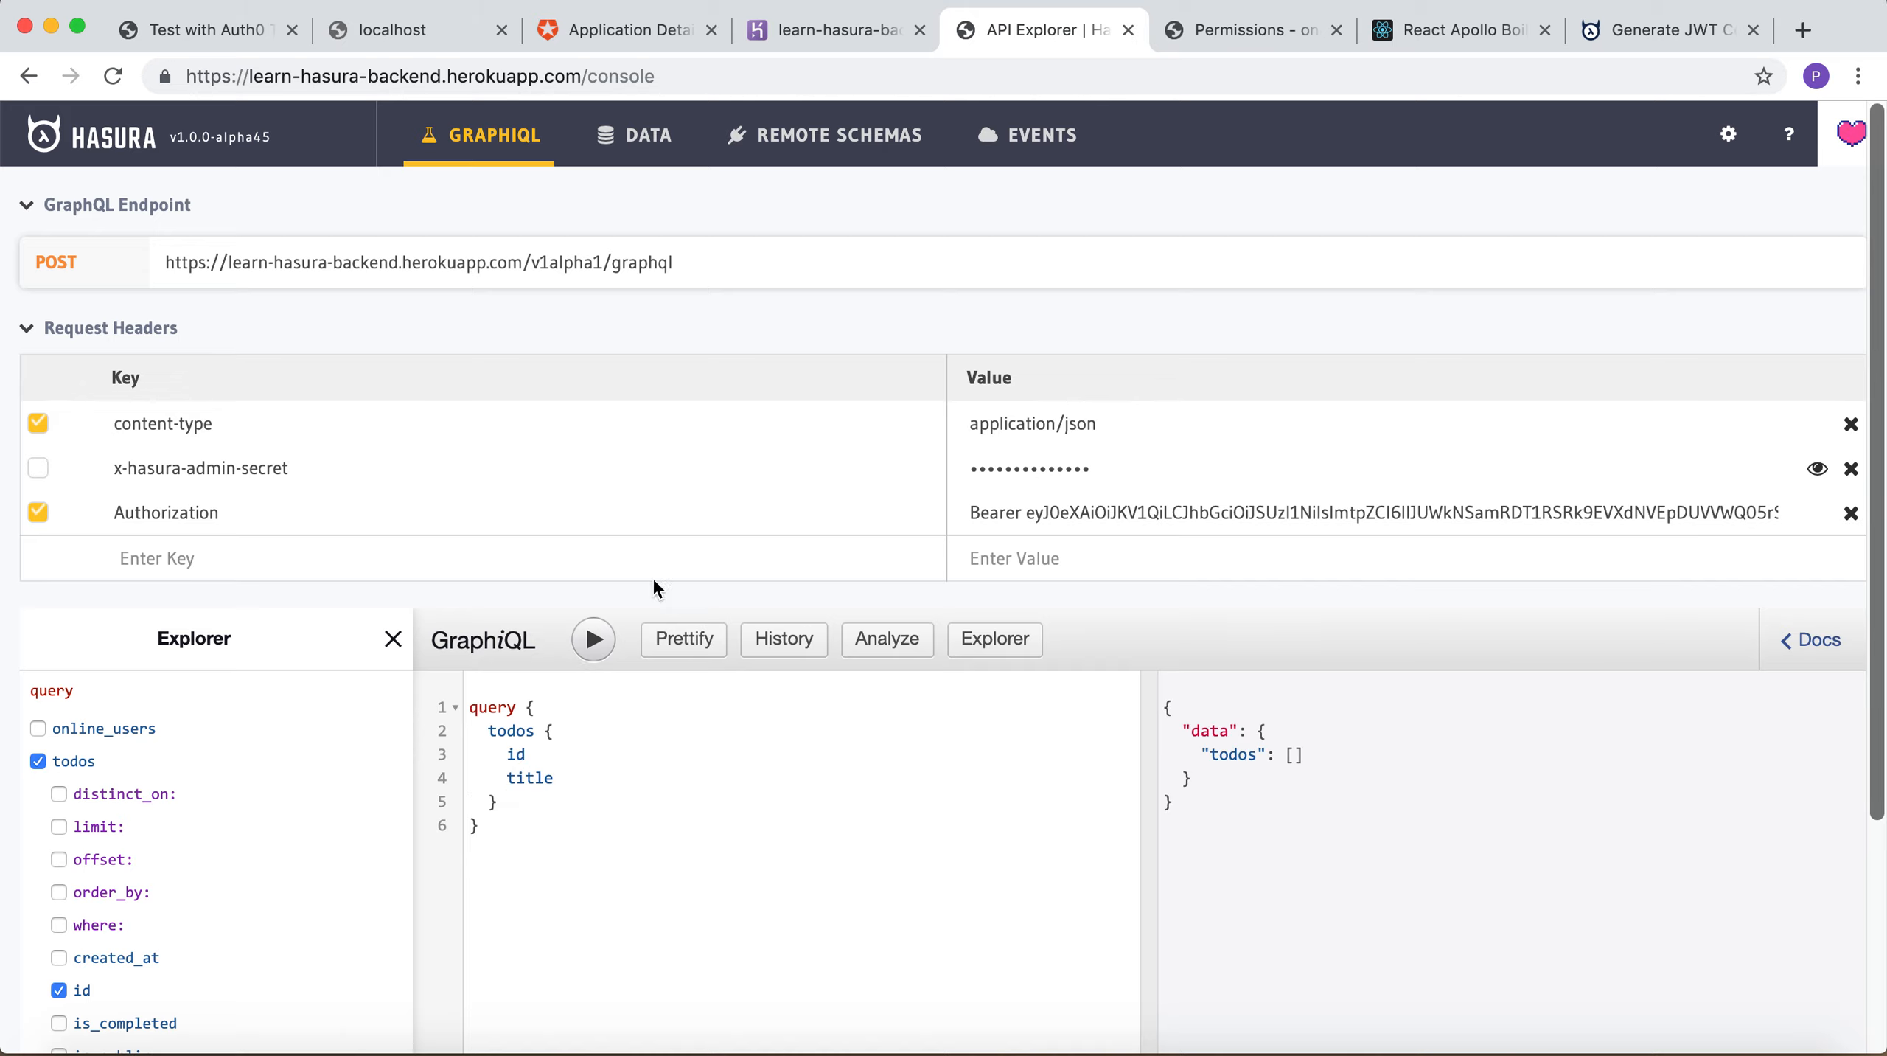
mouse_move(911, 308)
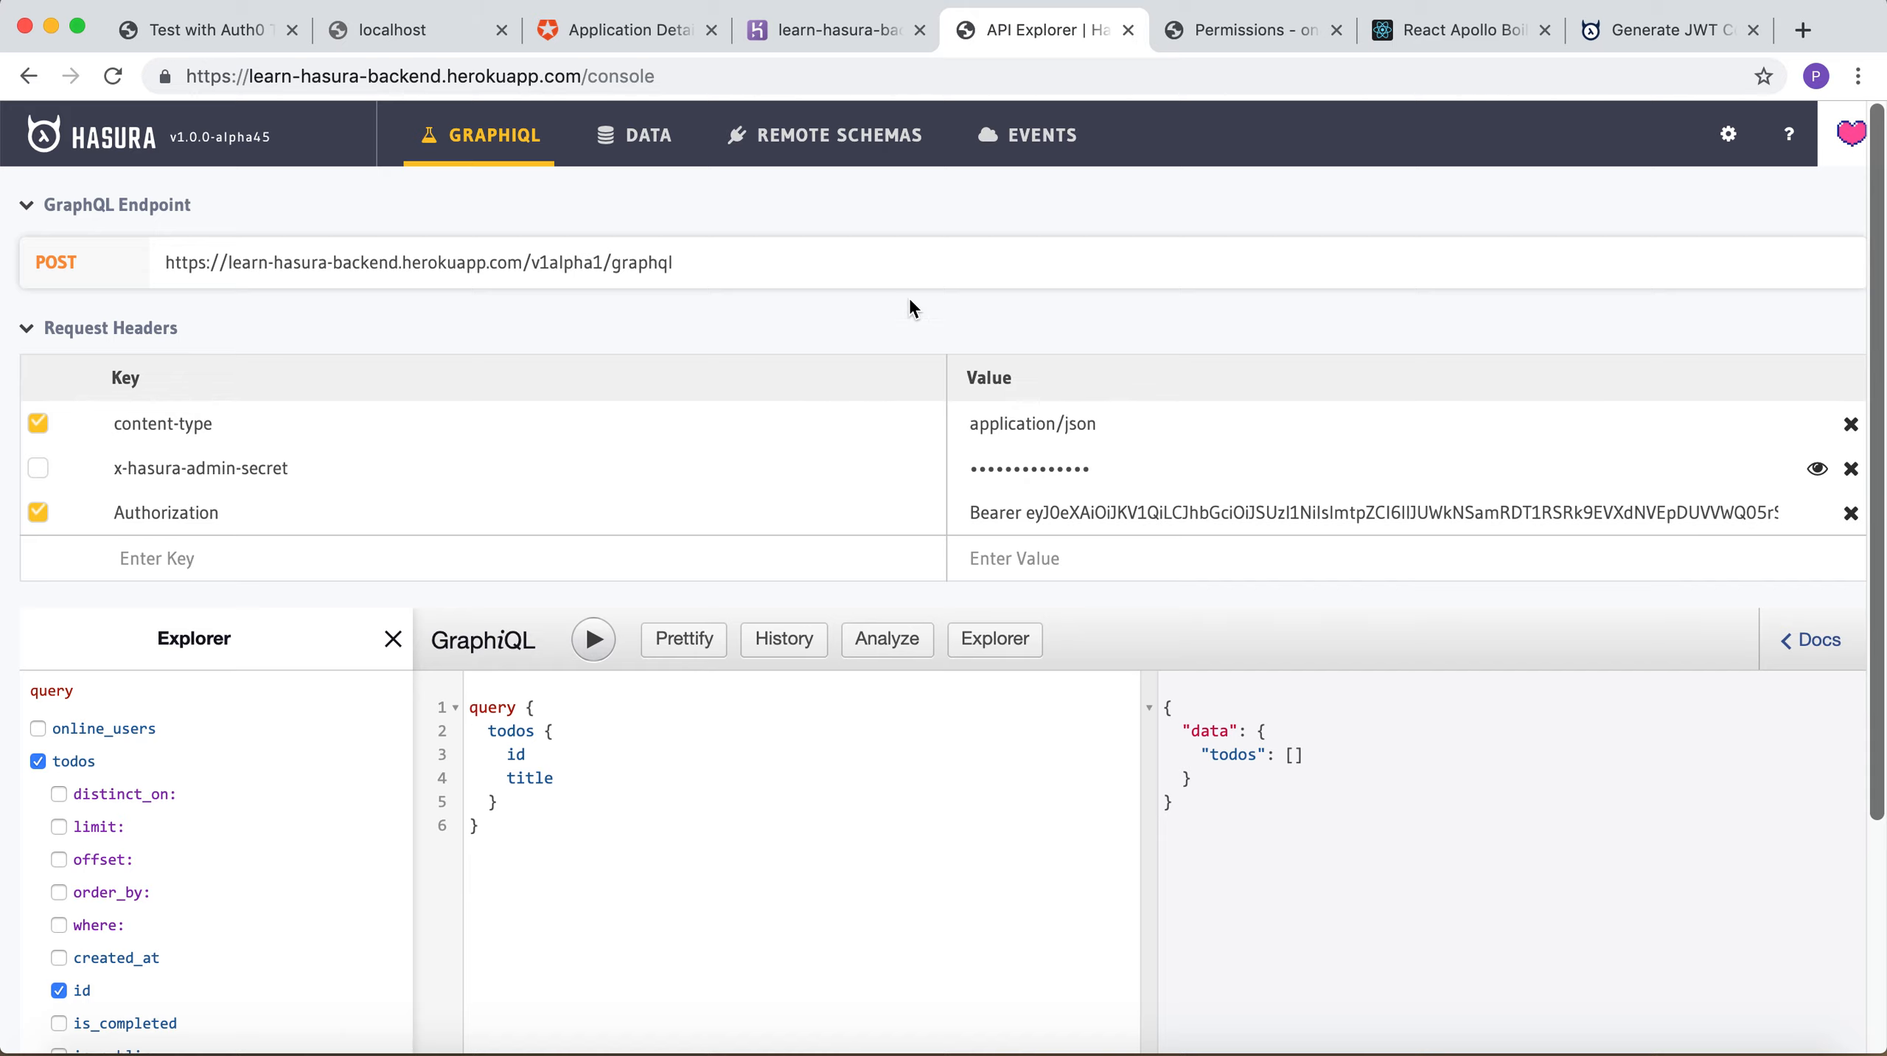
mouse_move(553, 745)
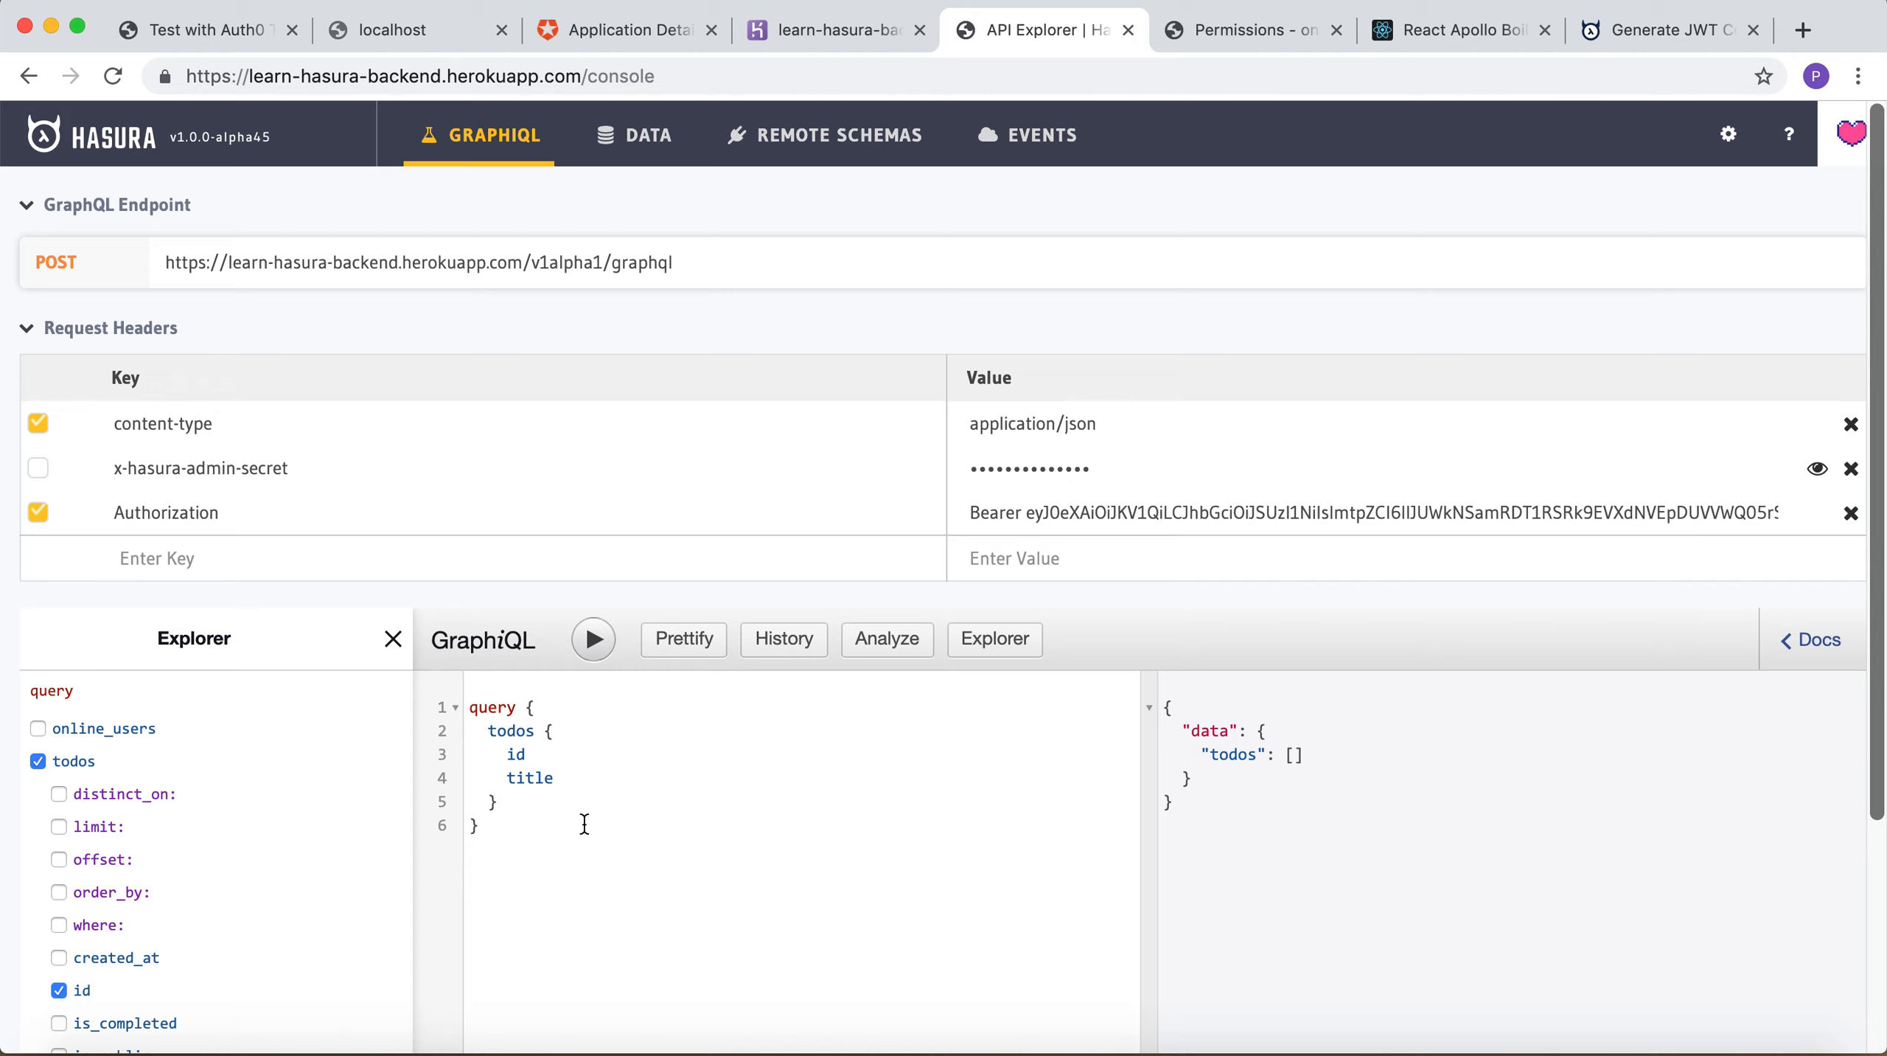
mouse_move(1299, 768)
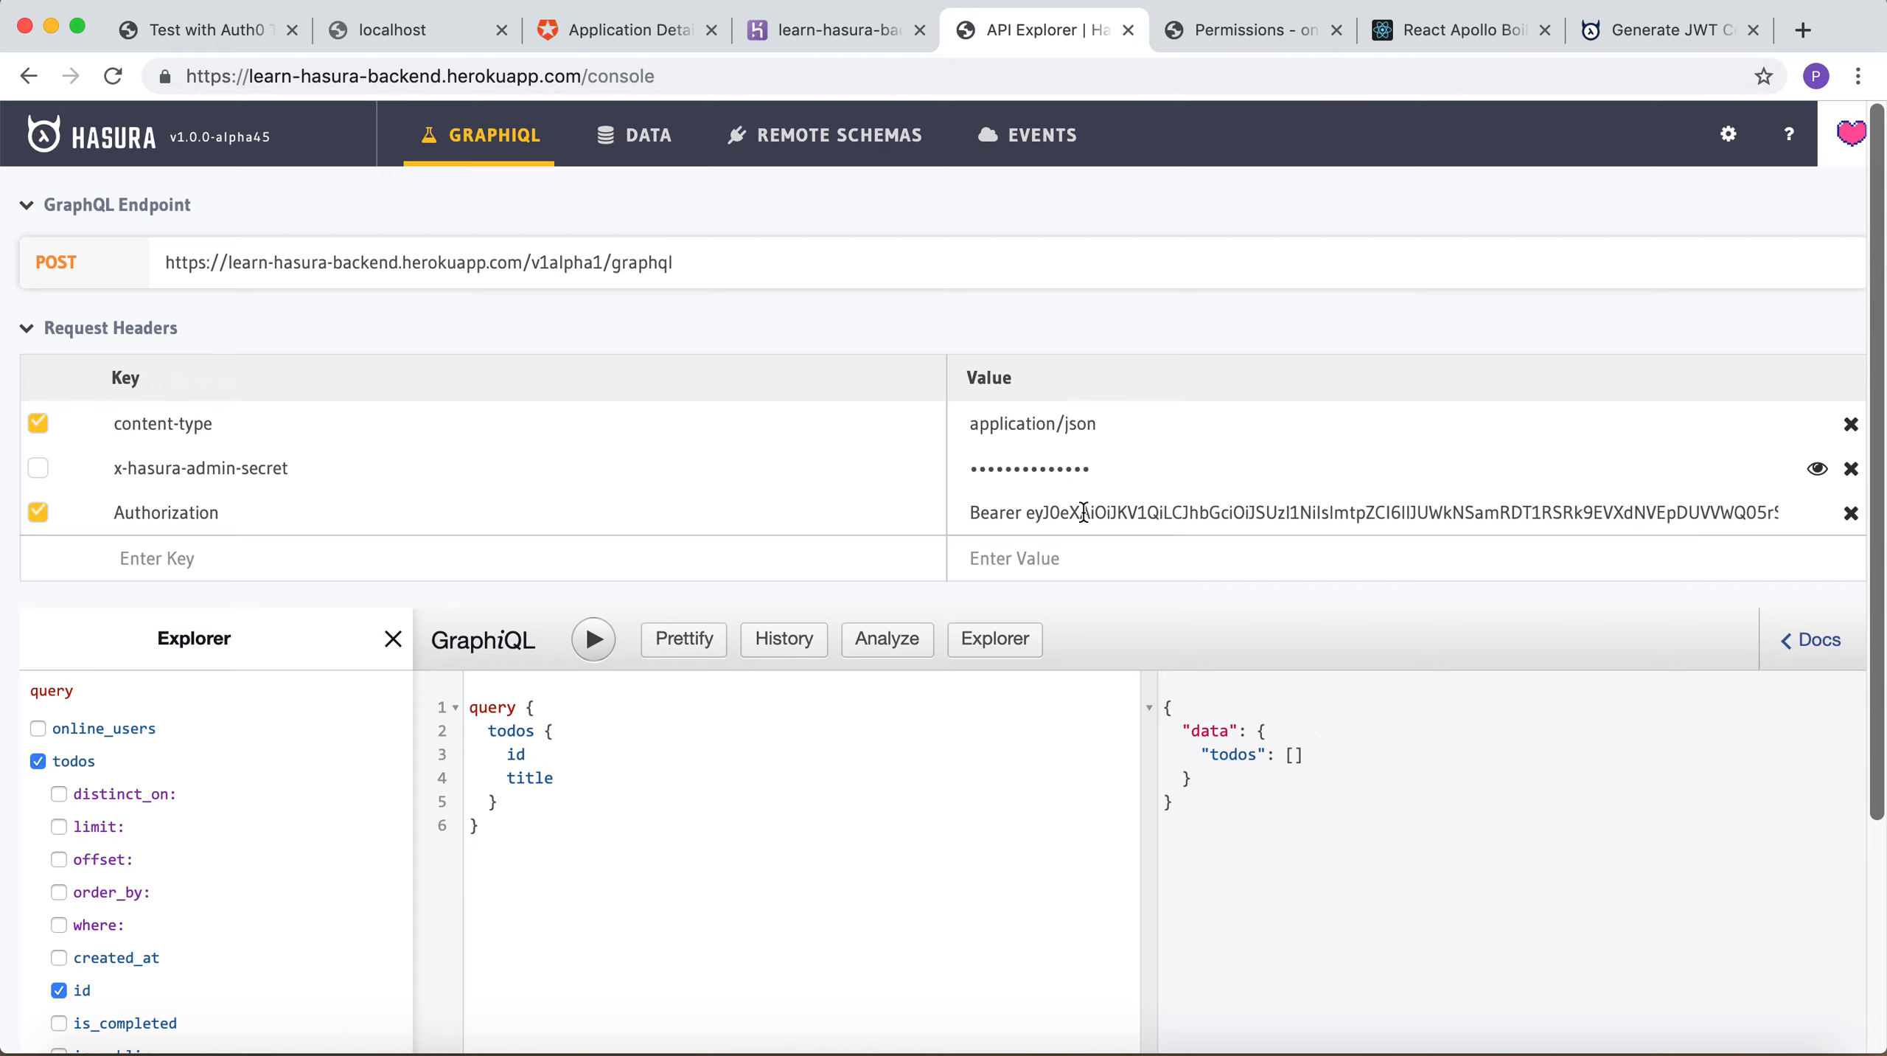
mouse_move(896, 307)
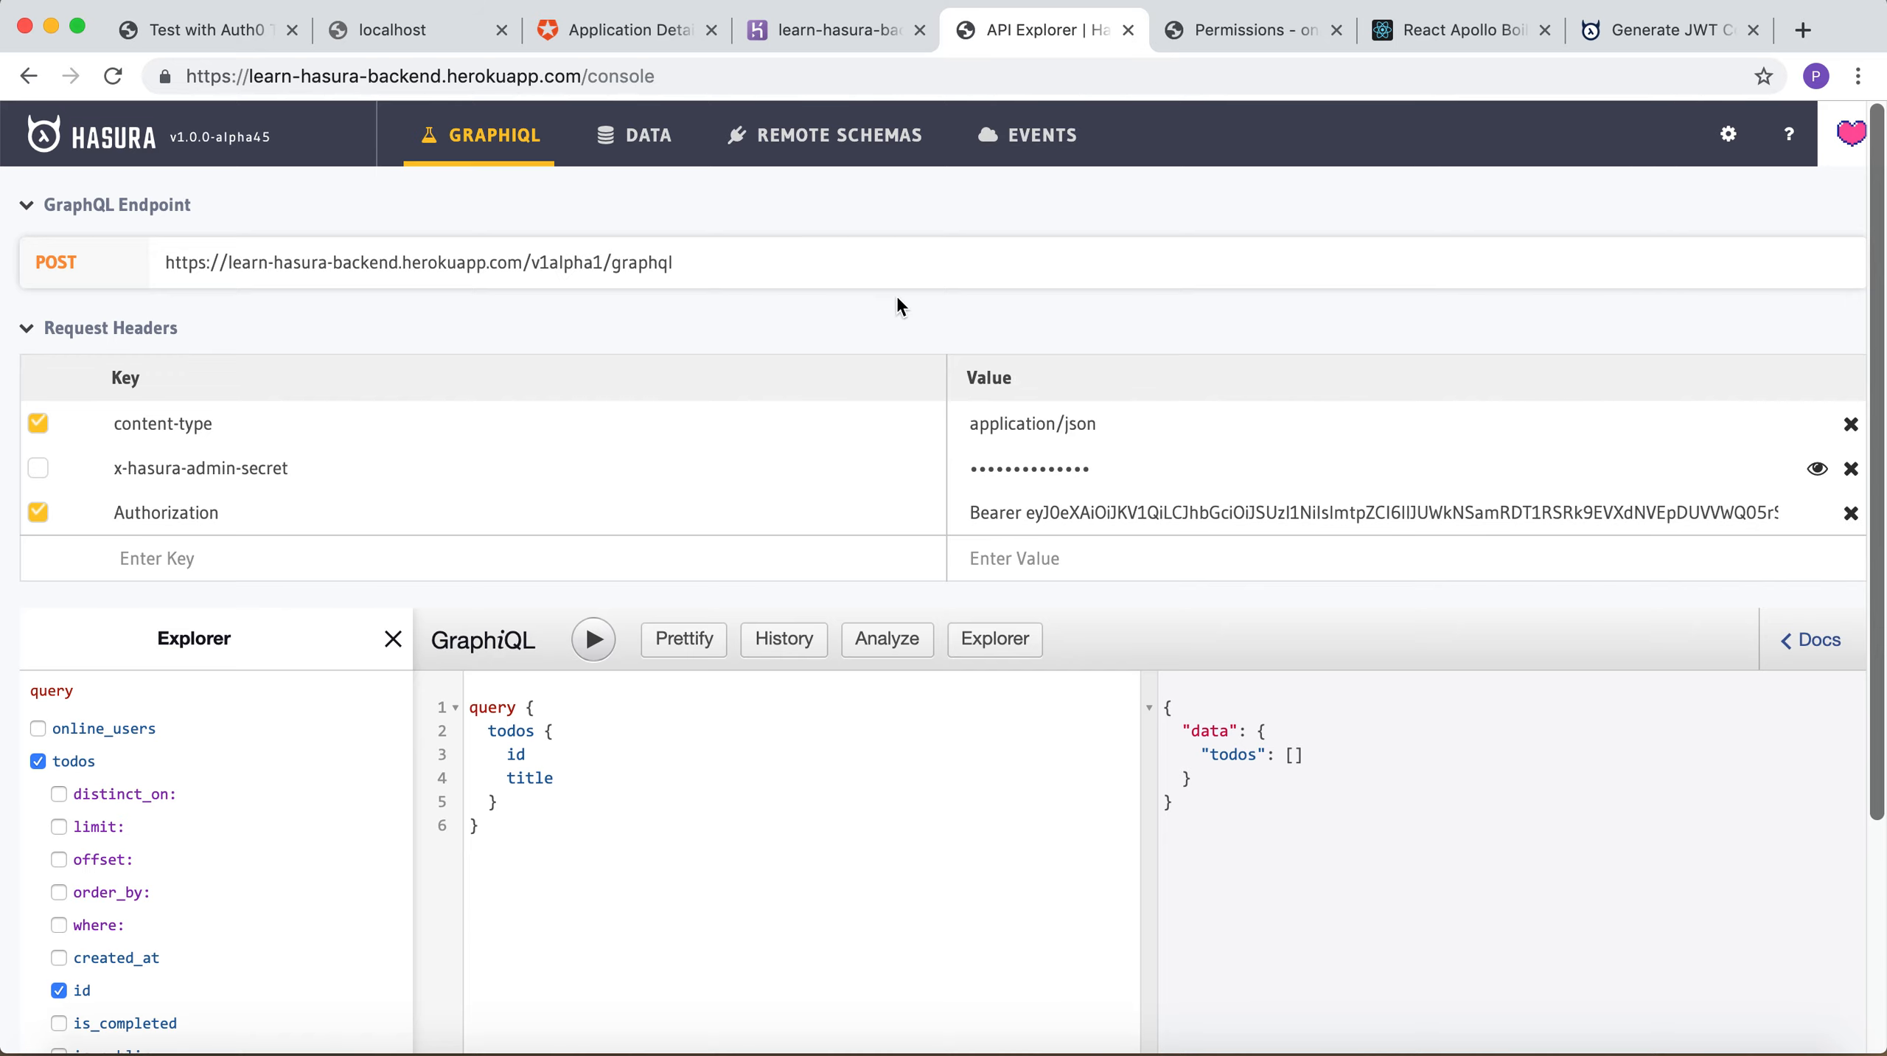
left_click(634, 134)
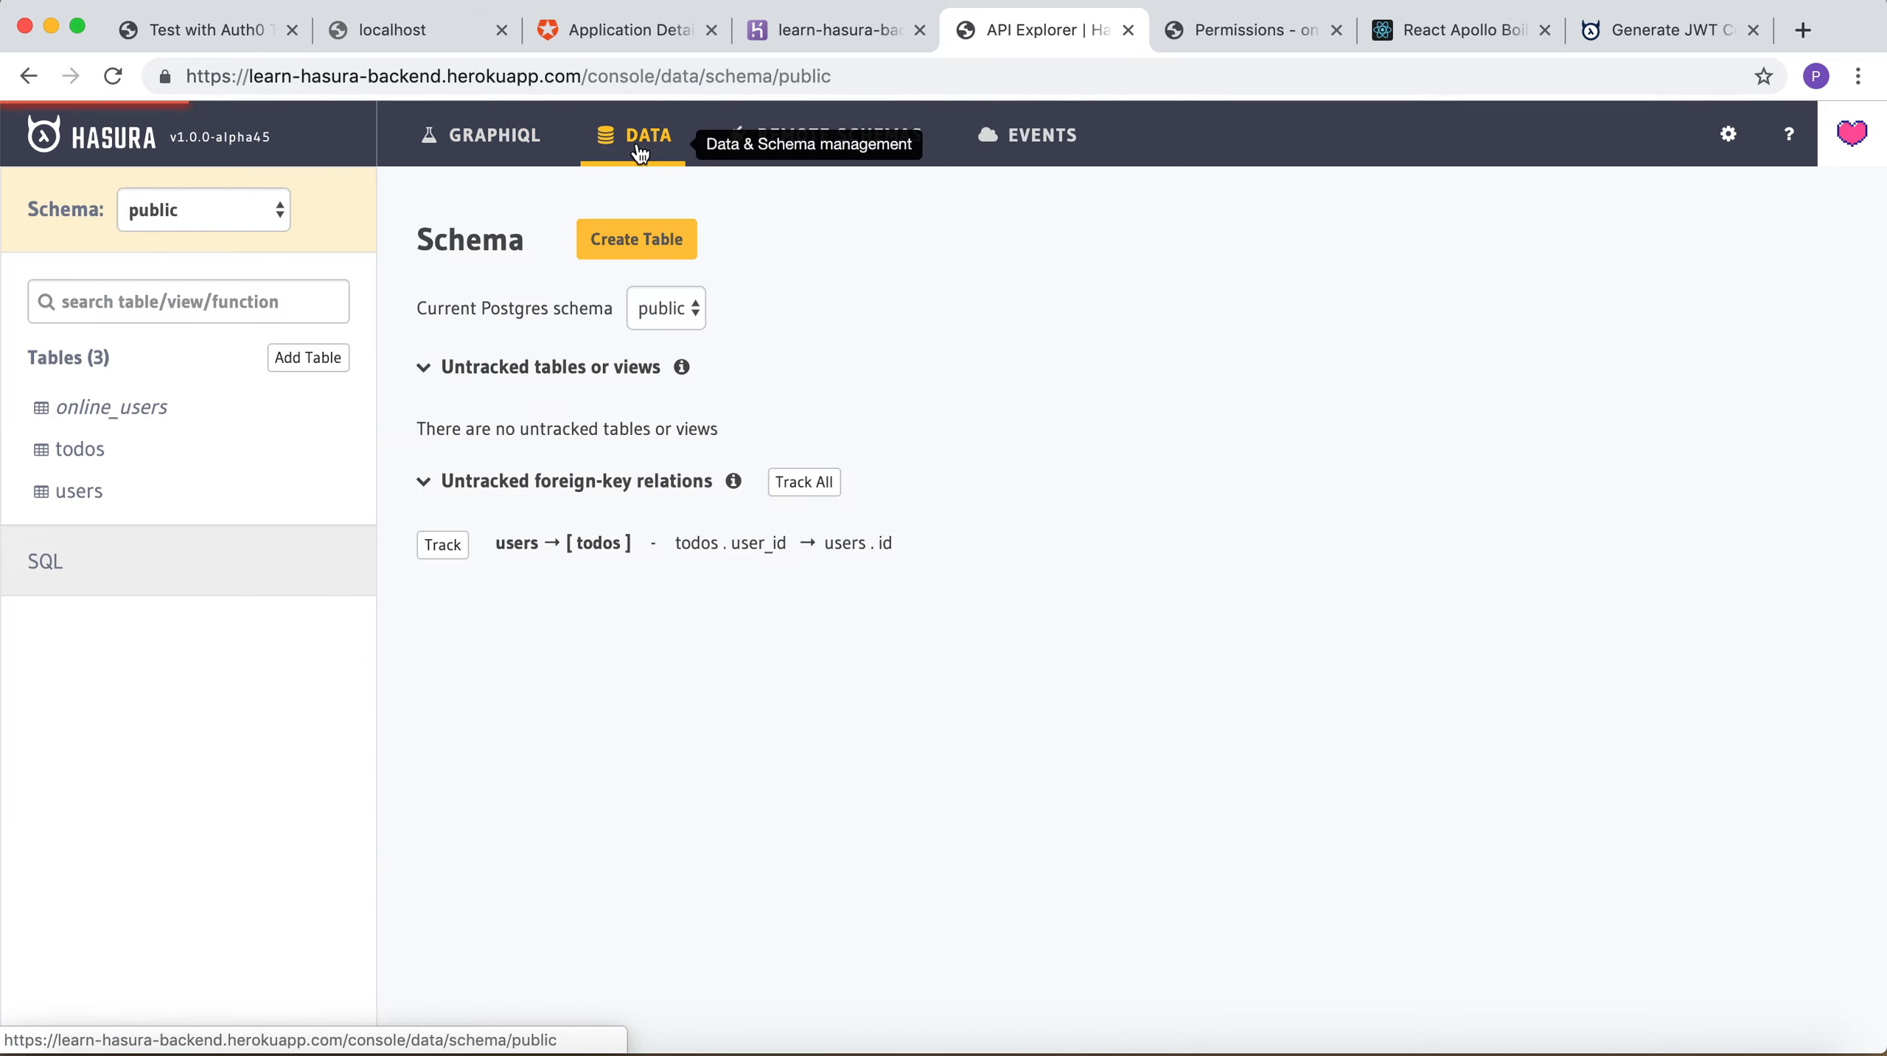
Browse the users table and select the Auth0 user's id for copying.
left_click(80, 491)
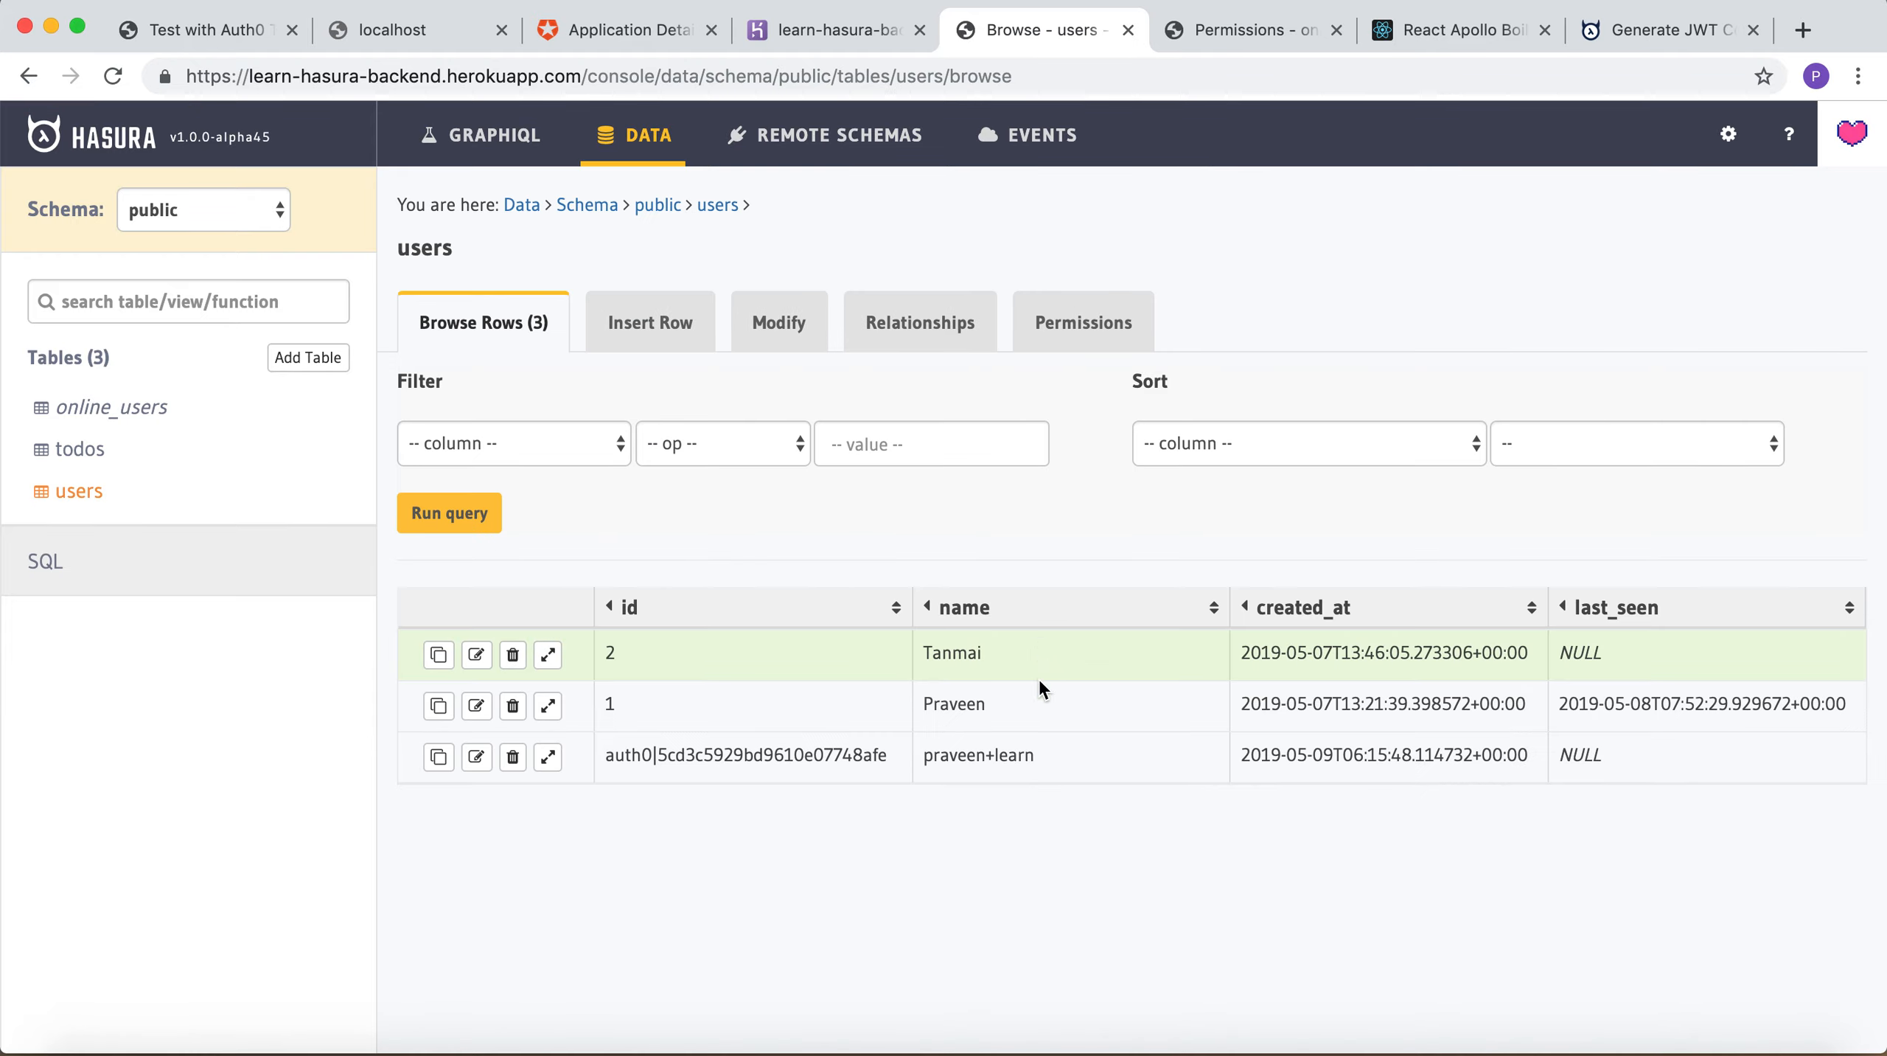
mouse_move(1052, 759)
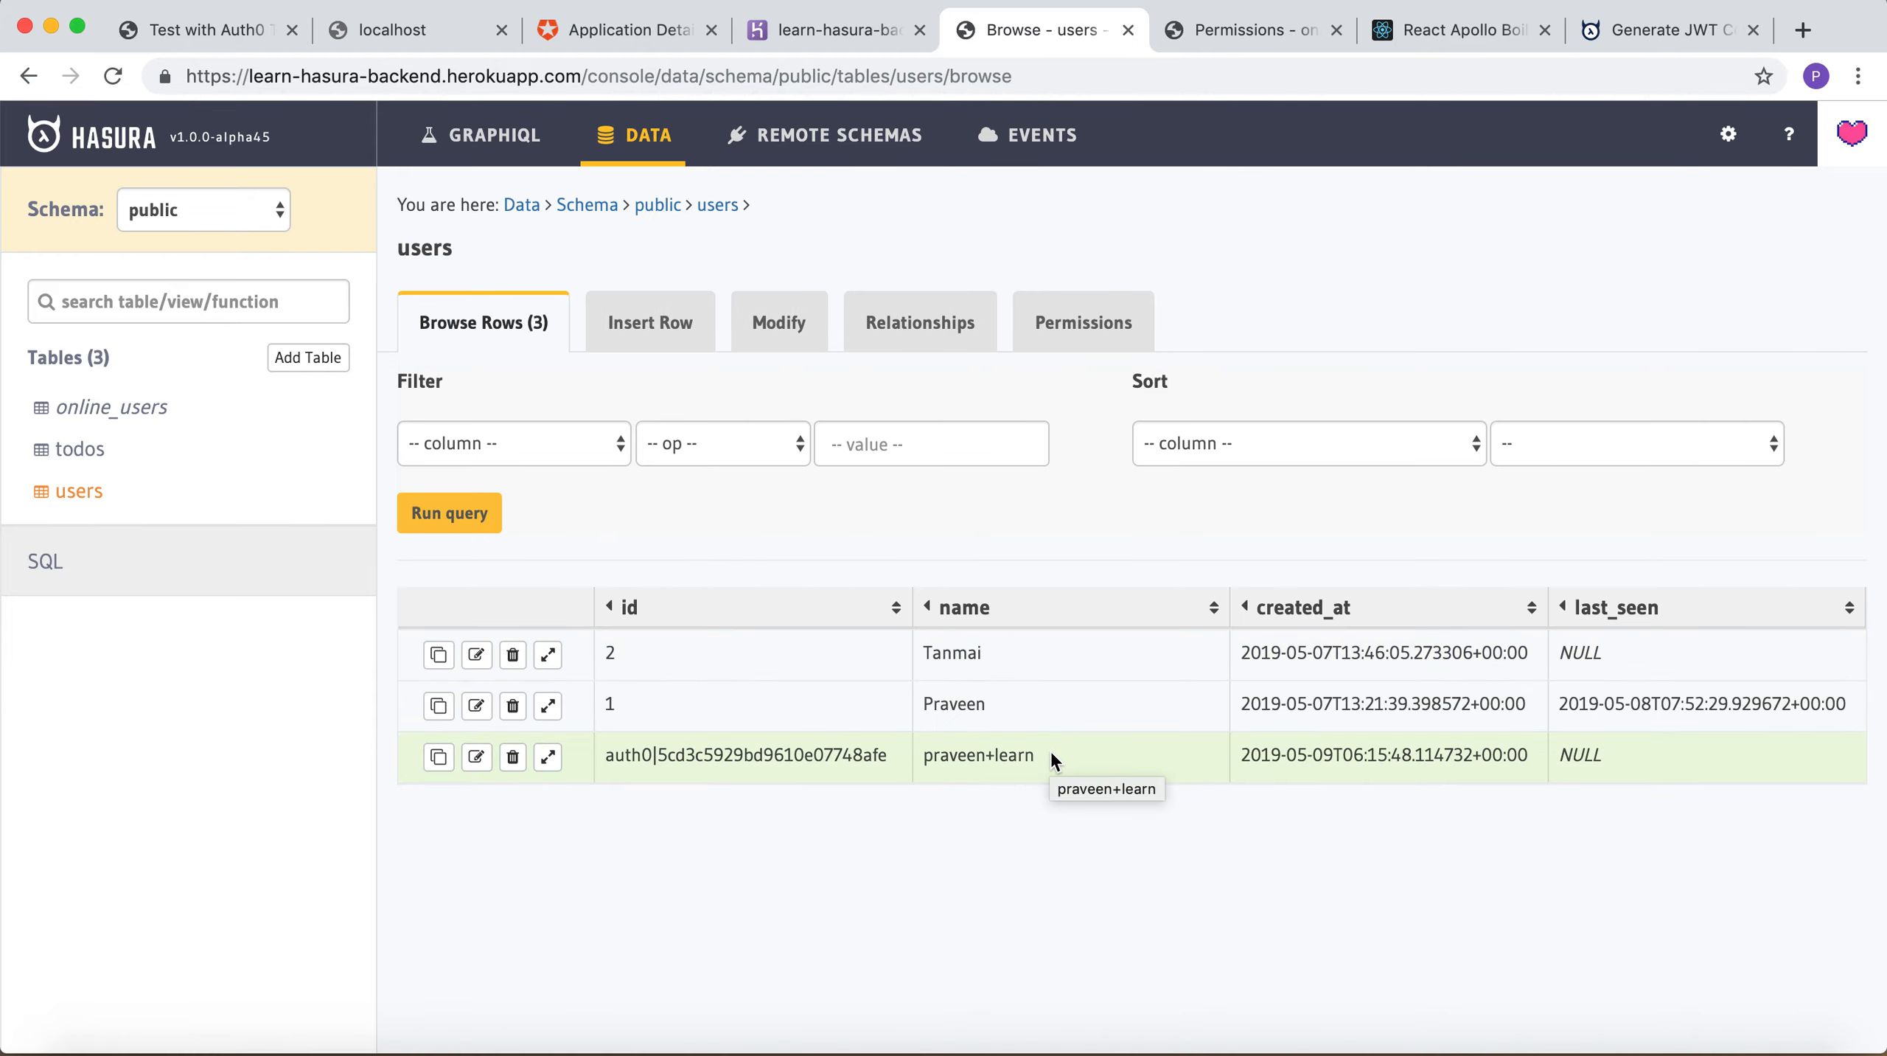
mouse_move(1038, 763)
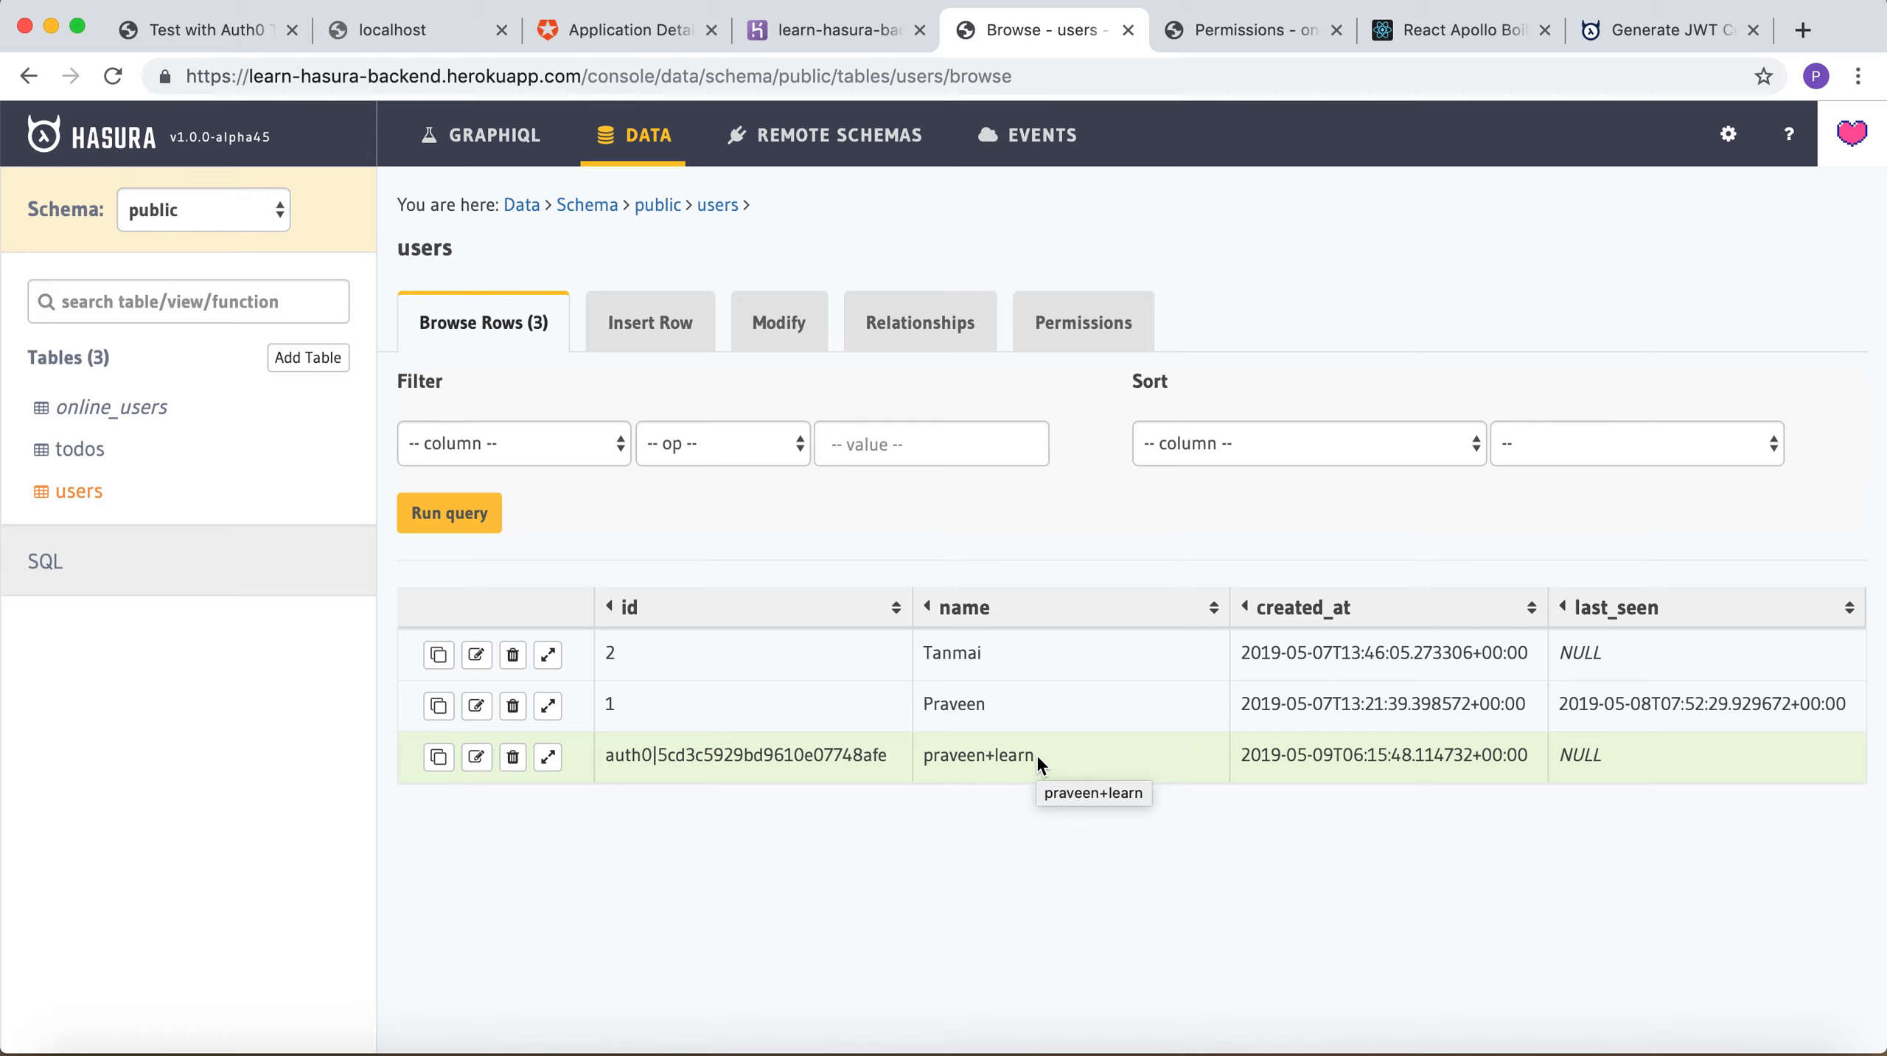
double_click(977, 755)
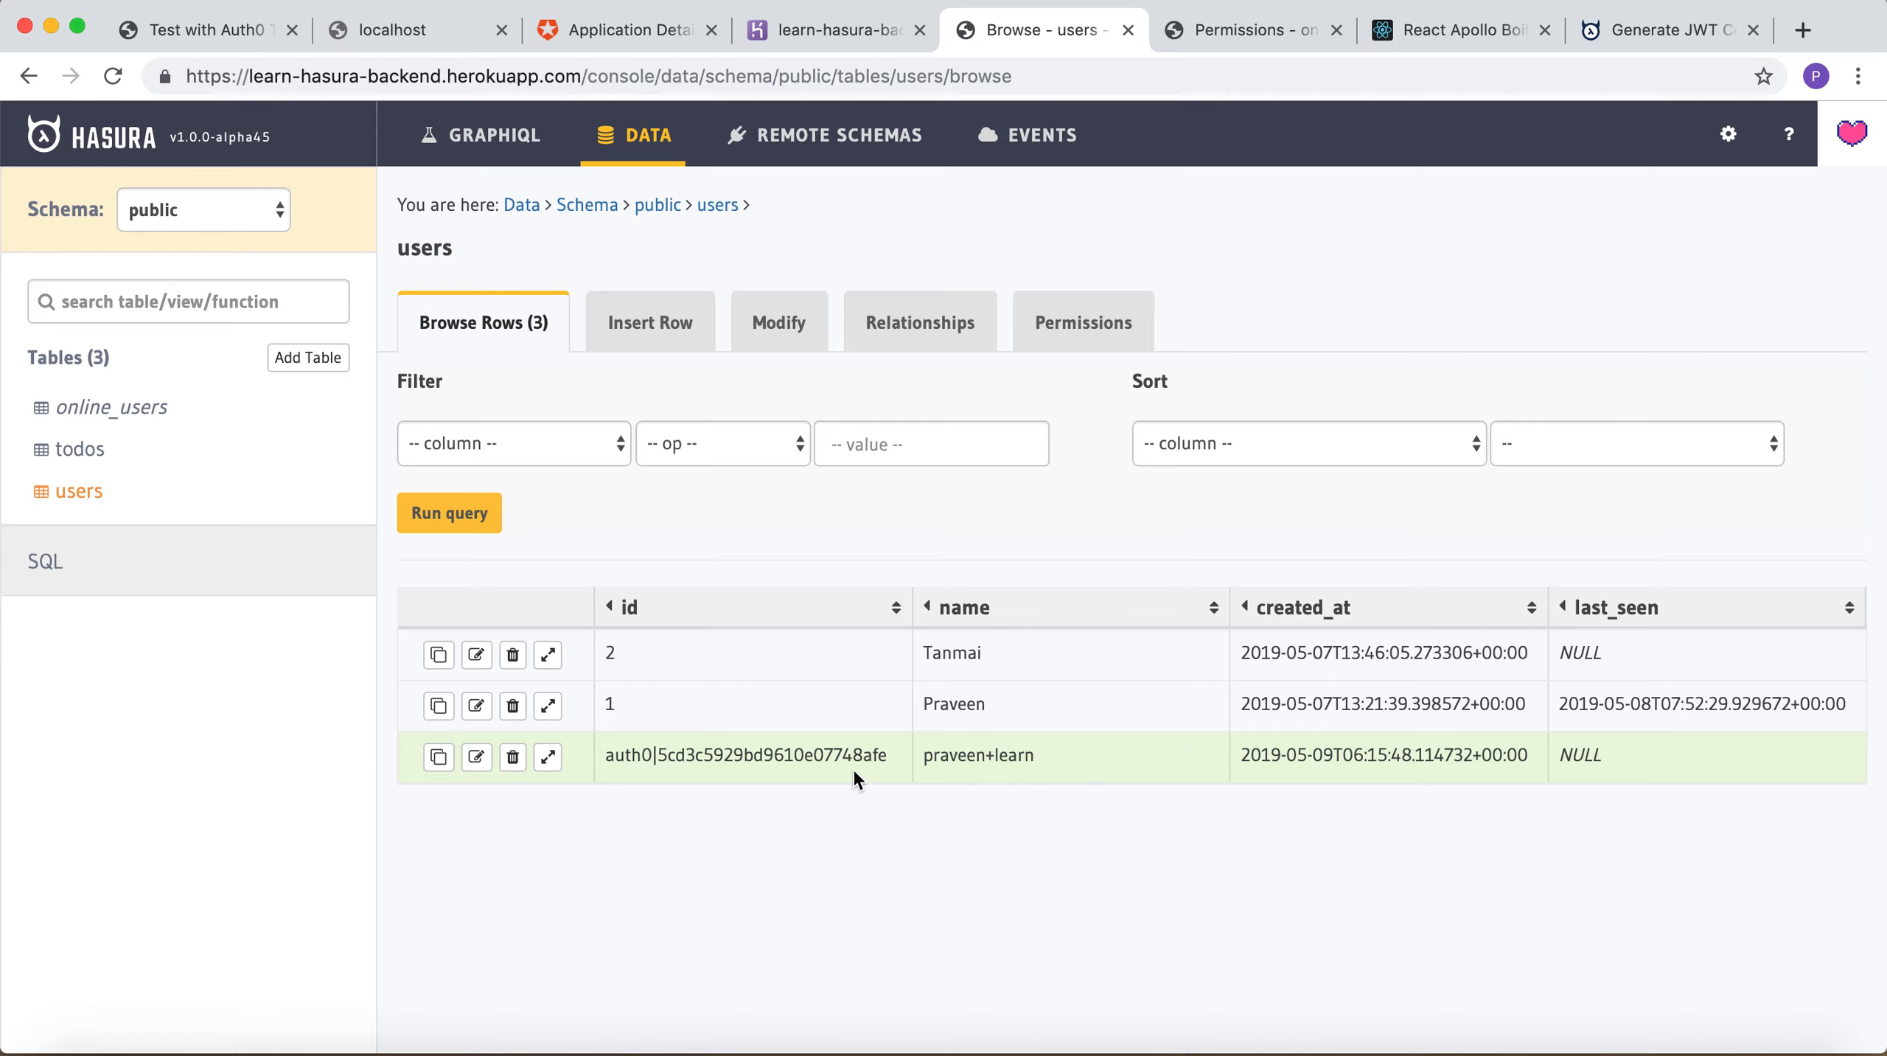
double_click(740, 755)
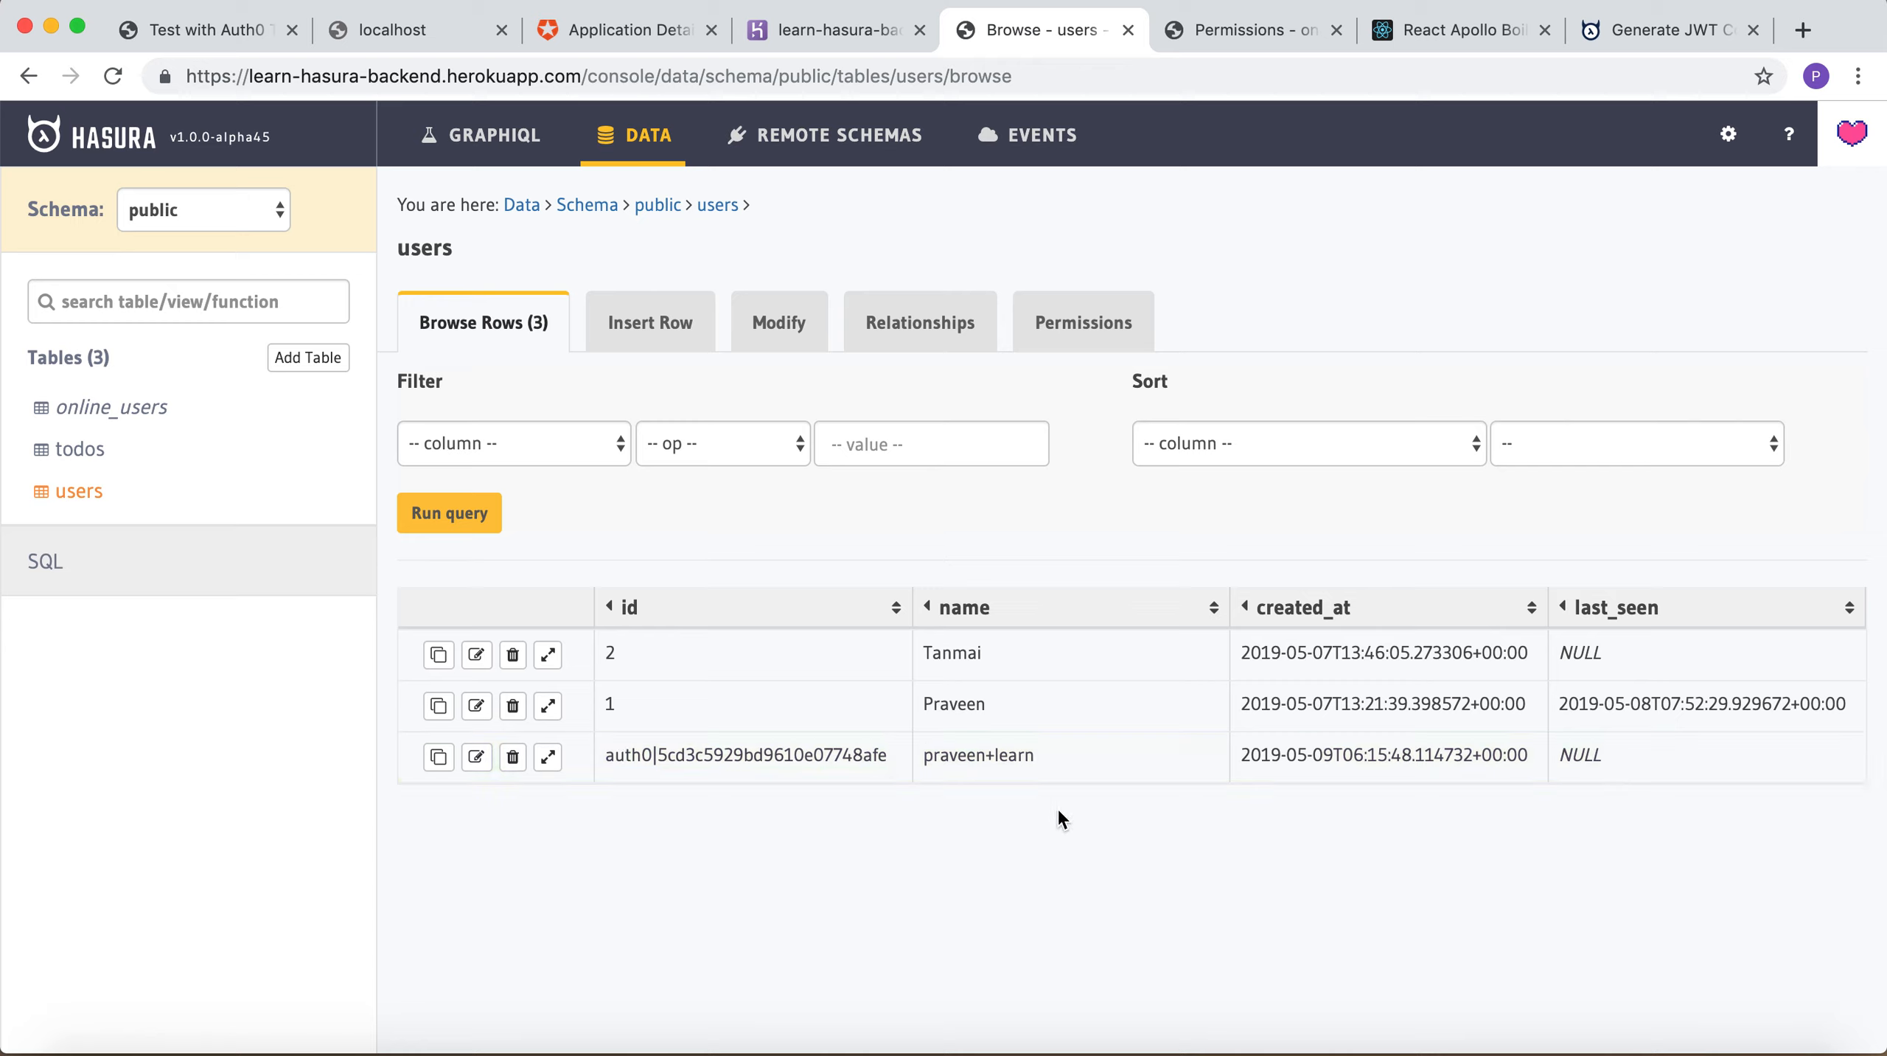
mouse_move(1042, 767)
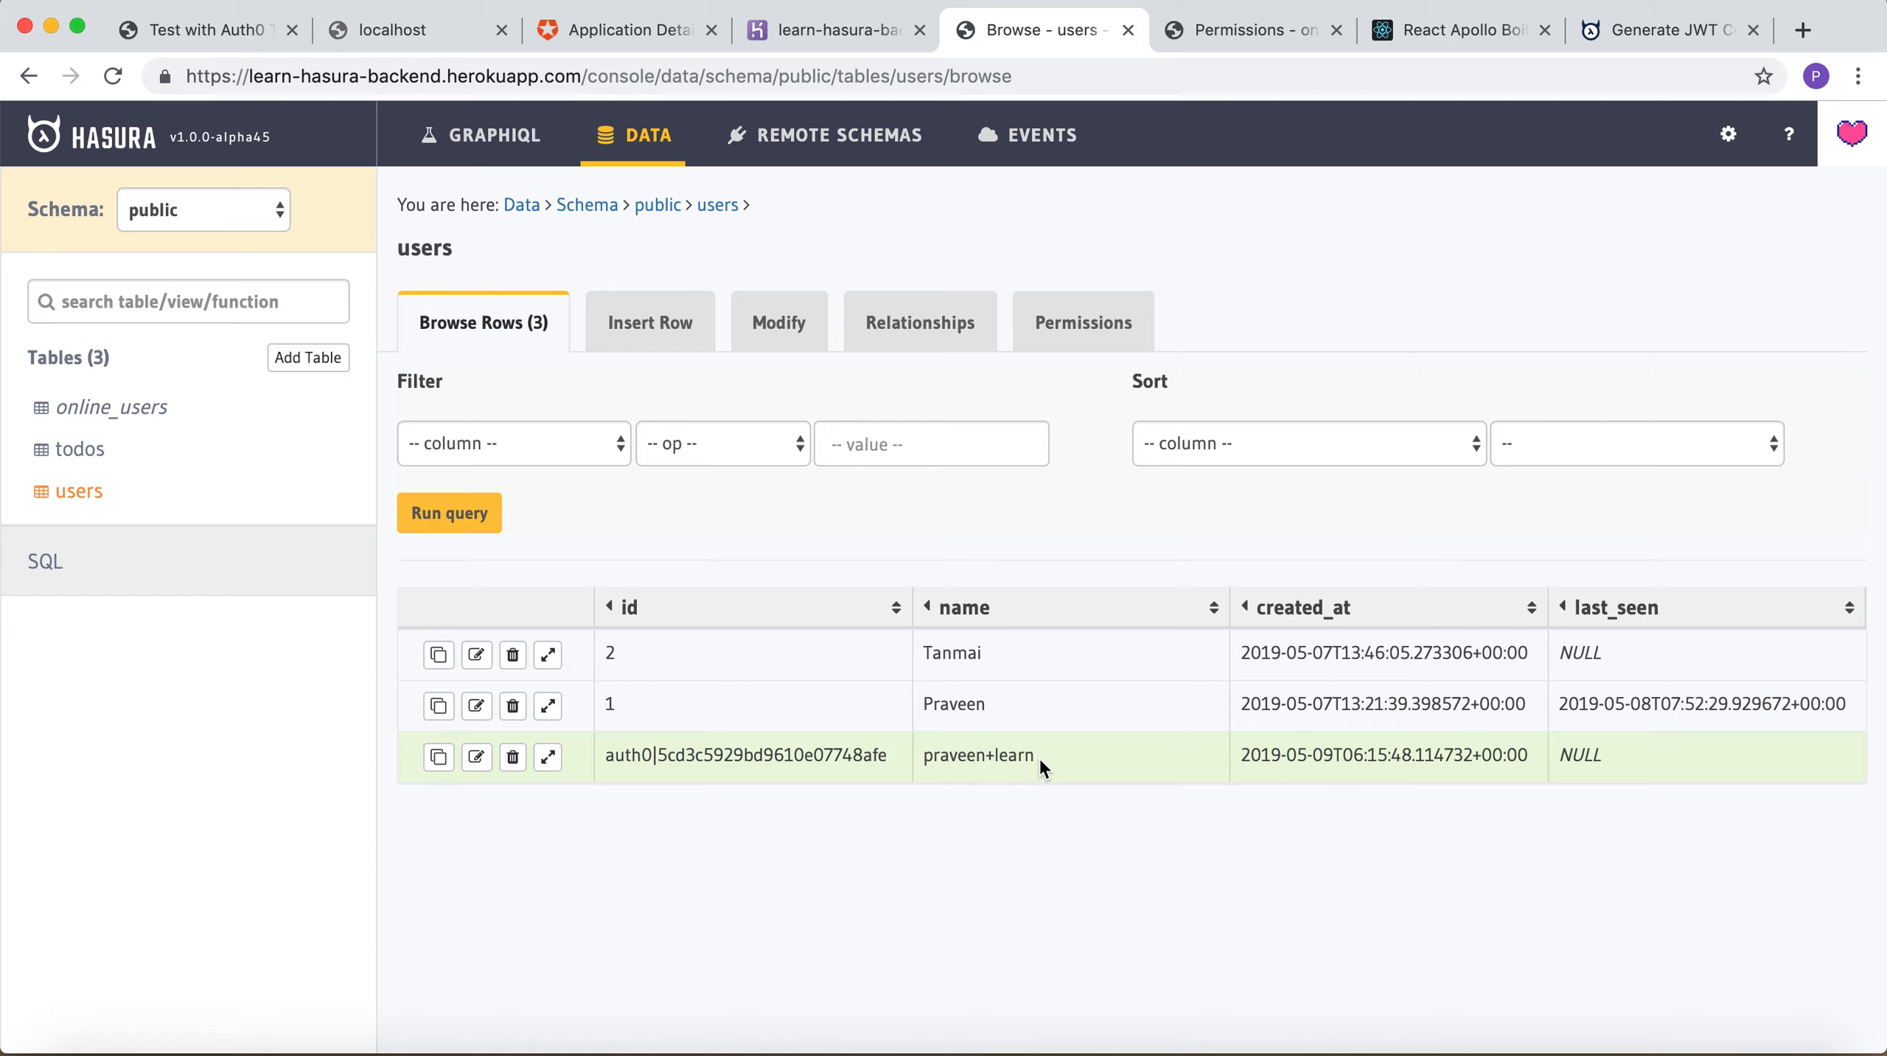
mouse_move(607, 755)
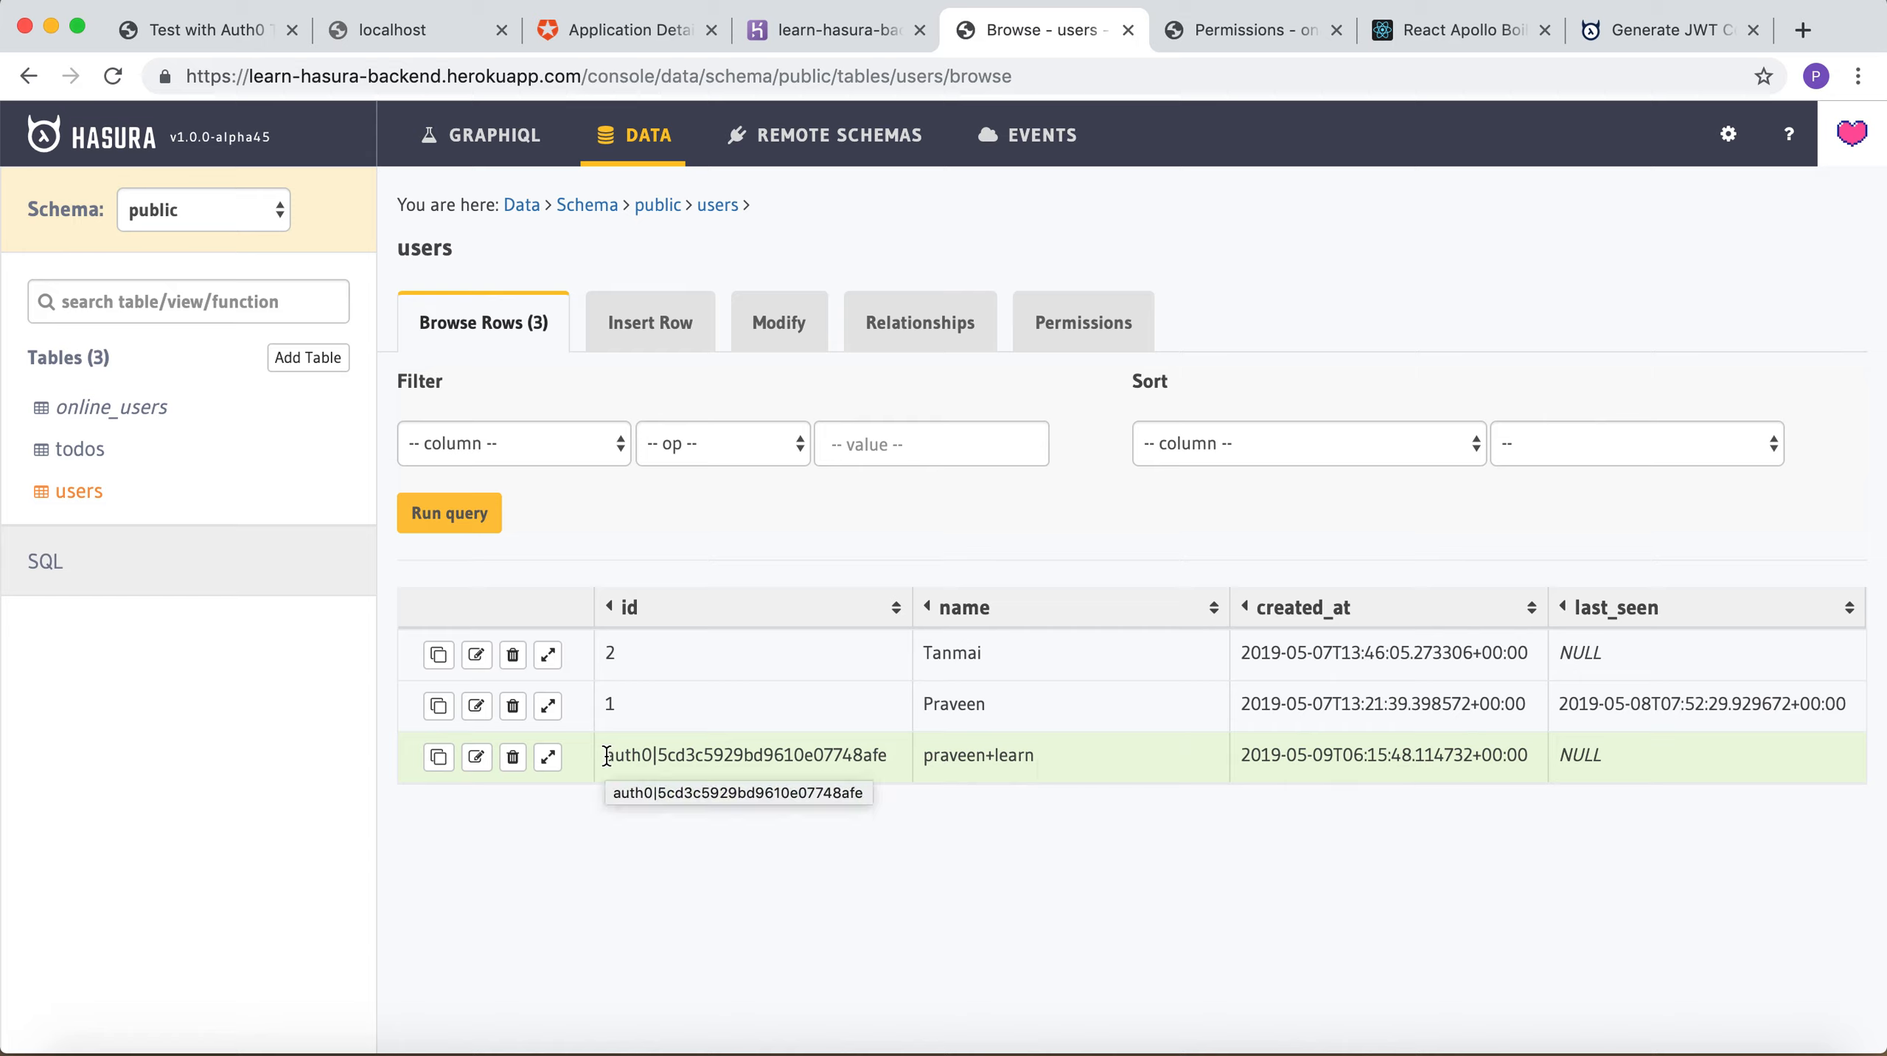
double_click(746, 755)
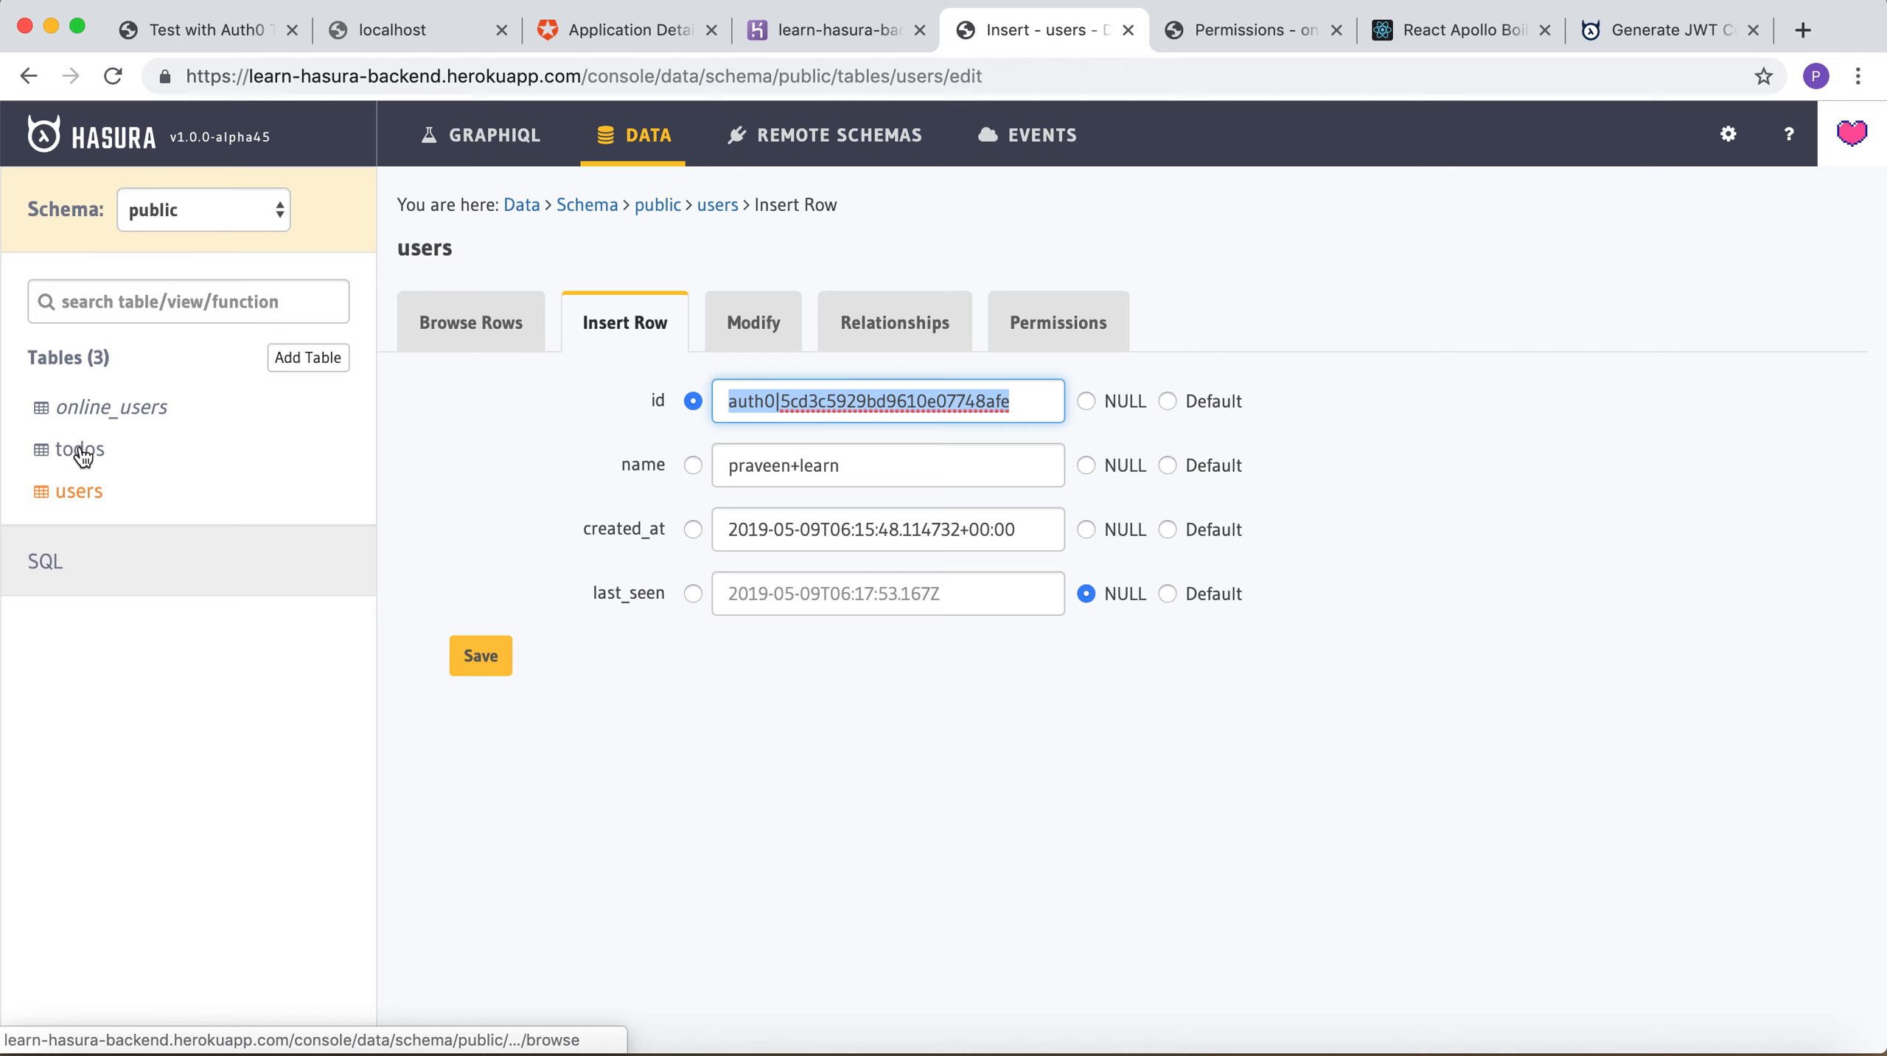
Insert a todos row titled 'My personal todo' with the auth0|cd3c5929bd9610e07748afe user_id and save it.
left_click(82, 450)
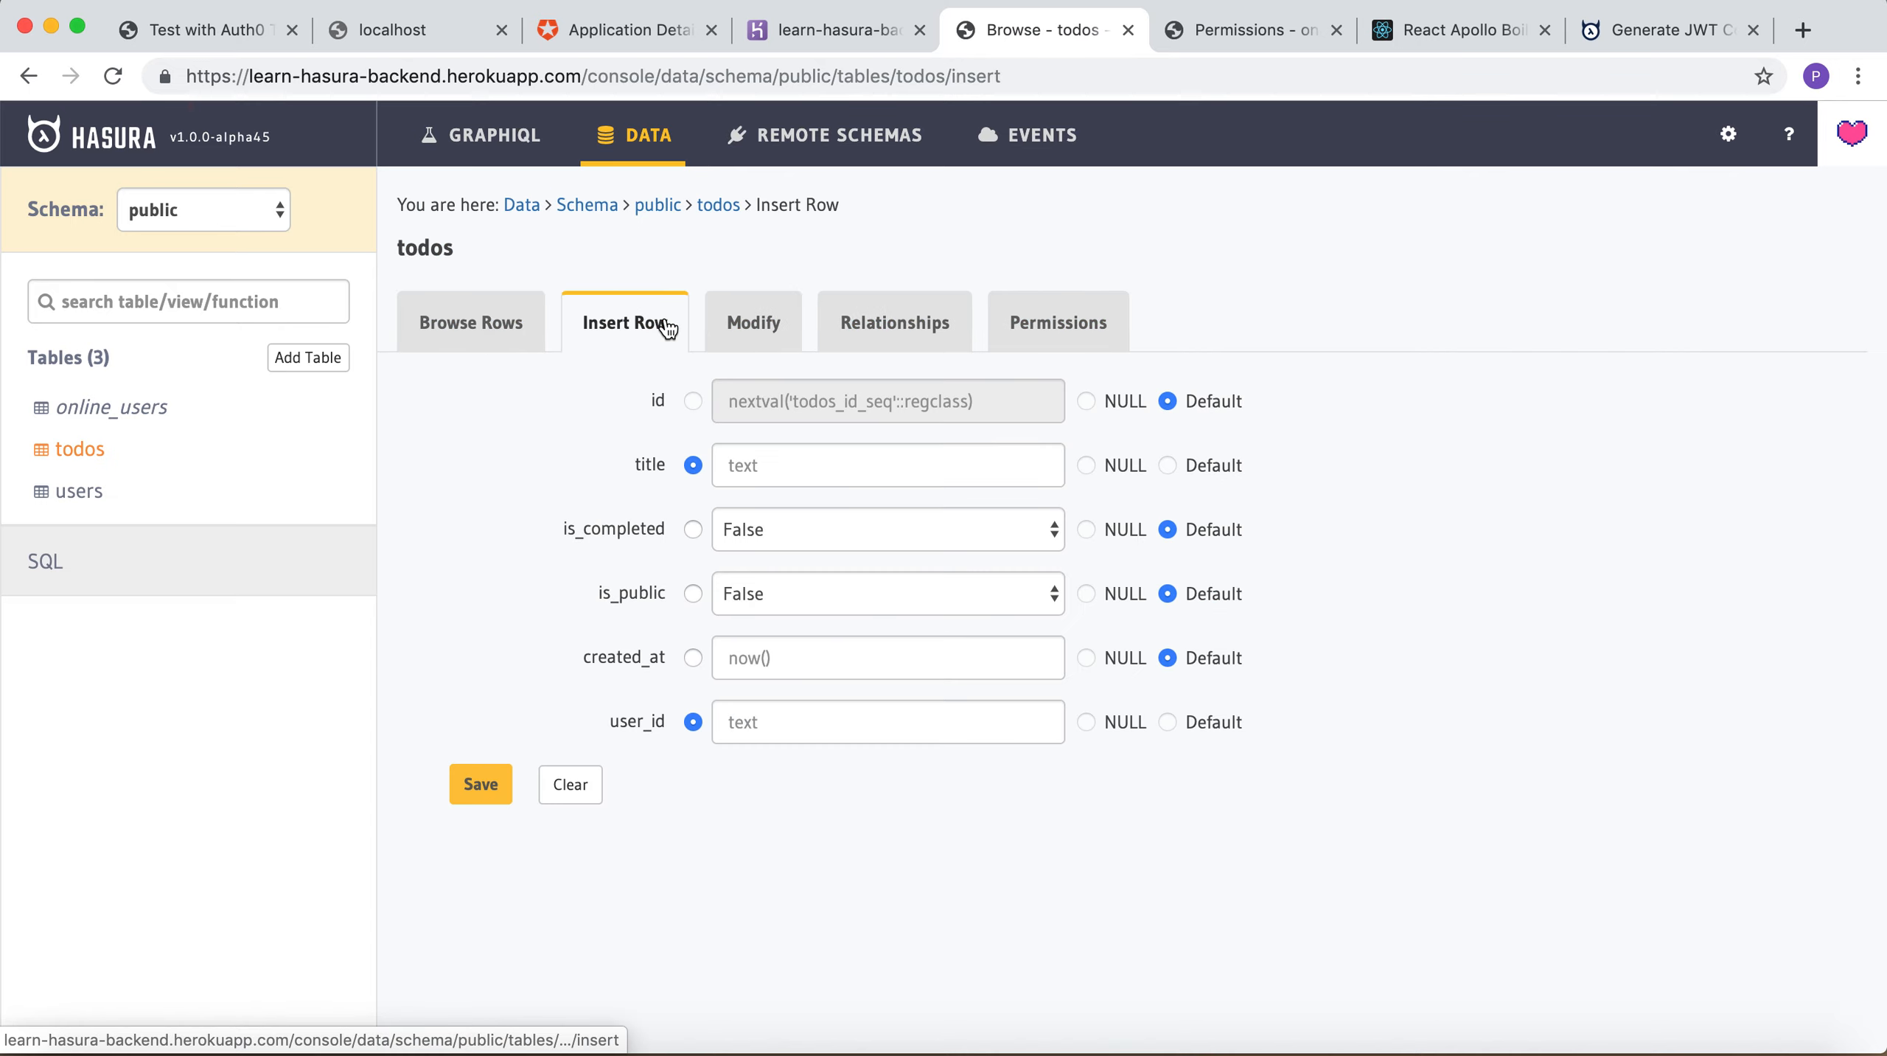
left_click(888, 464)
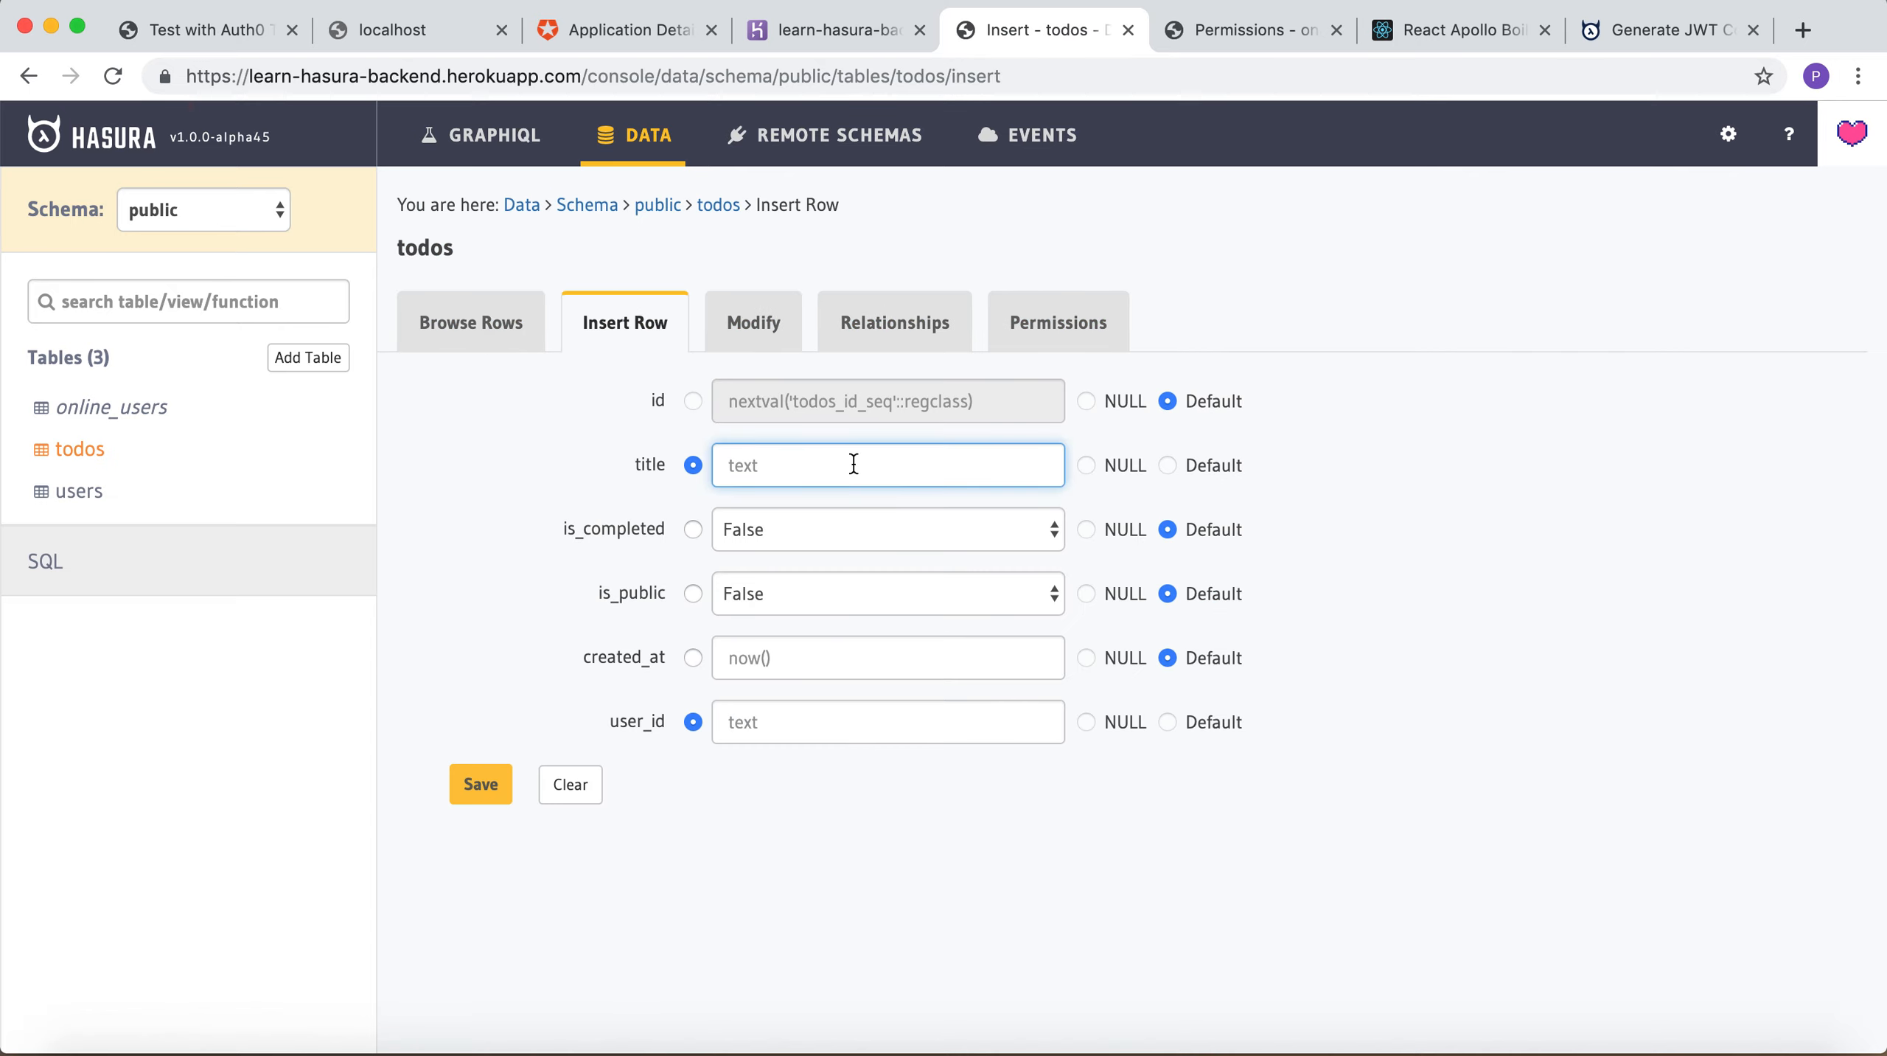
type("My")
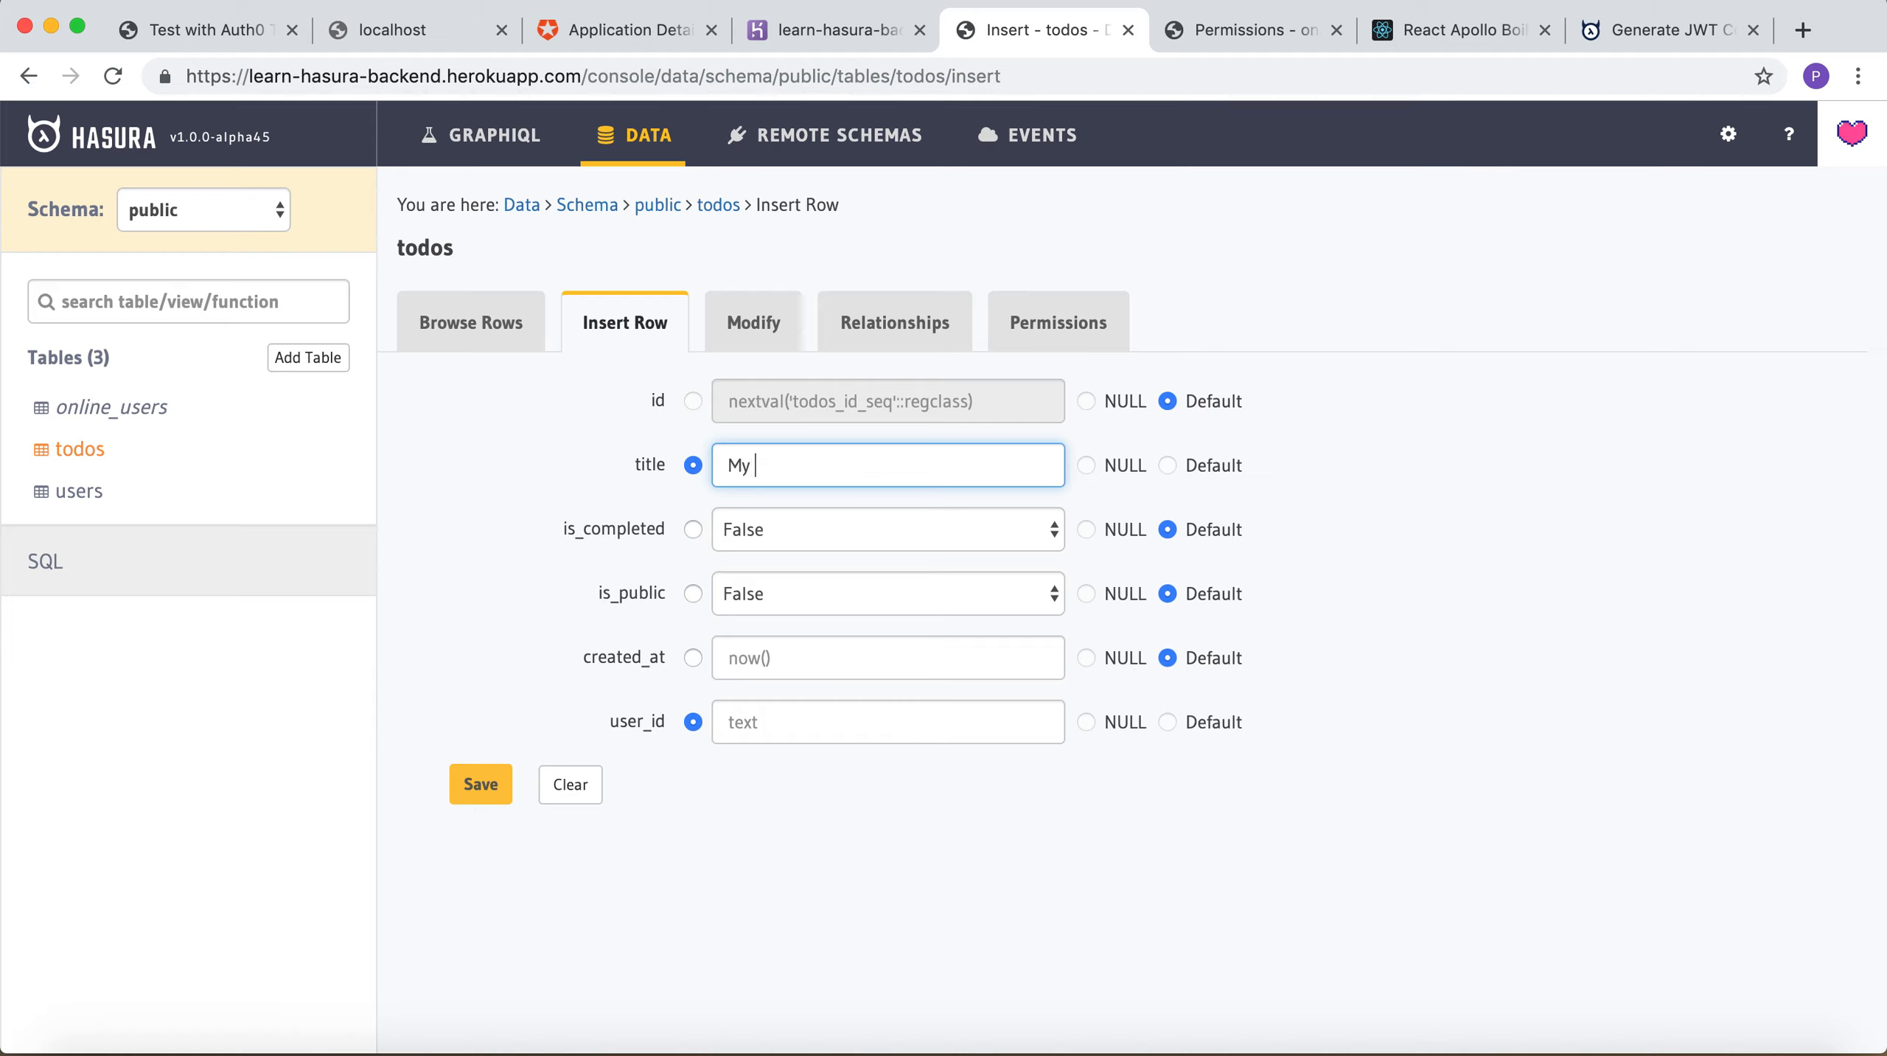
type("personal todo")
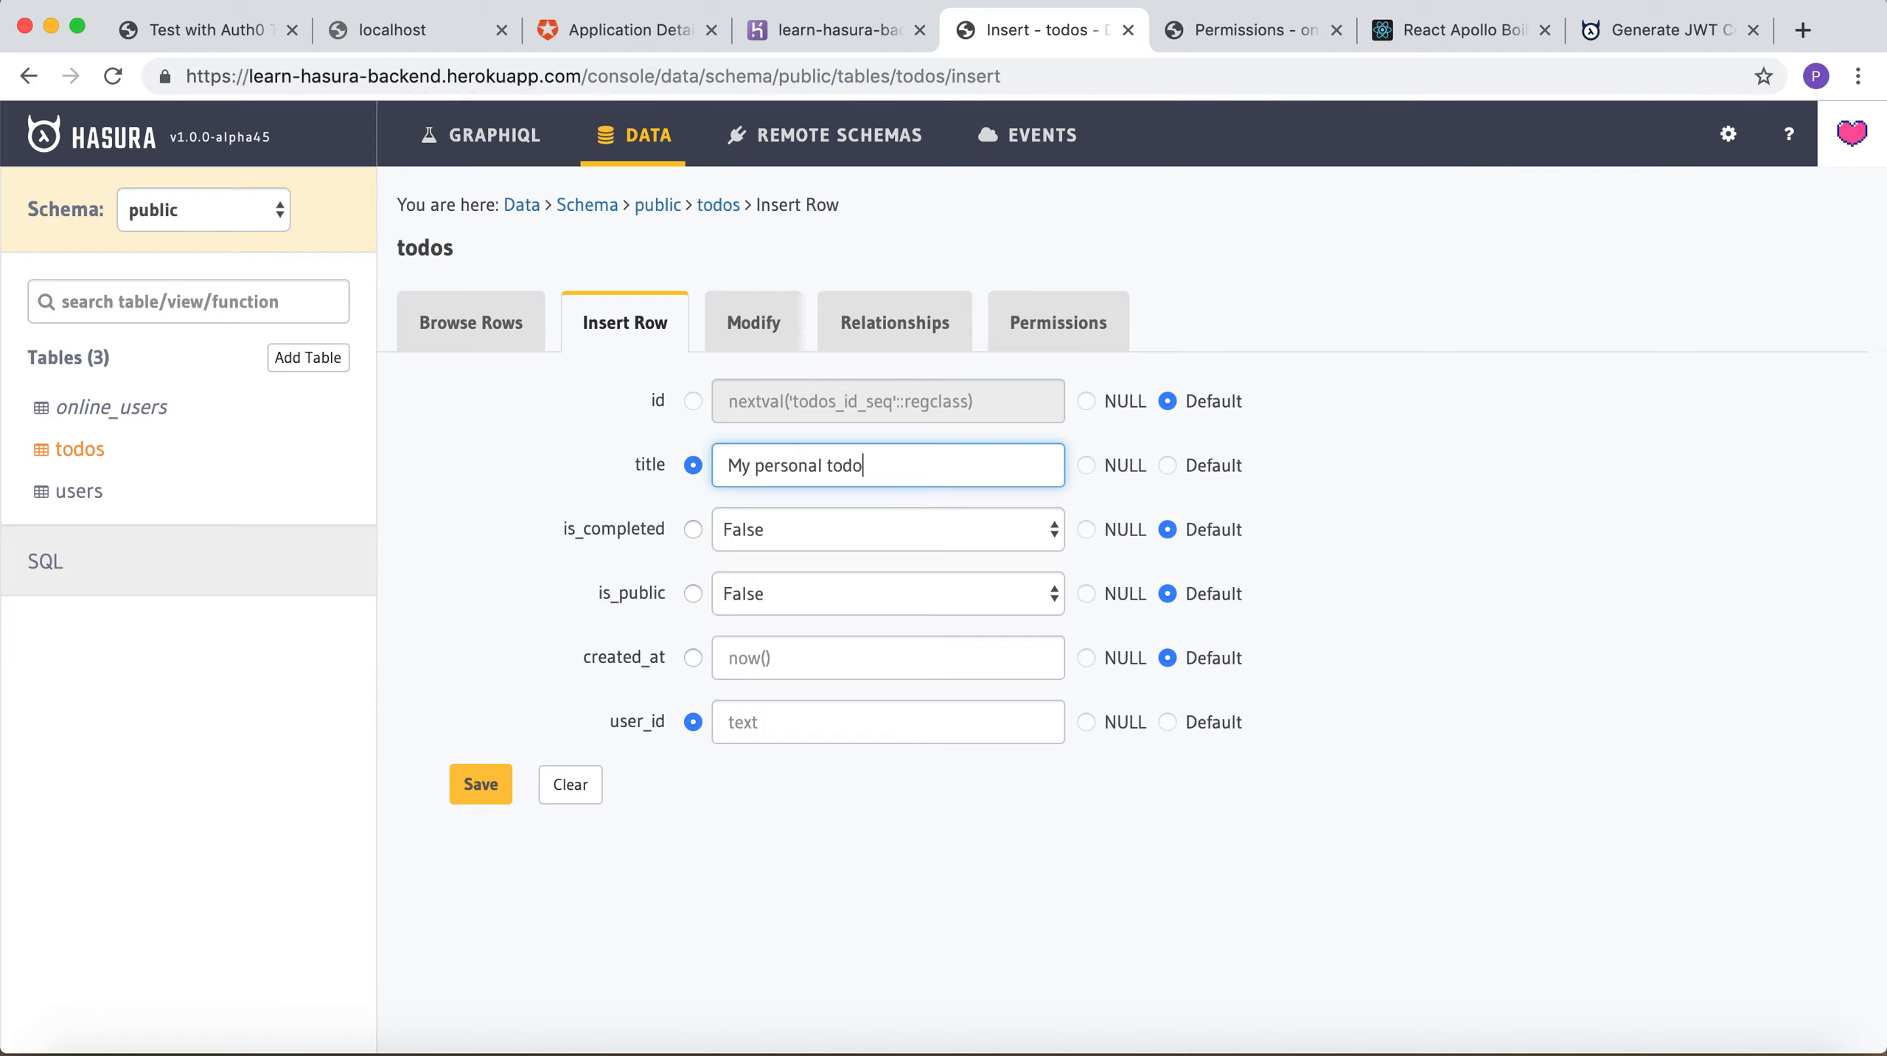
type("auth0|cd3c5929bd9610e07748afe")
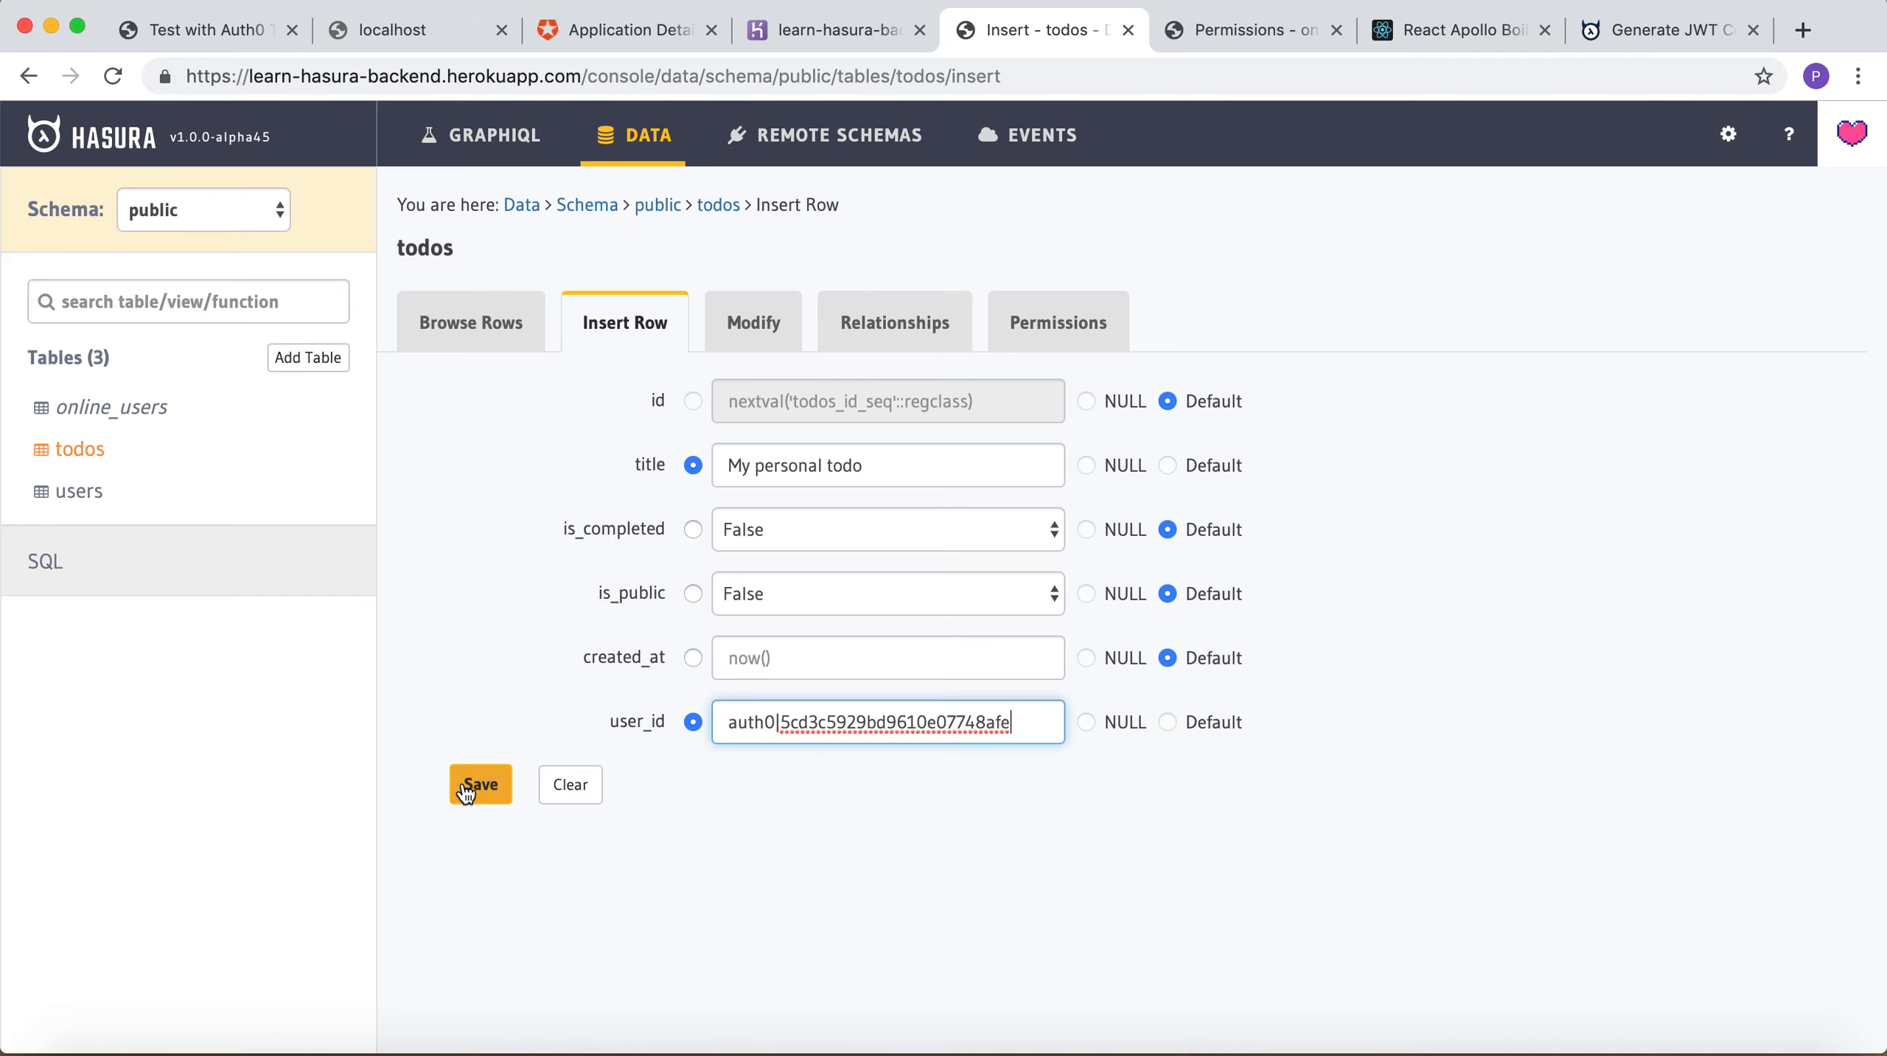
left_click(479, 783)
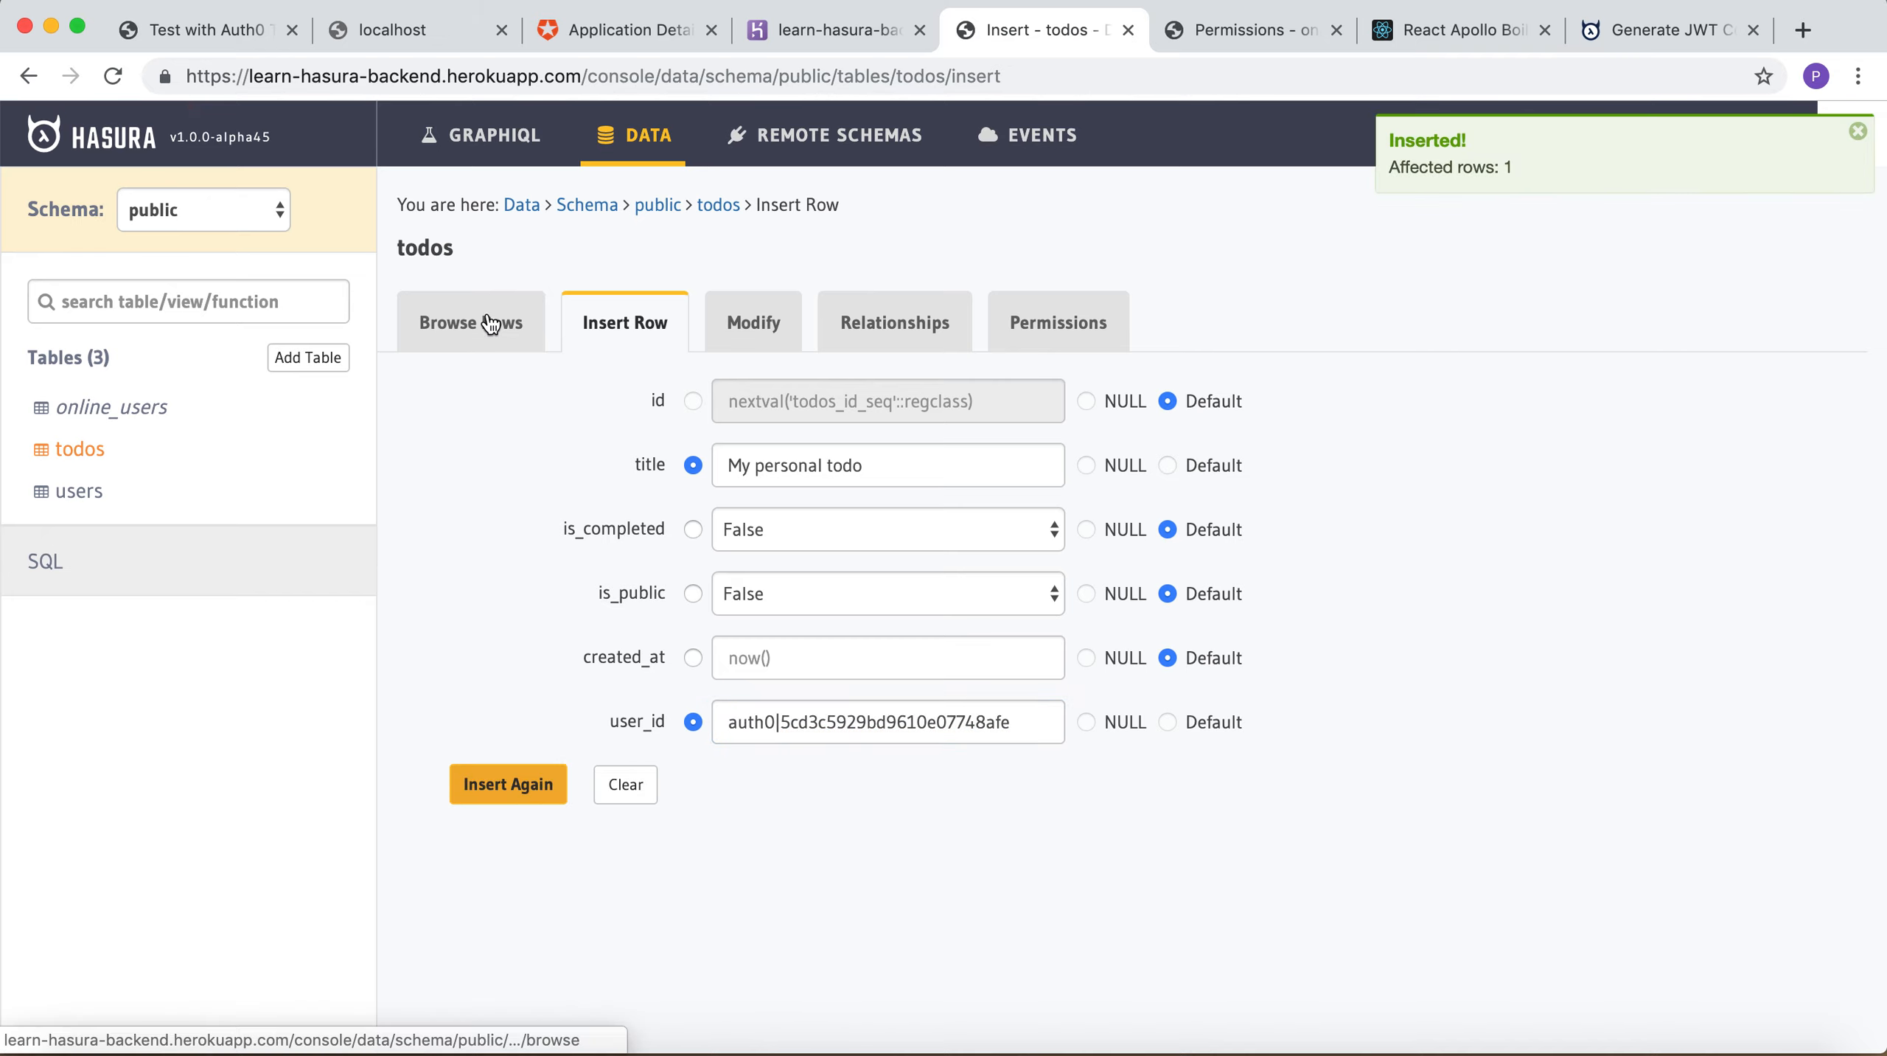
left_click(471, 322)
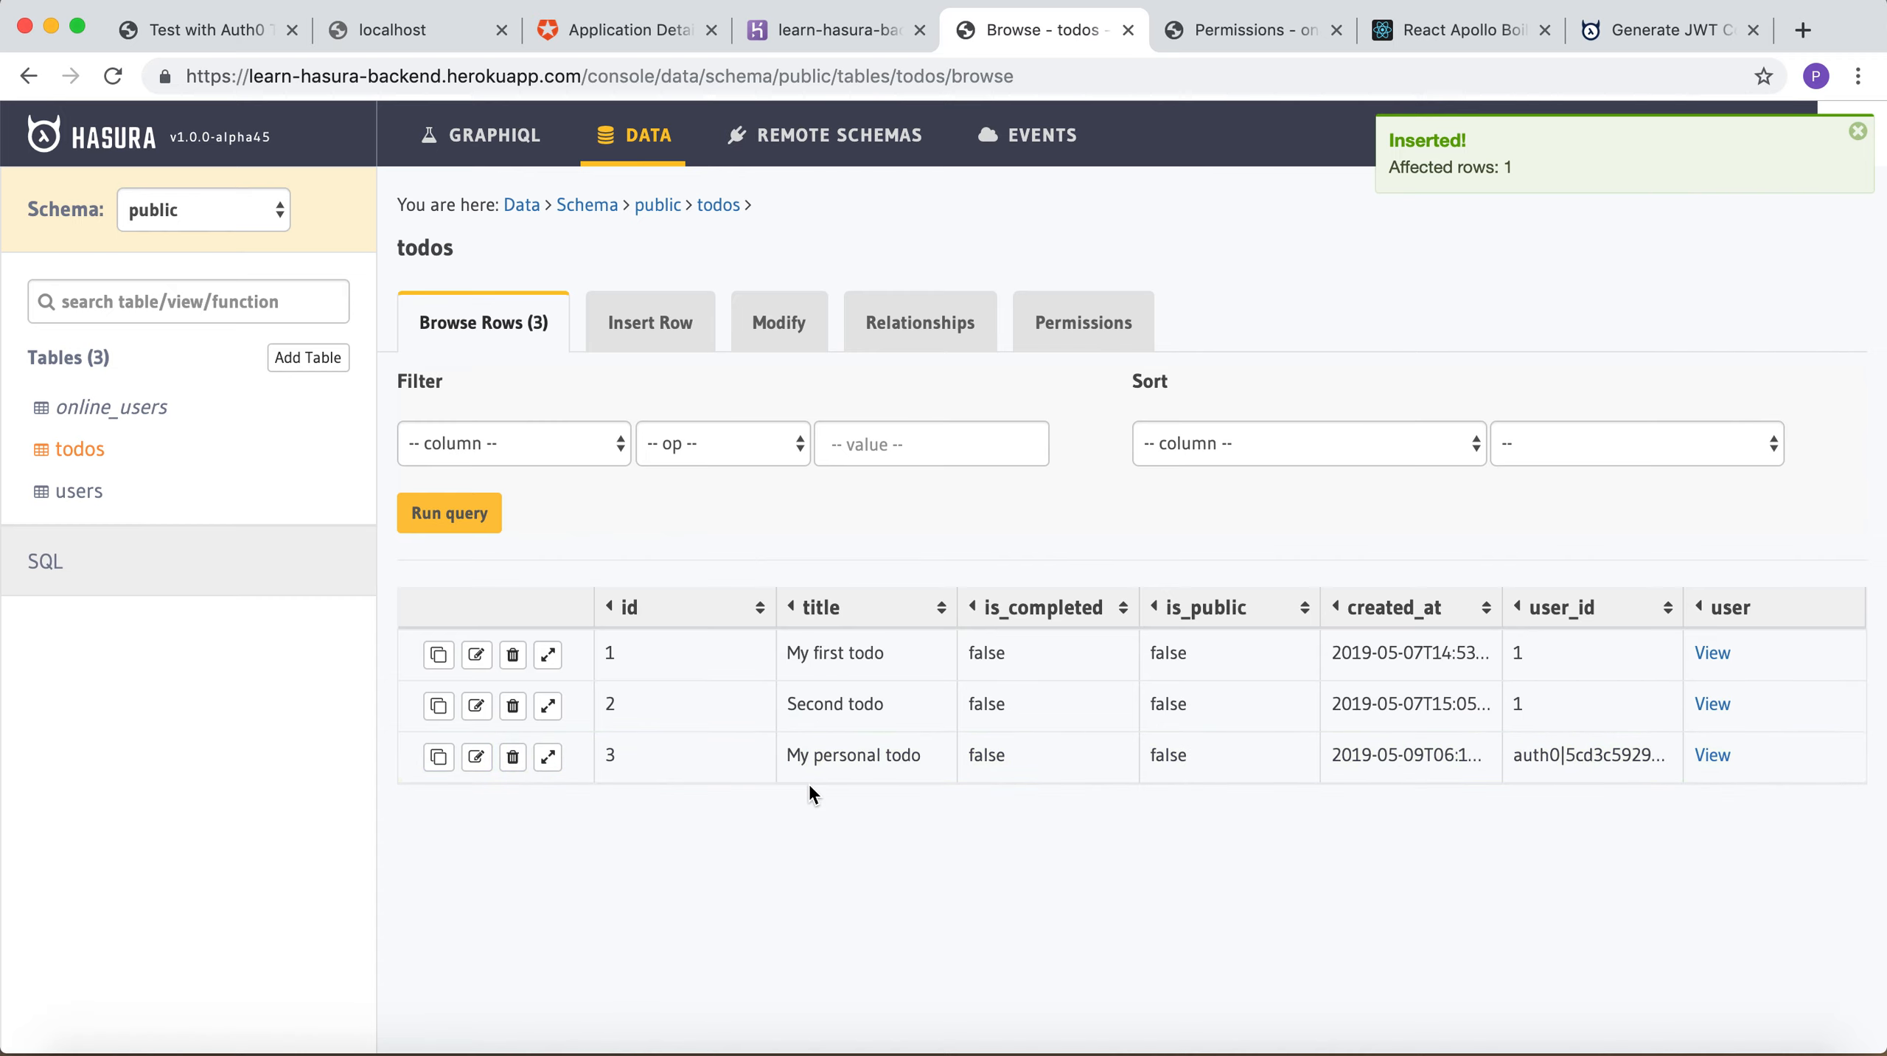
left_click(479, 134)
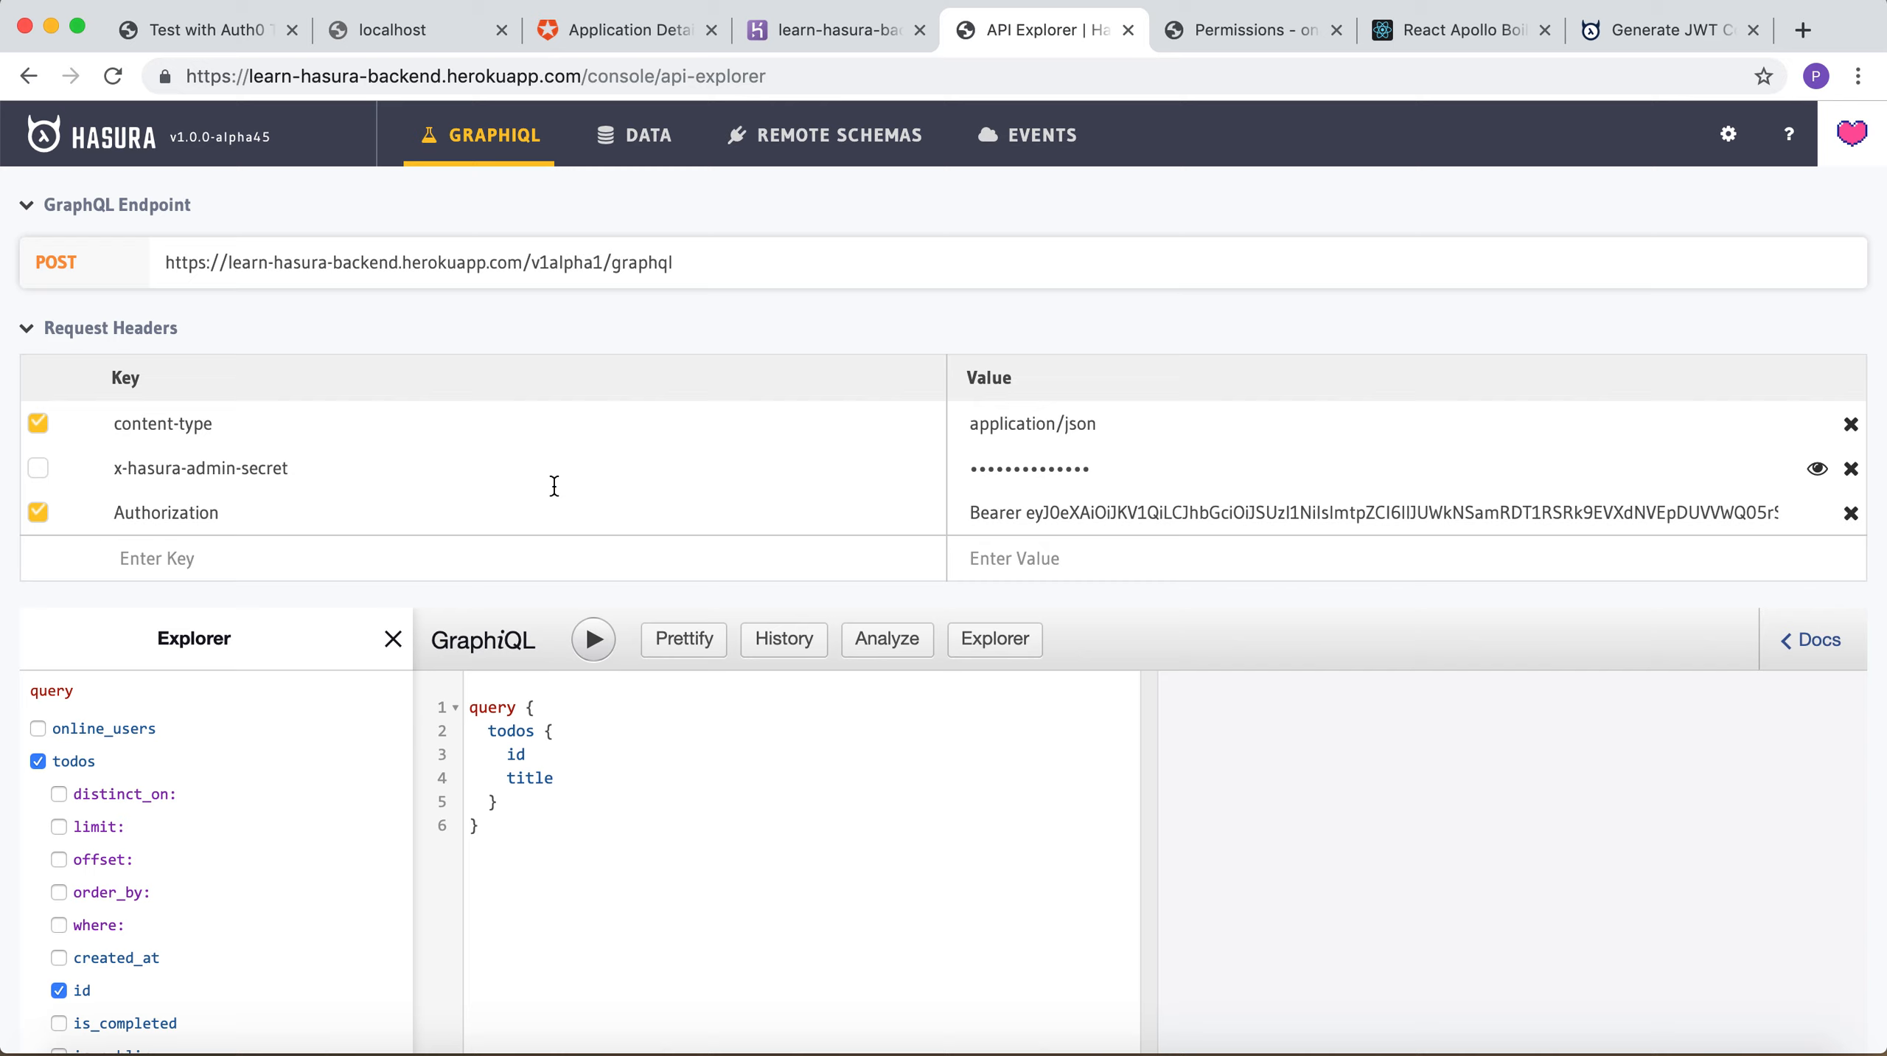
Run the todos query under the Bearer token (only 'My personal todo' returns) and clear the editor.
left_click(593, 640)
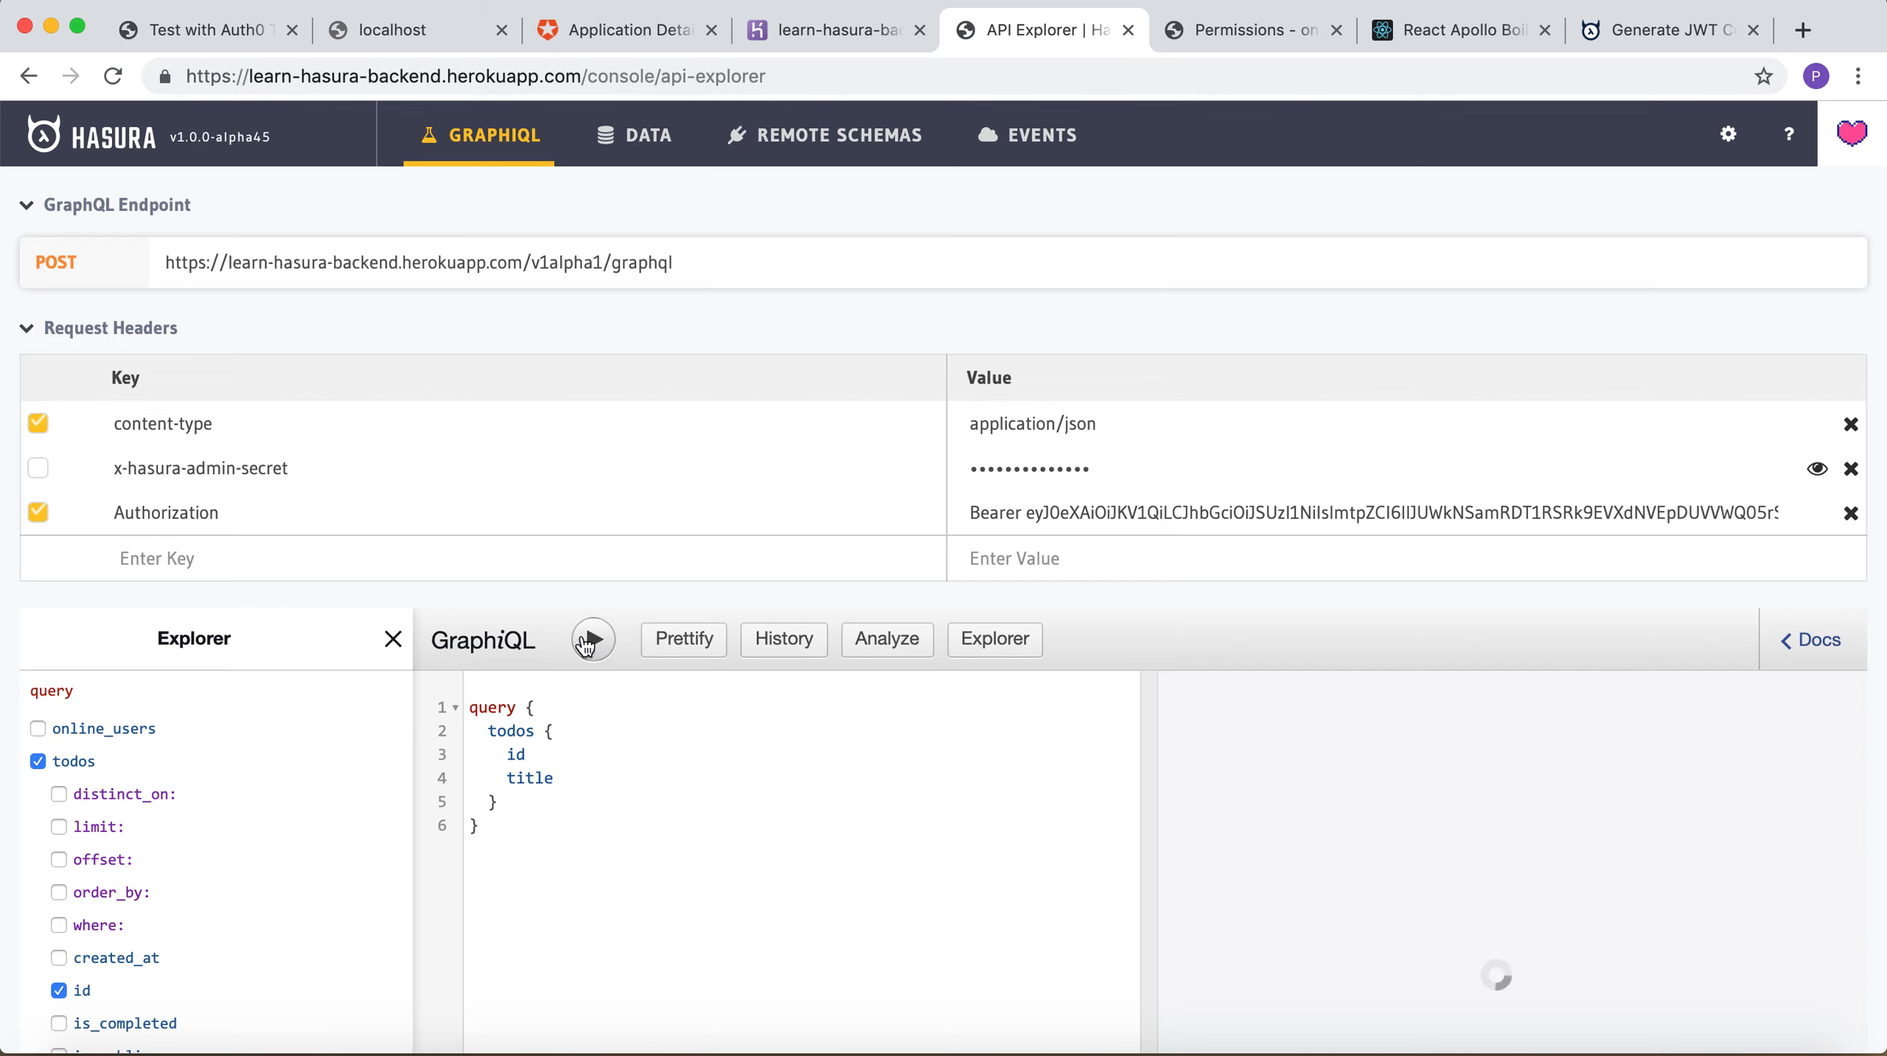
left_click(591, 640)
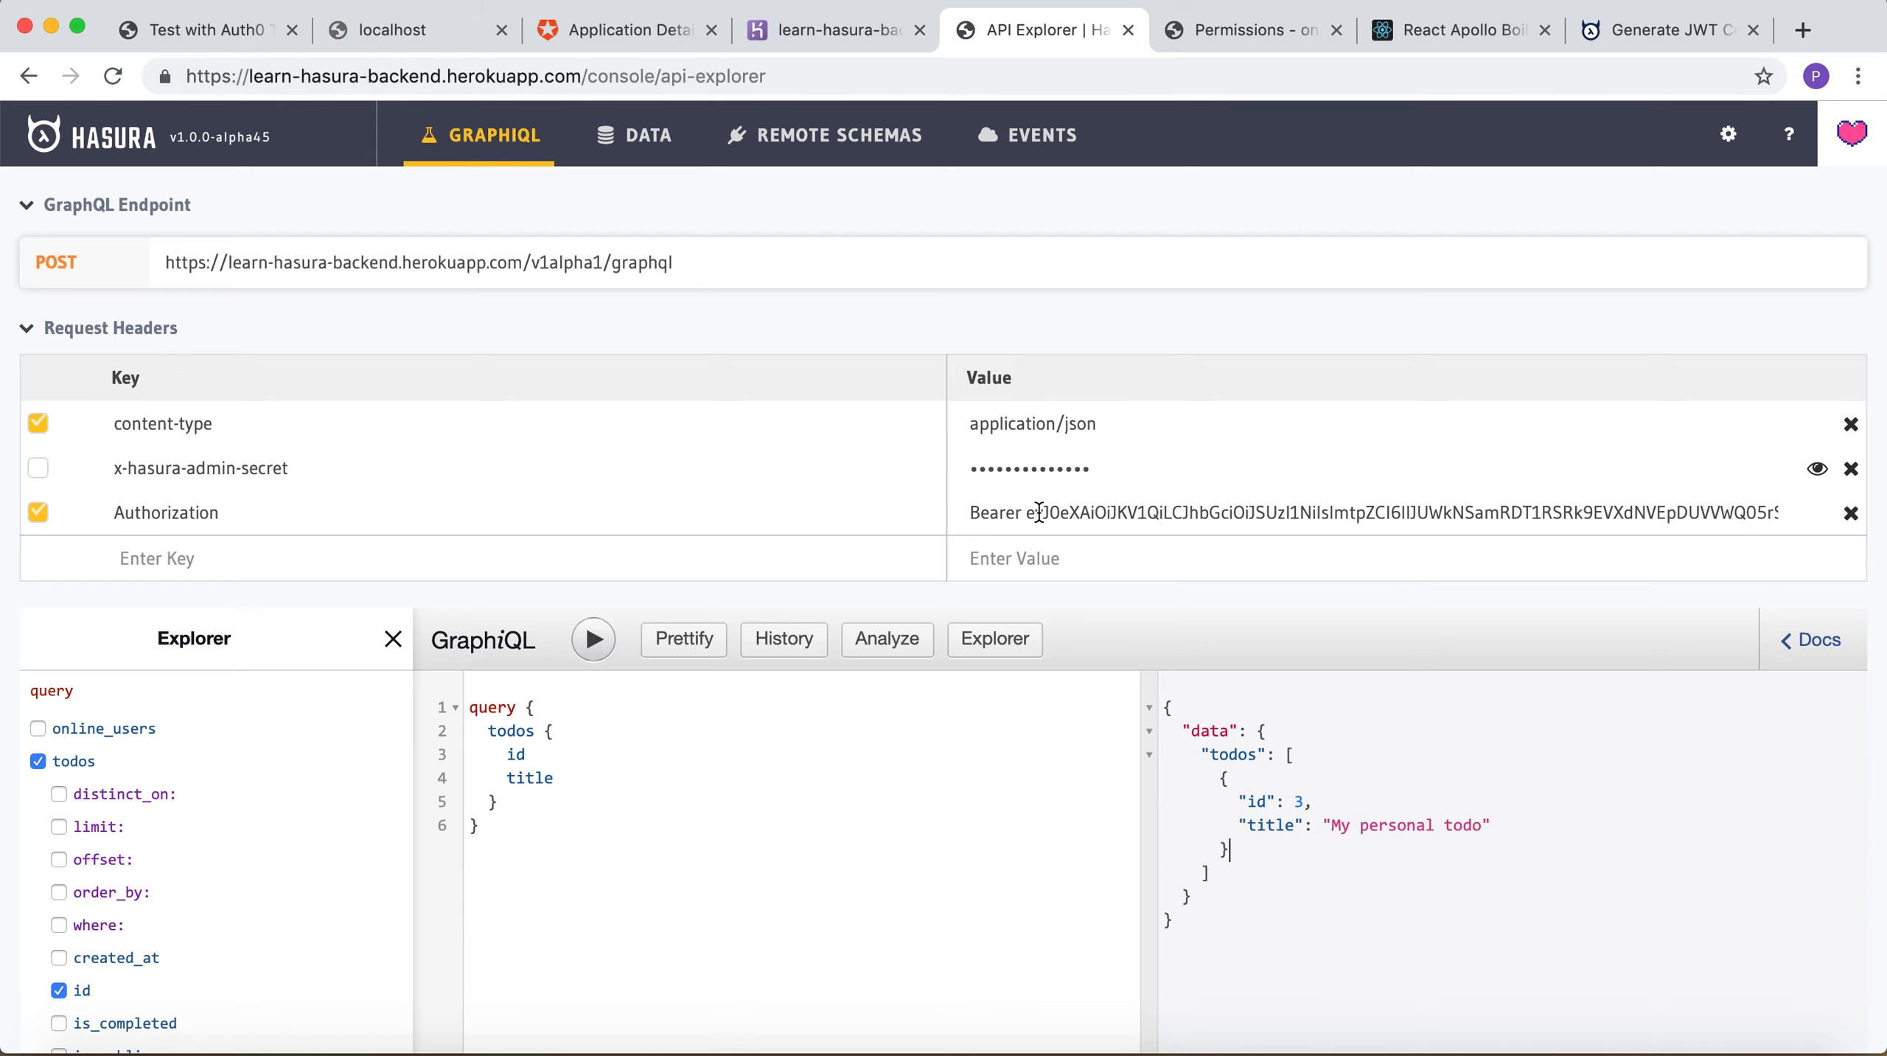
left_click(38, 761)
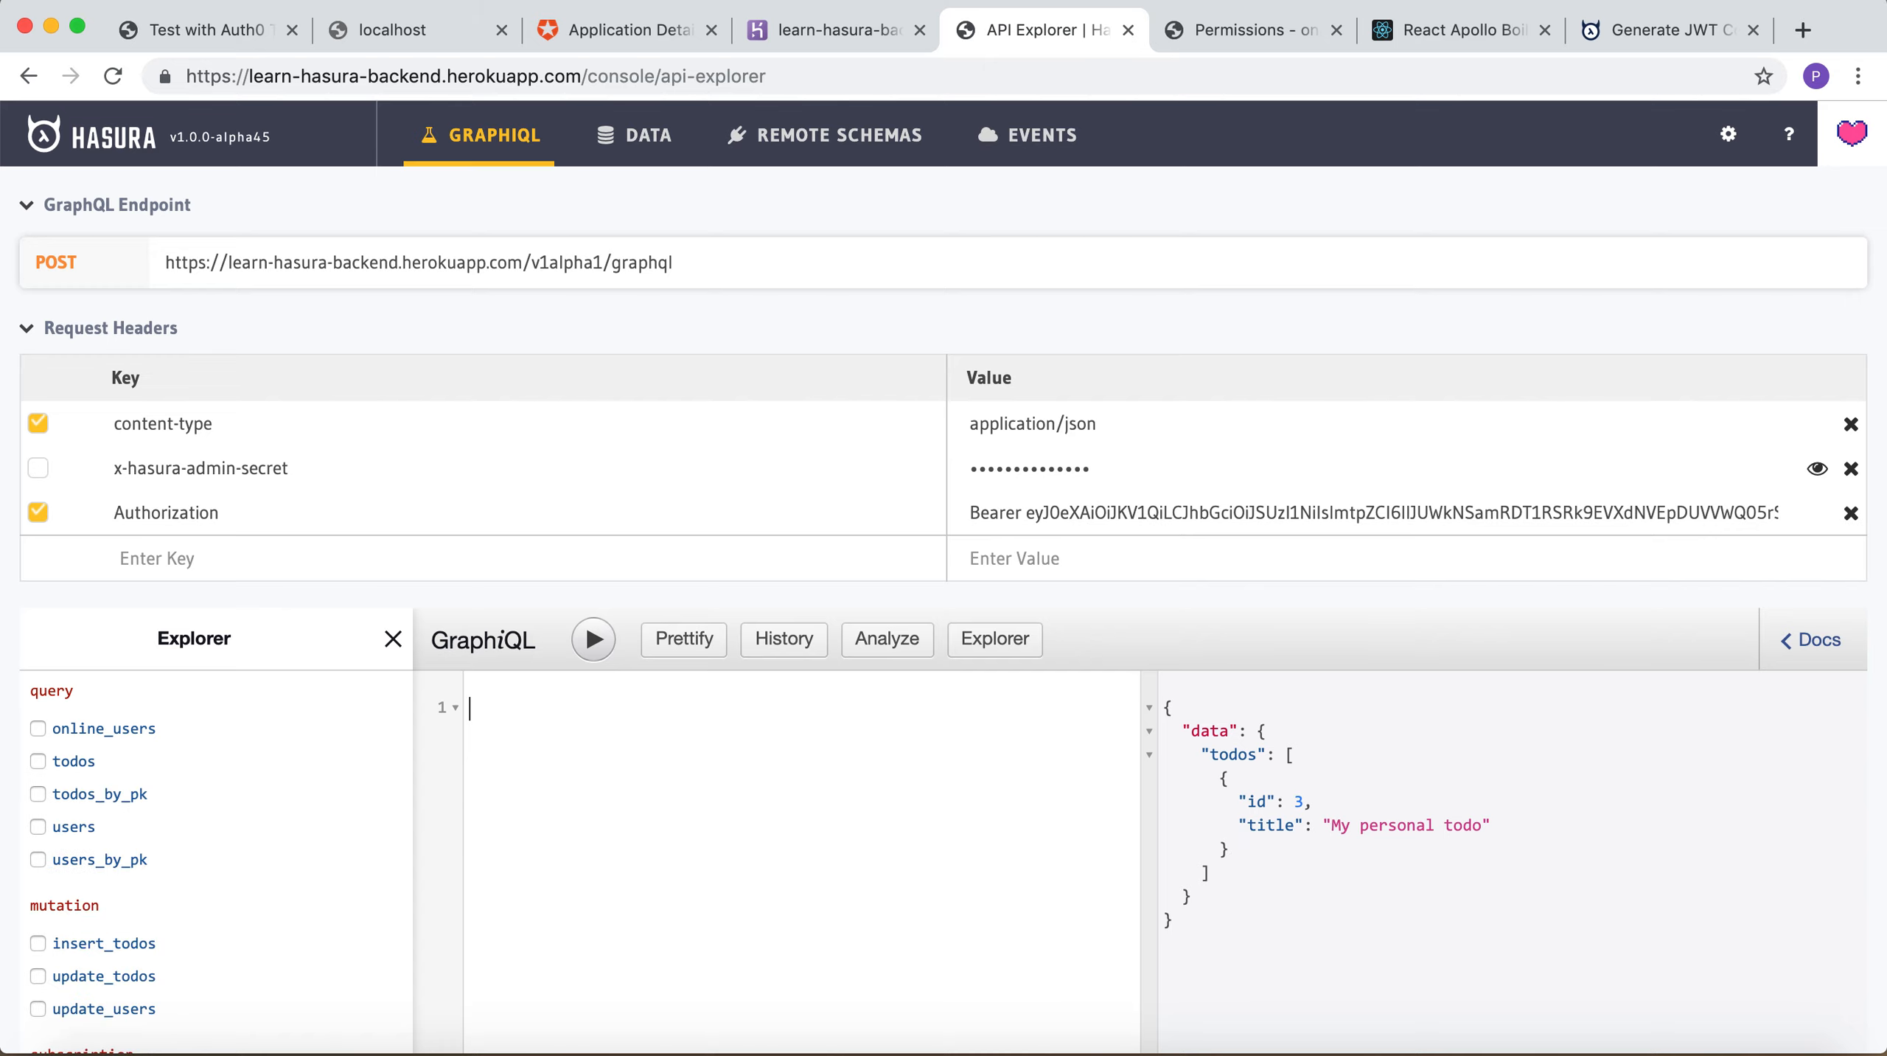
Build query { users { id name } } from the Explorer and run it, returning all three users.
left_click(37, 761)
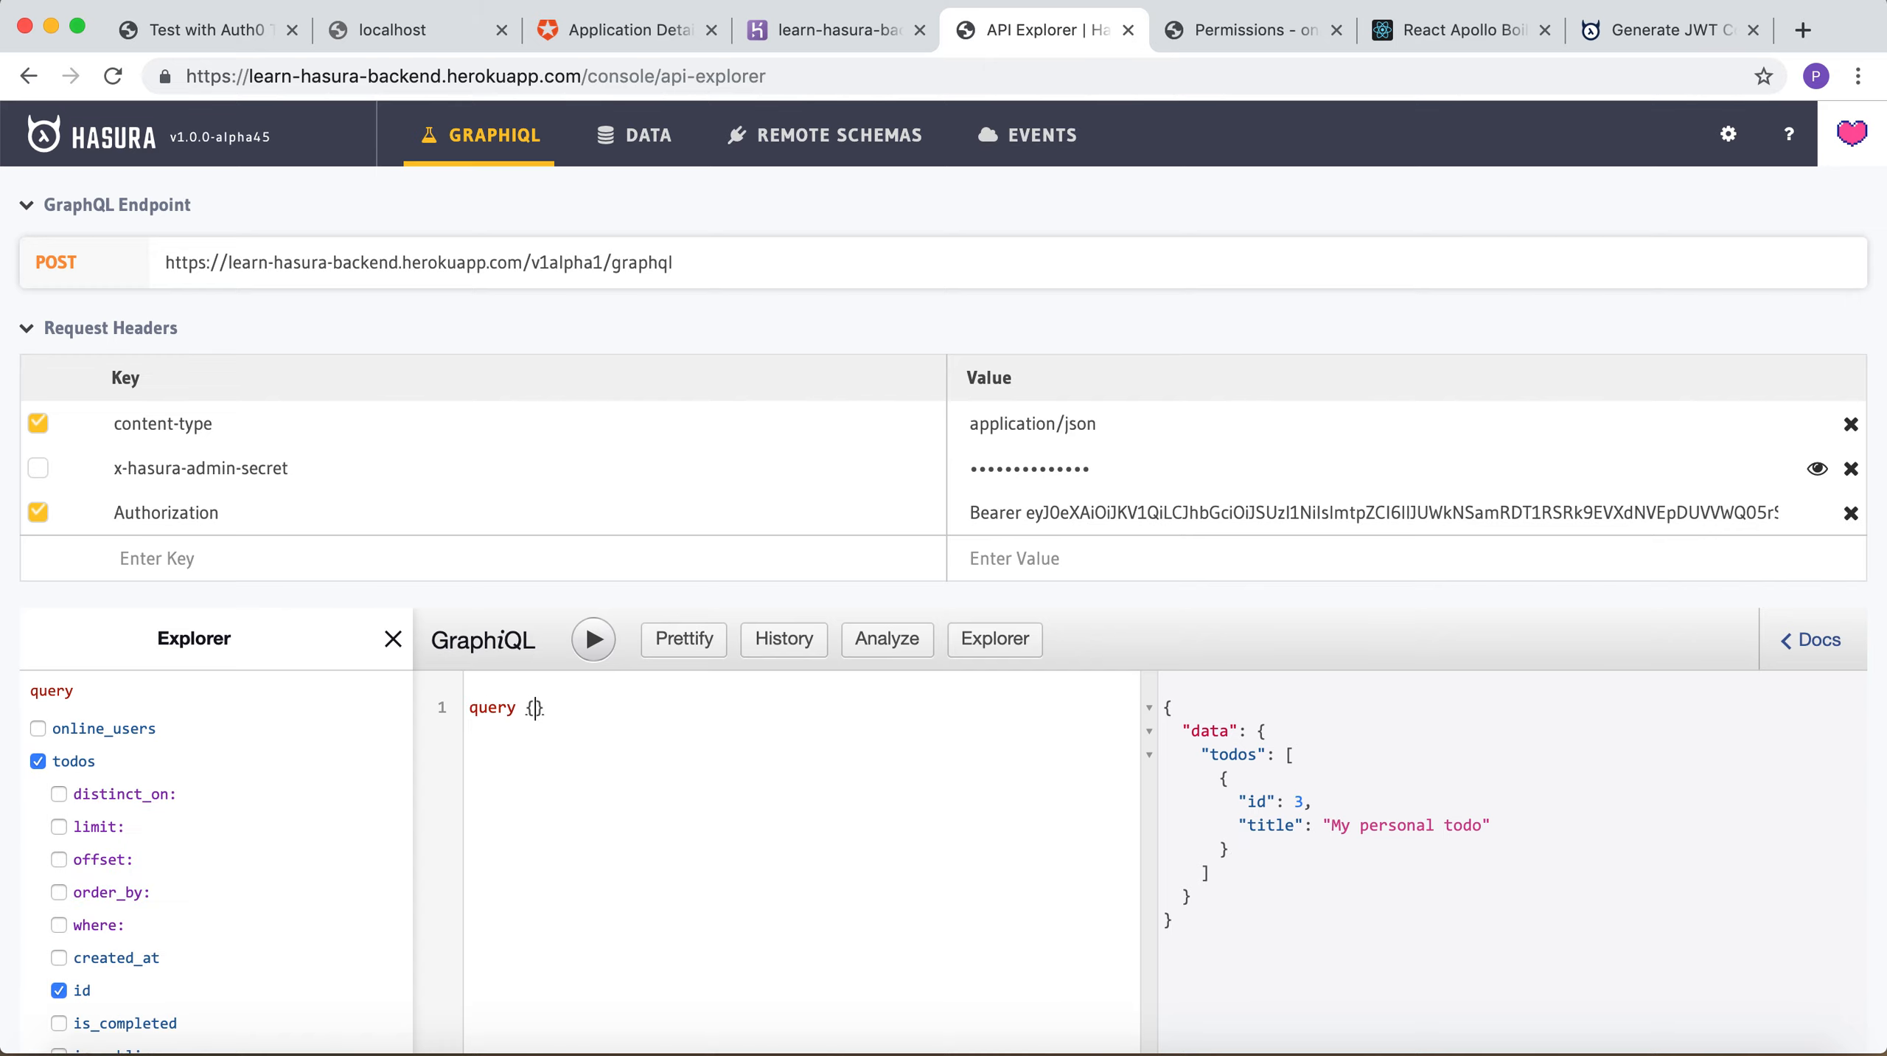
left_click(67, 827)
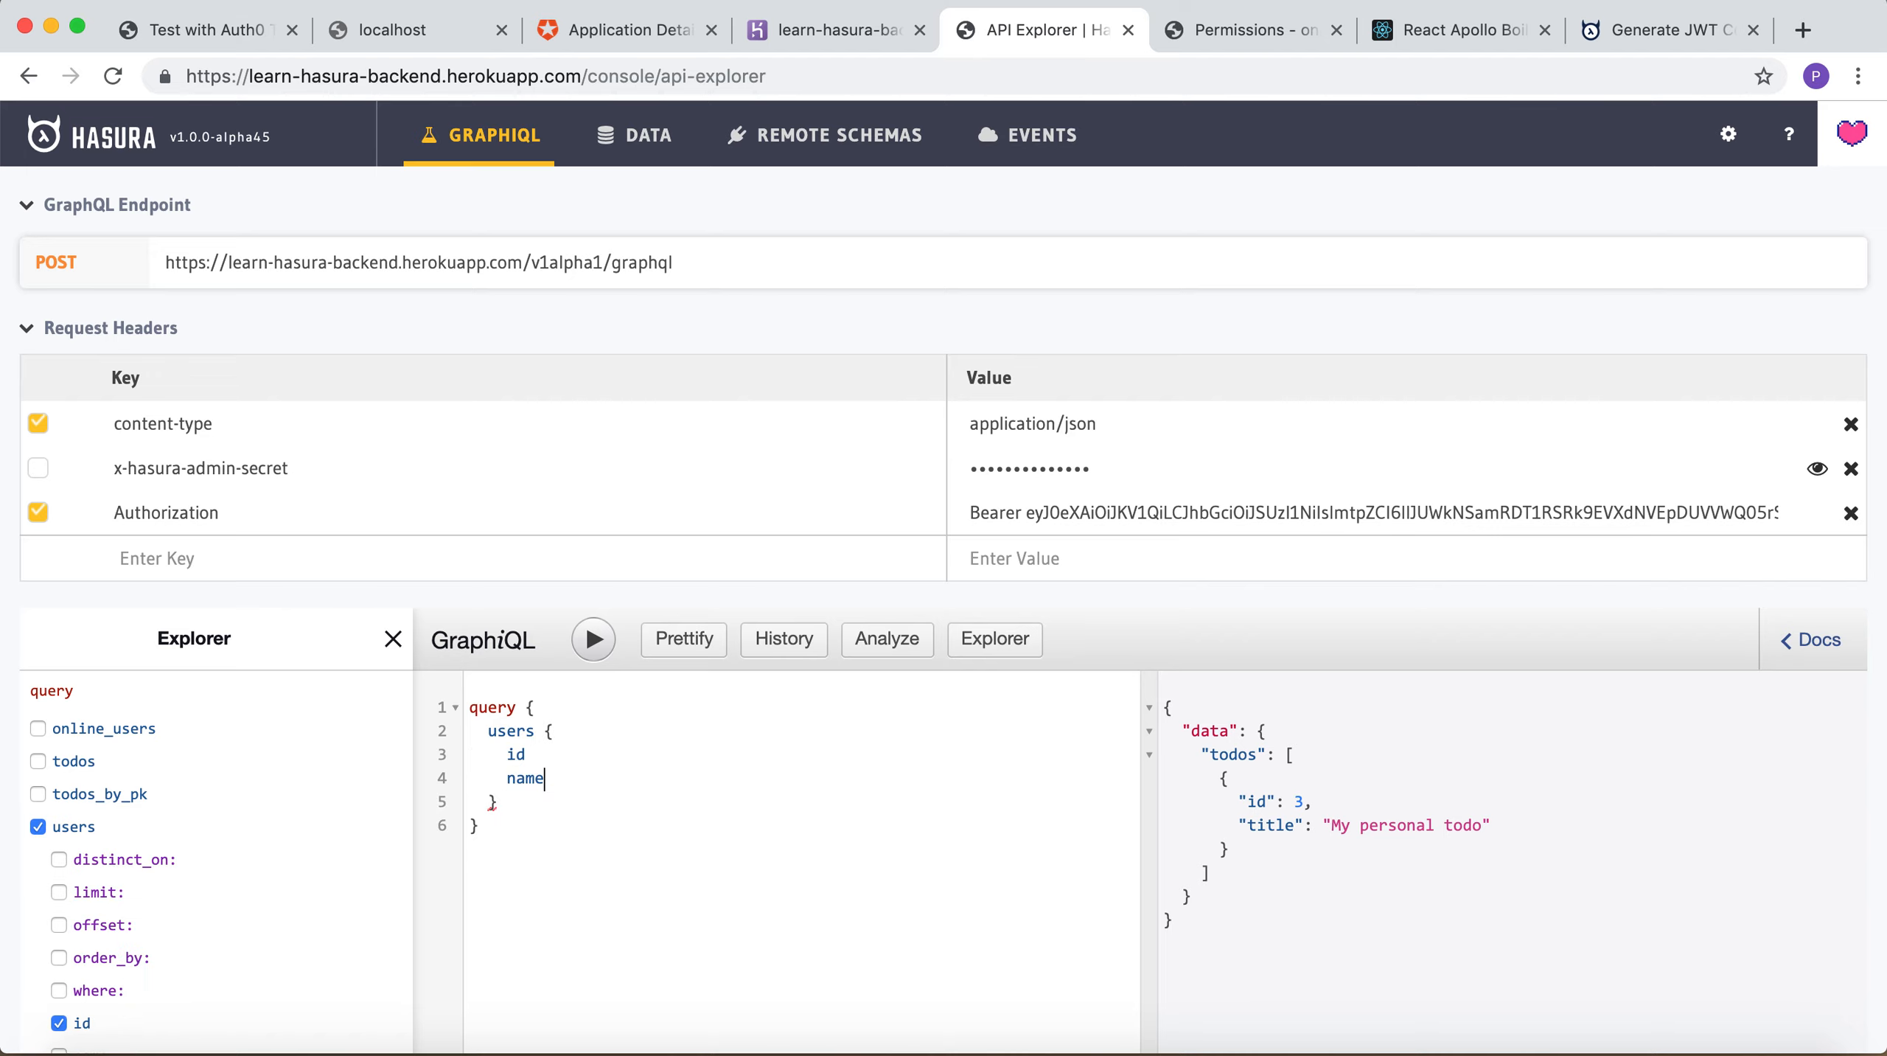
left_click(593, 638)
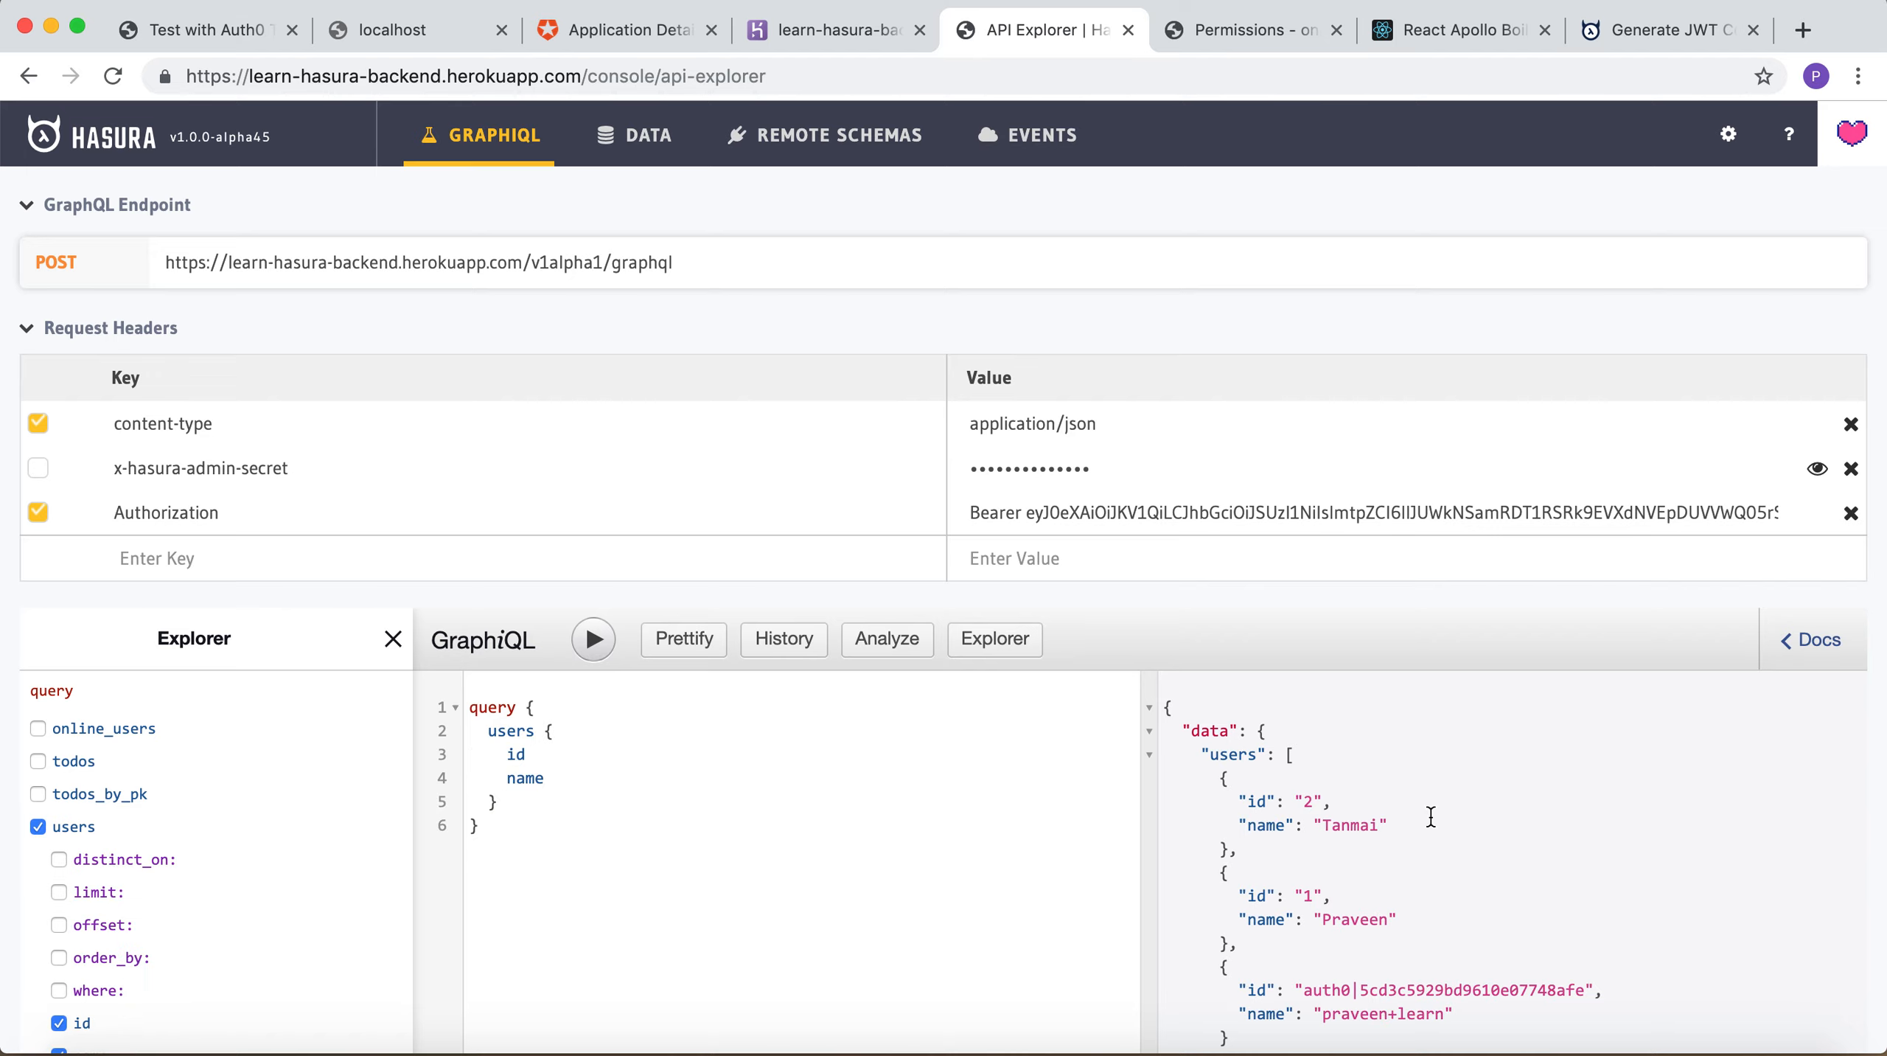